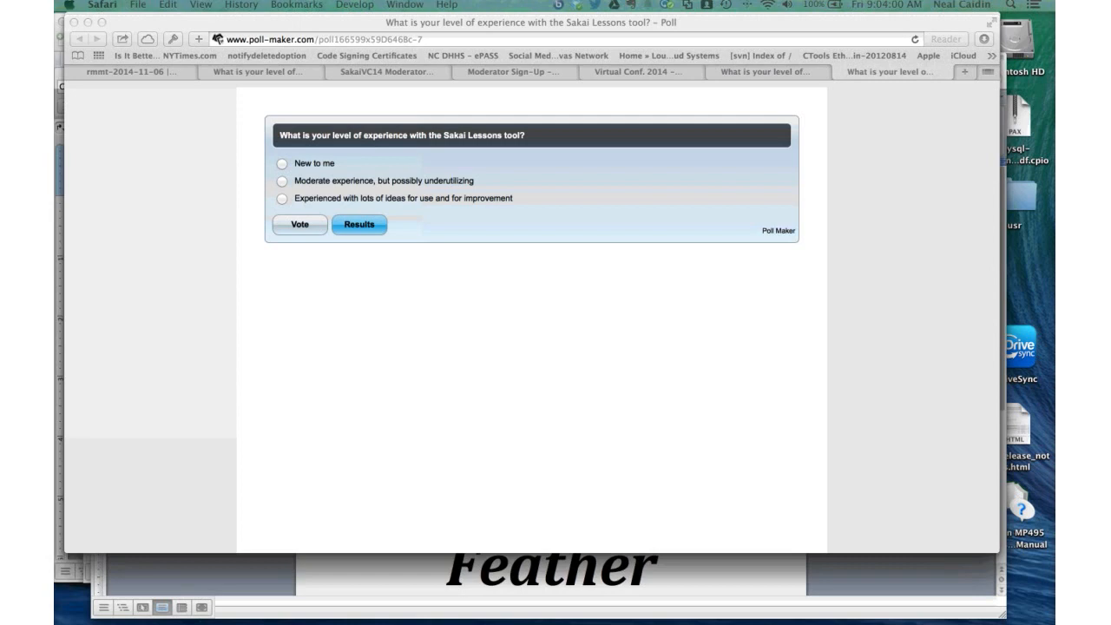
View the results breakdown of the Lessons experience poll, then return to the Before Lessons presentation
left_click(358, 224)
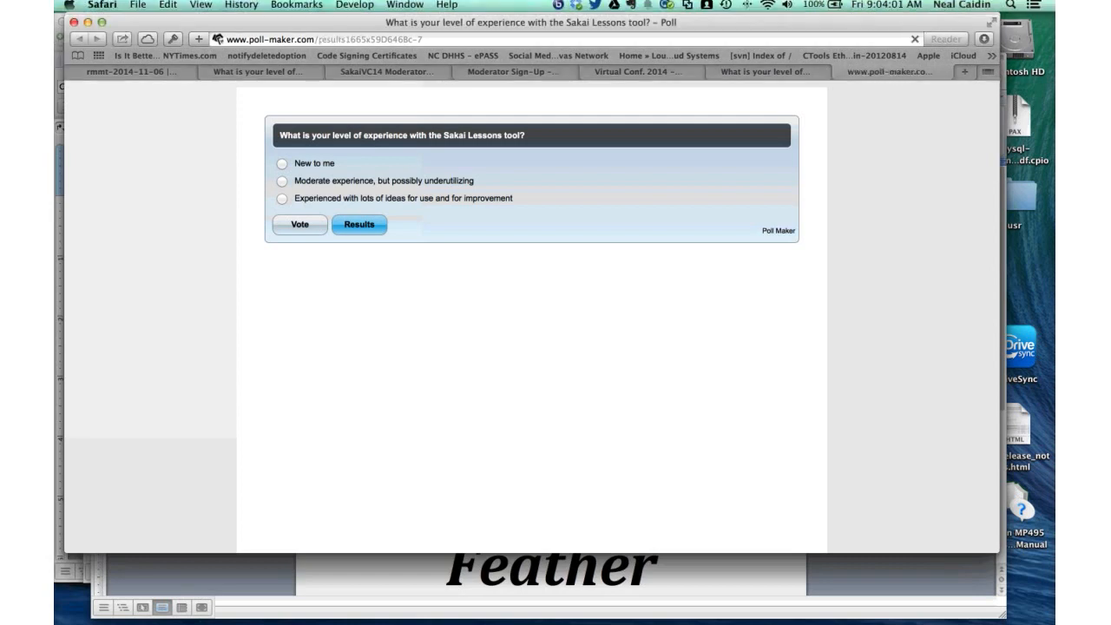
left_click(358, 224)
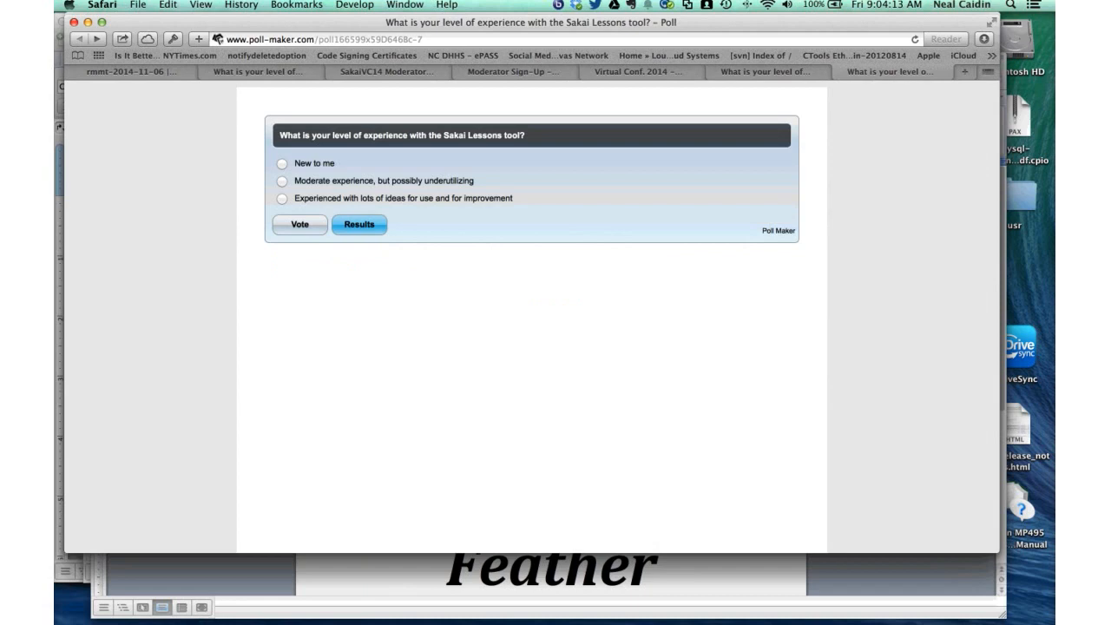
left_click(358, 224)
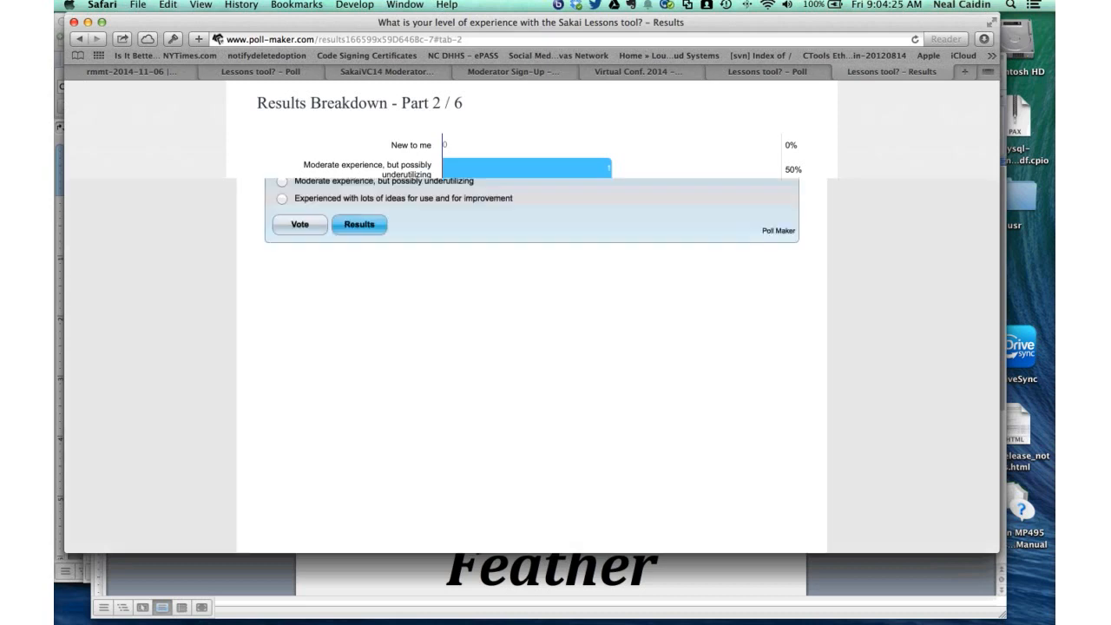
left_click(298, 224)
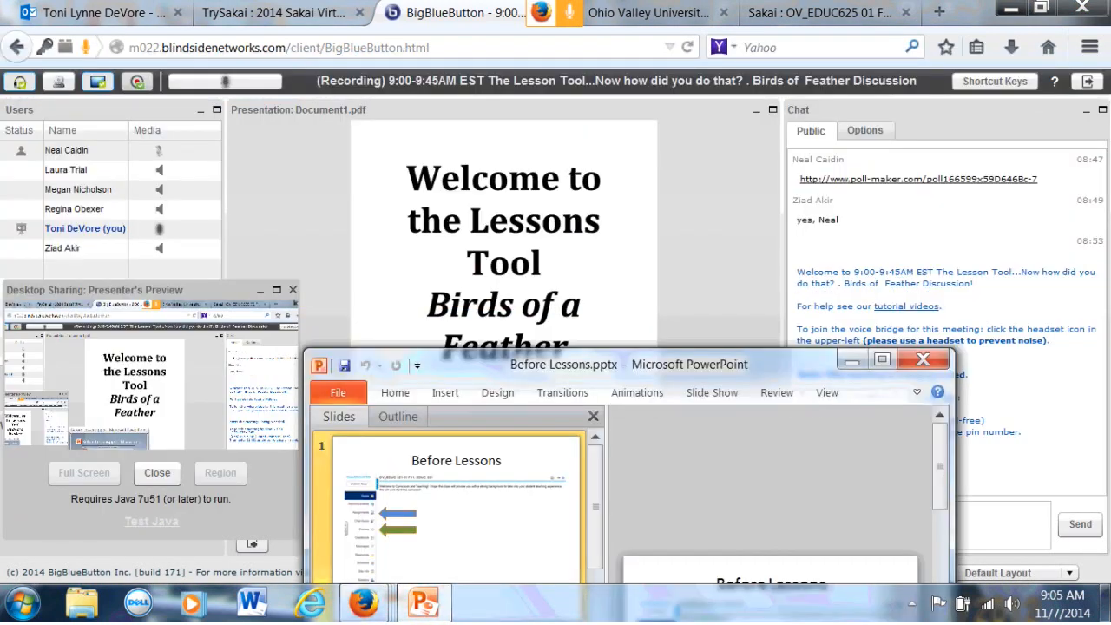
Maximize PowerPoint, start the Before Lessons slide show and advance to the Blank Lesson Page slide
left_click(827, 392)
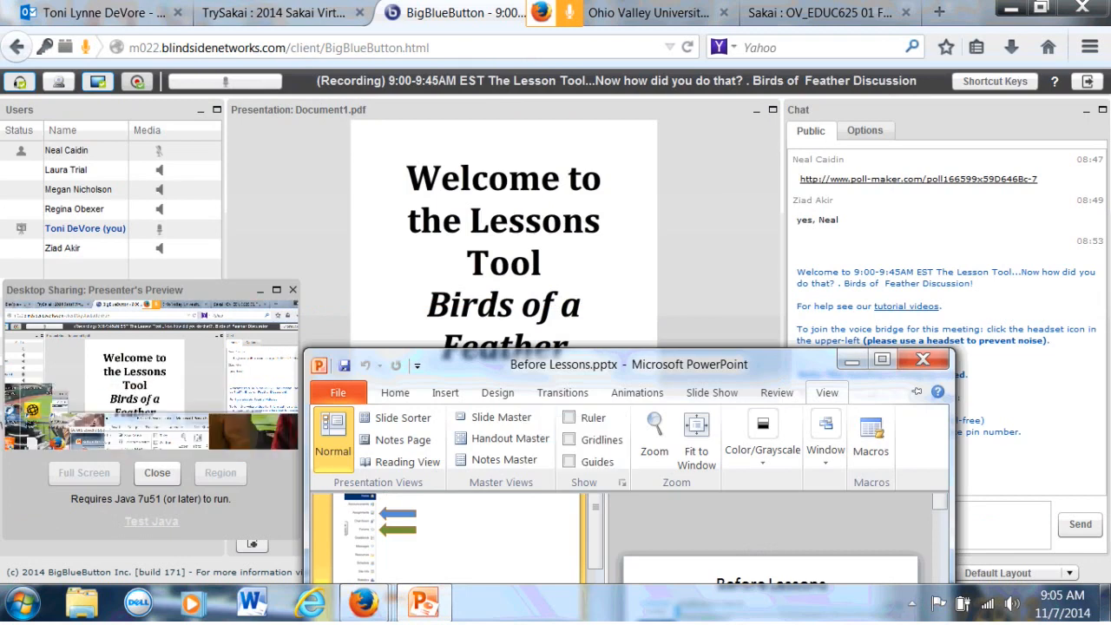
left_click(333, 434)
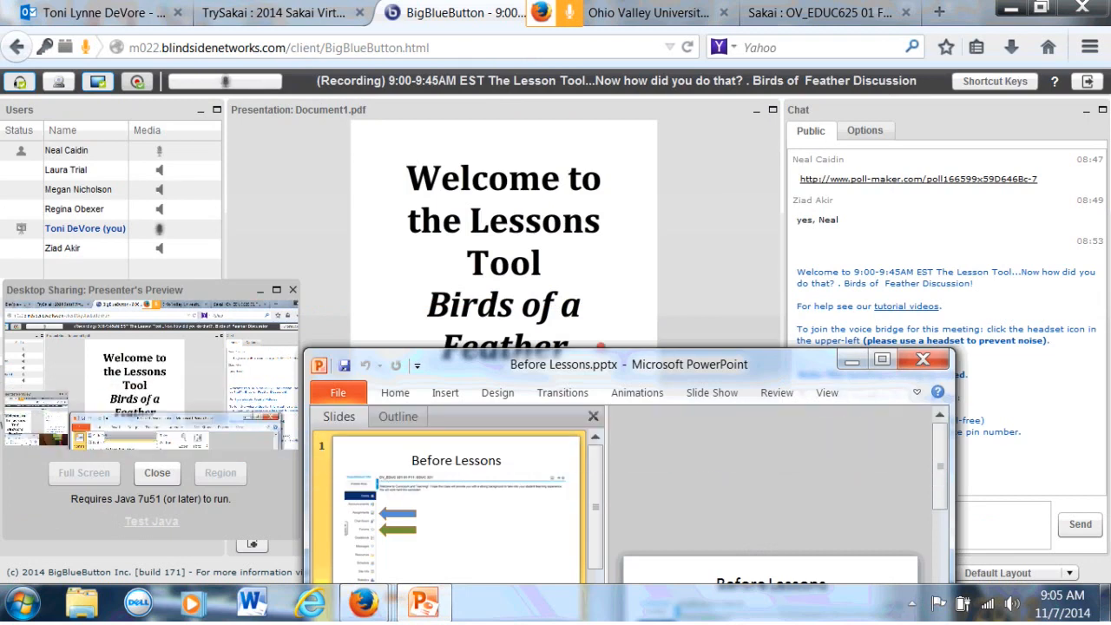
left_click(882, 358)
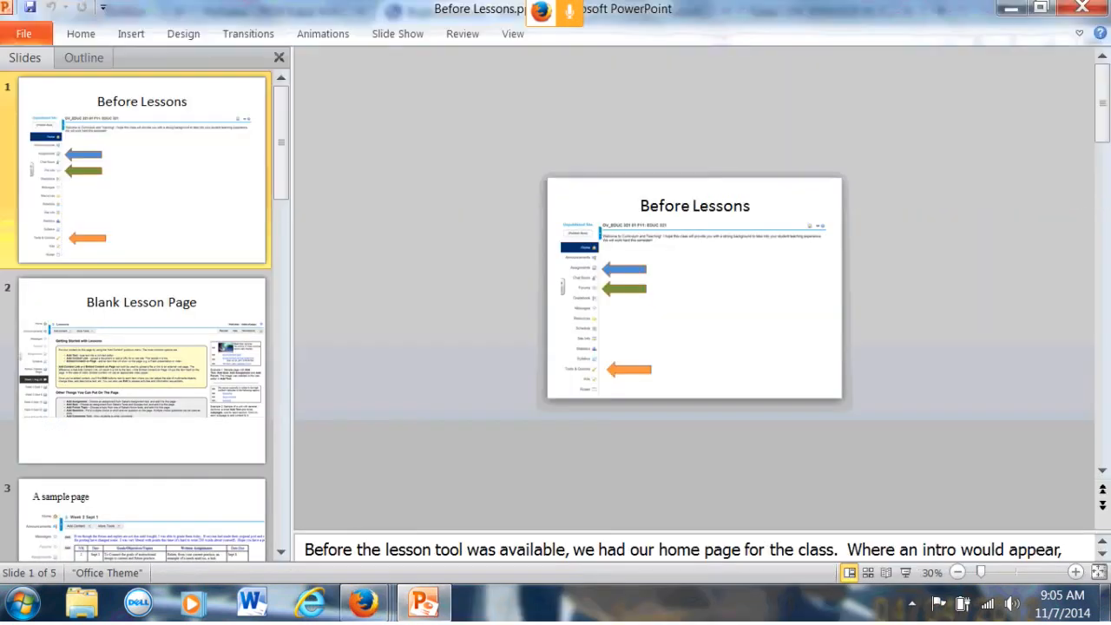
left_click(695, 304)
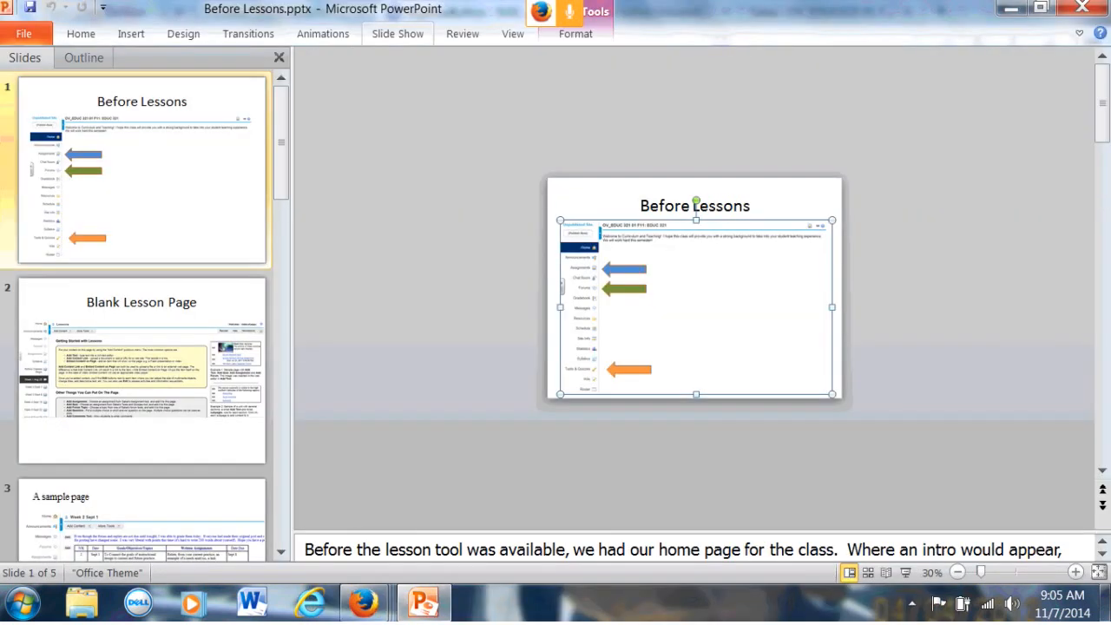
left_click(396, 33)
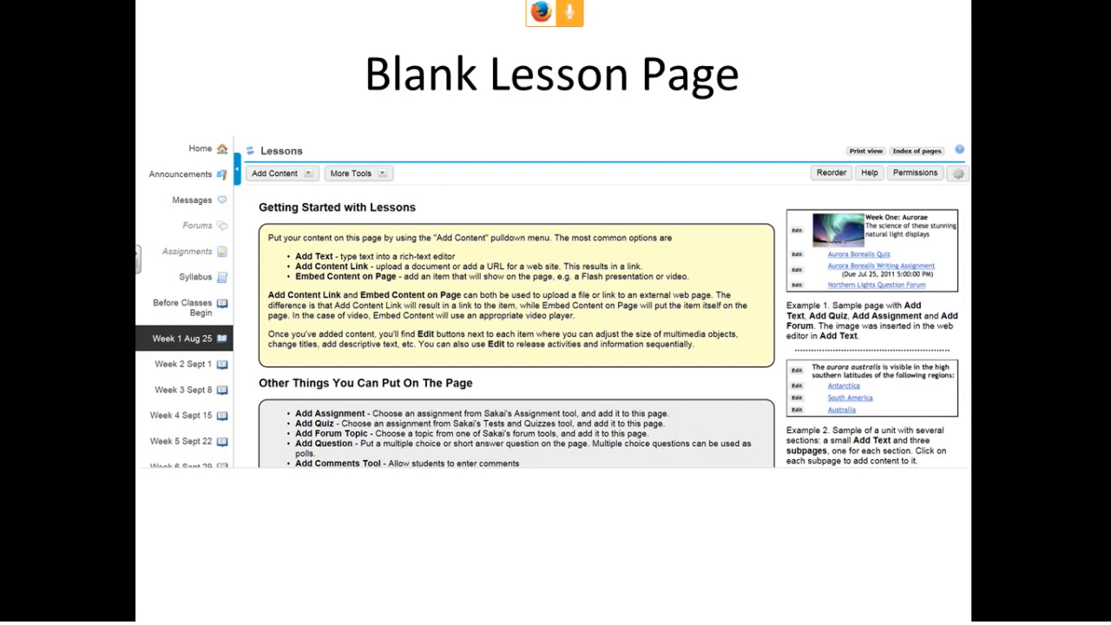
Advance the slide show to slide 3, 'A sample page', with the Week 2 lesson example
left_click(181, 365)
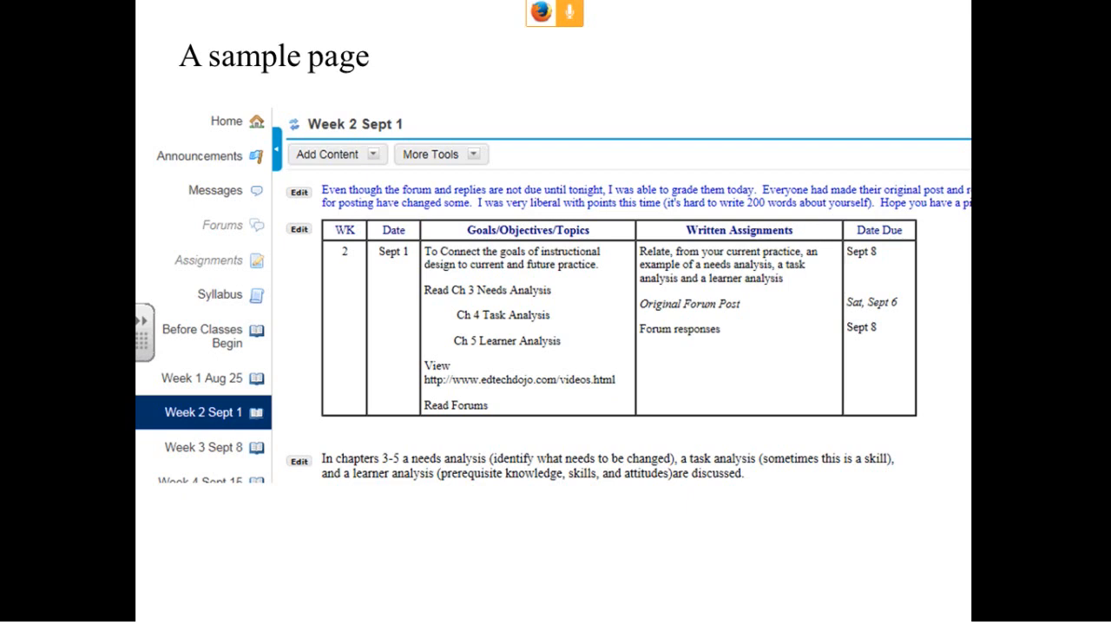
End the slide show and return to the BigBlueButton webinar on the Welcome to the Lessons Tool slide
left_click(330, 153)
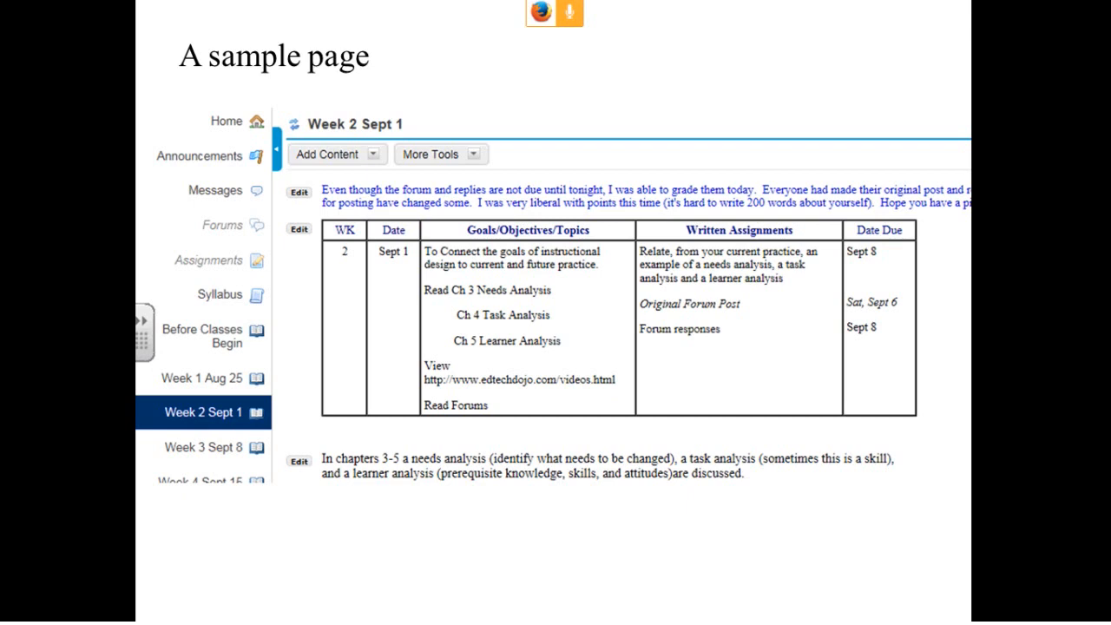
left_click(330, 153)
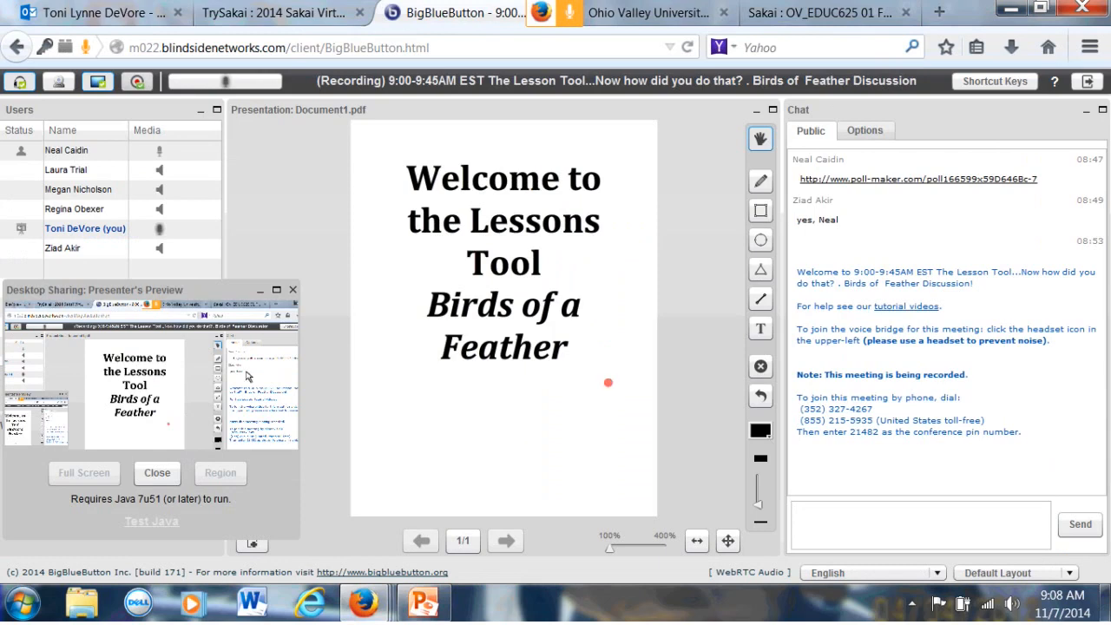
mouse_move(194, 410)
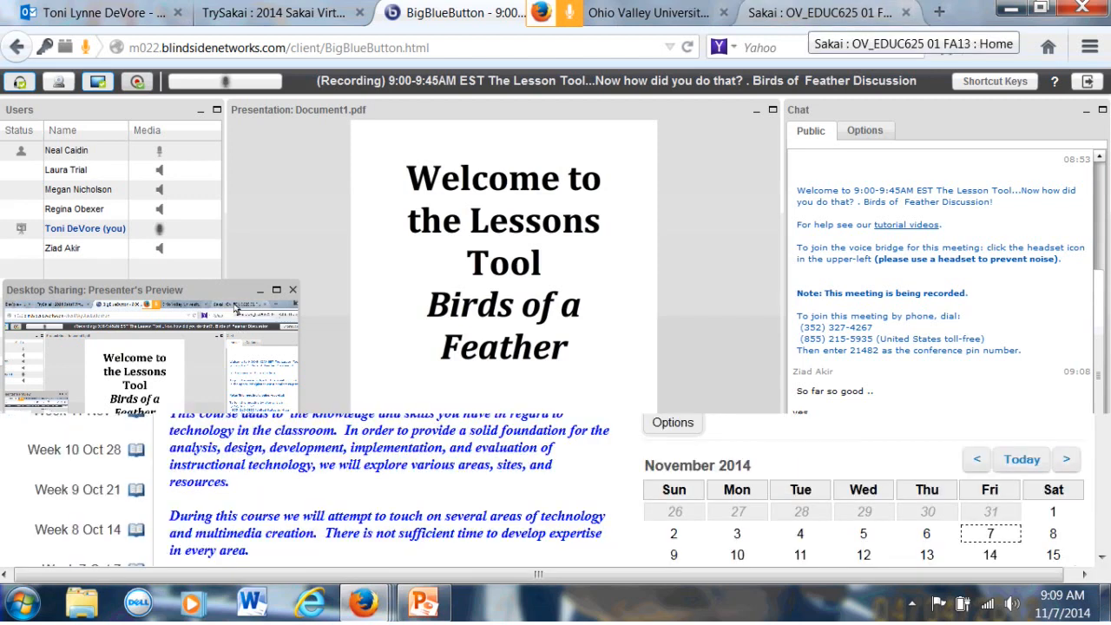
Show the OV_EDUC625 01 FA13 site Home page and scroll down through the course description and weekly pages
left_click(816, 14)
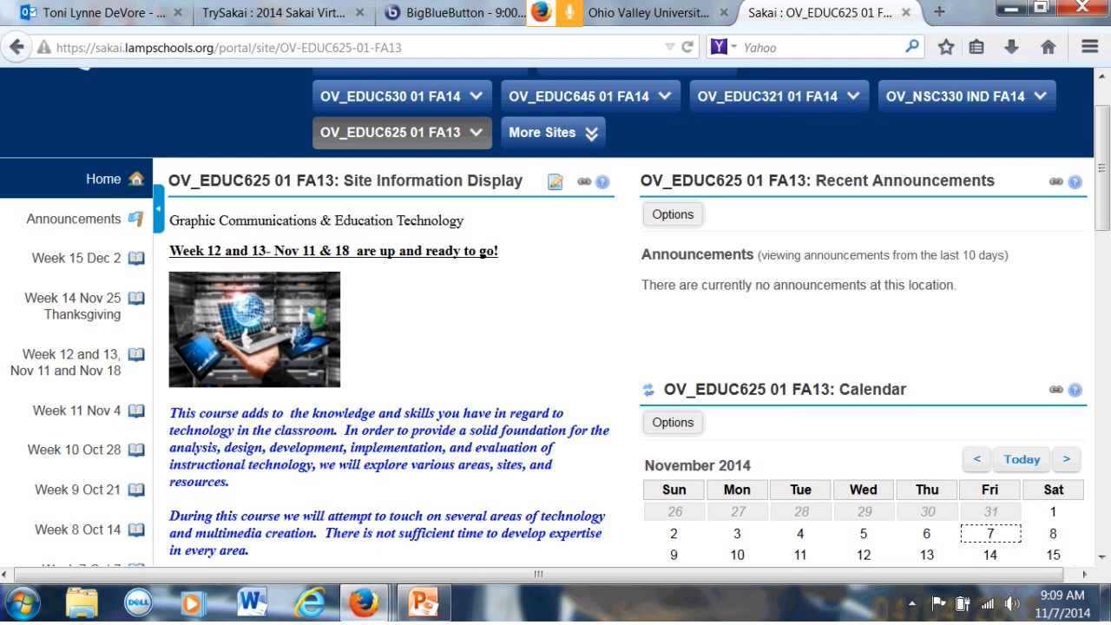
mouse_move(269, 14)
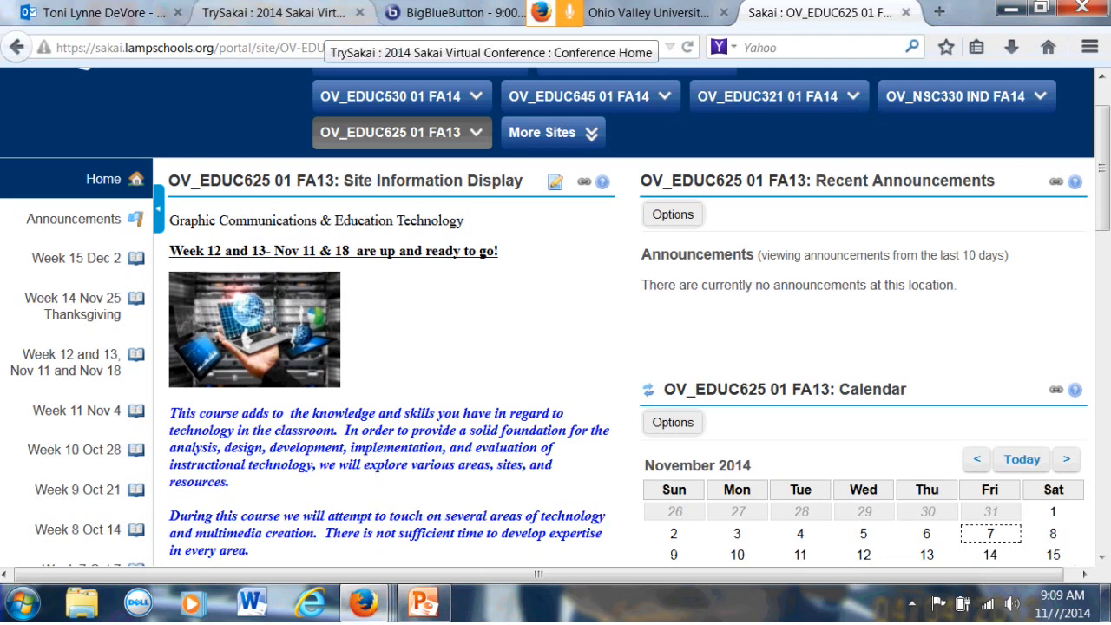
left_click(274, 14)
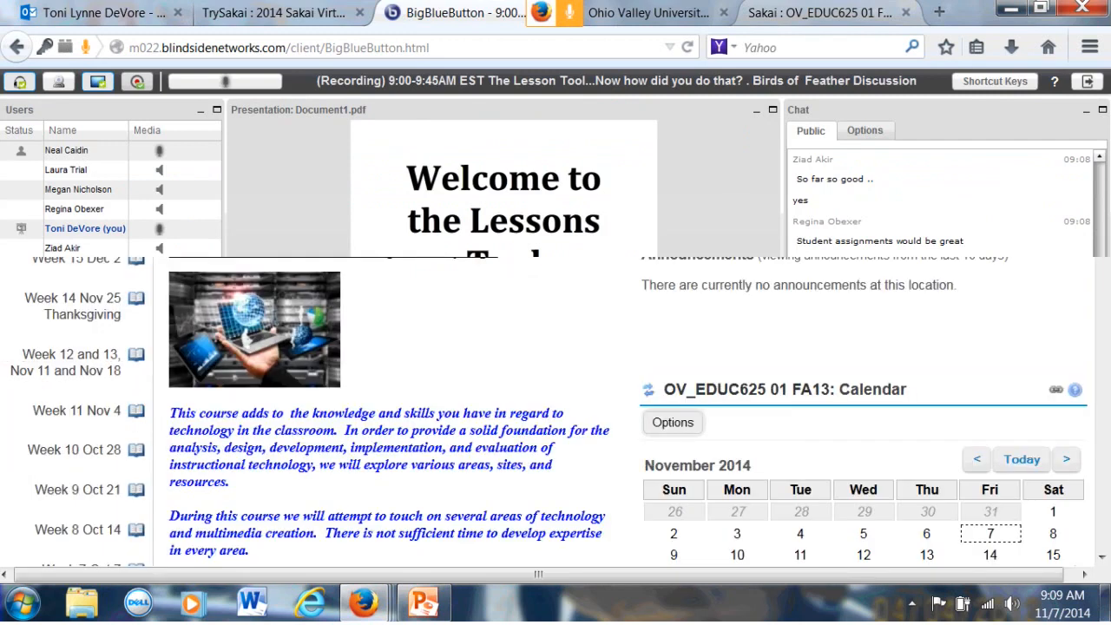
left_click(817, 13)
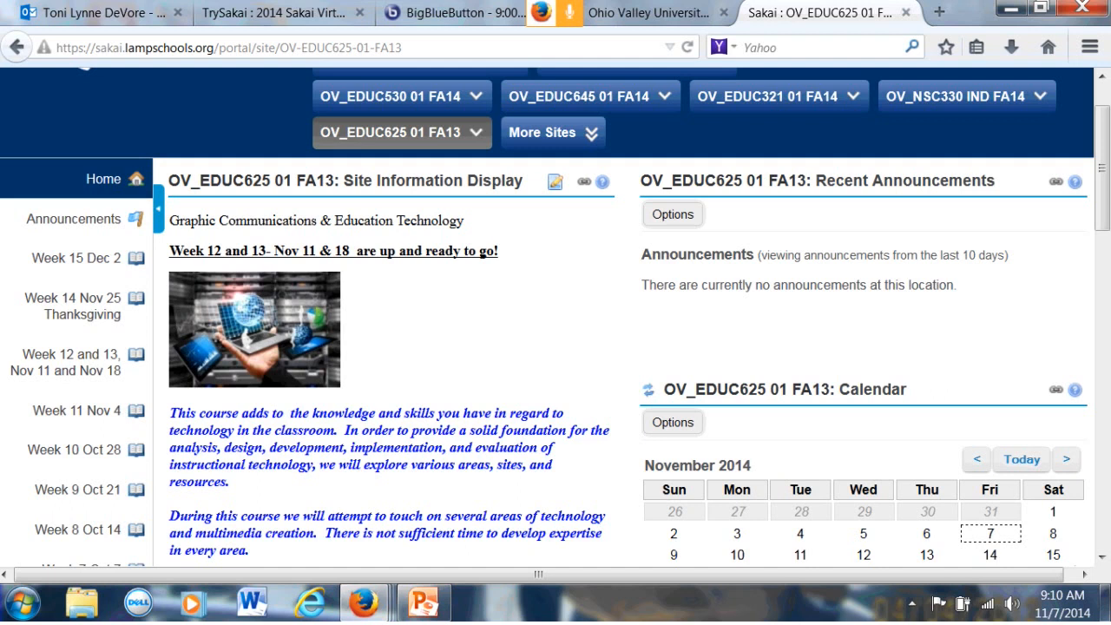
scroll("down", 3)
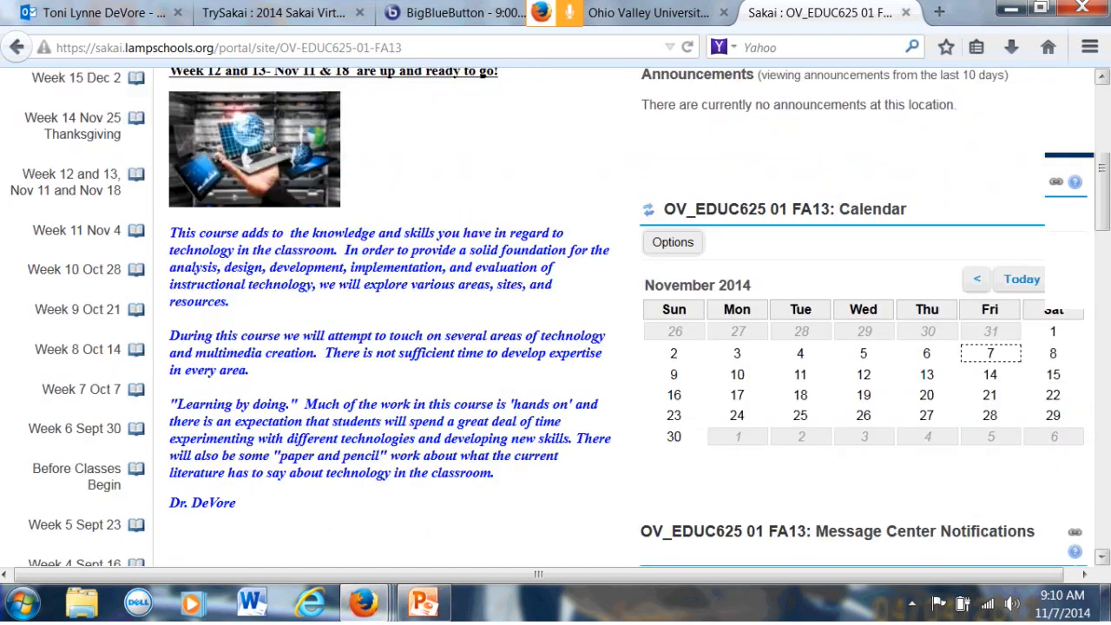
left_click(73, 182)
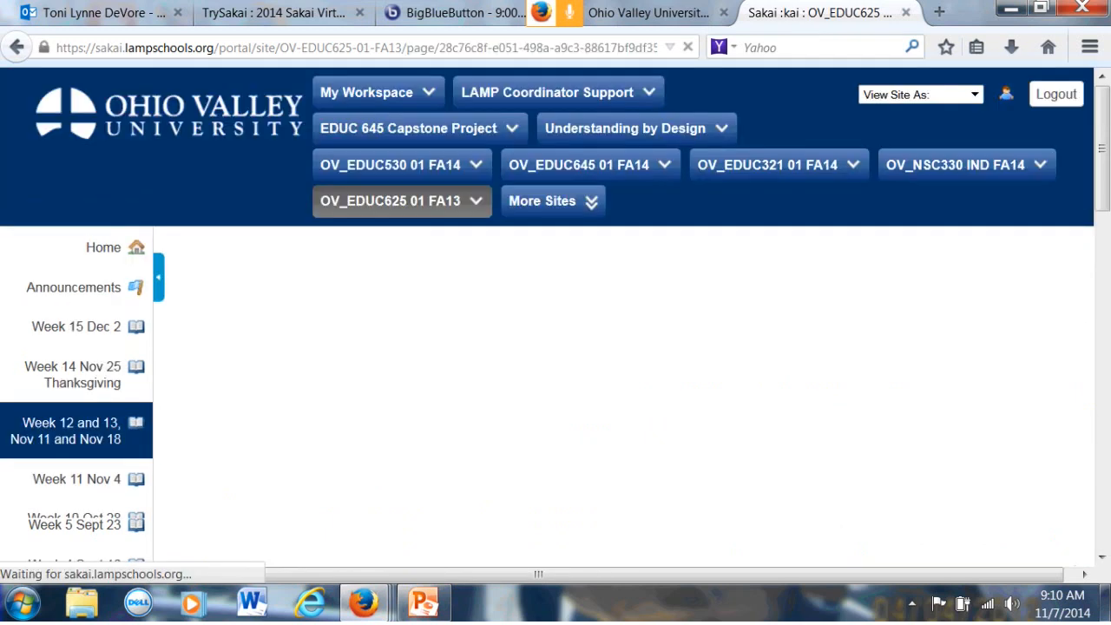
left_click(66, 430)
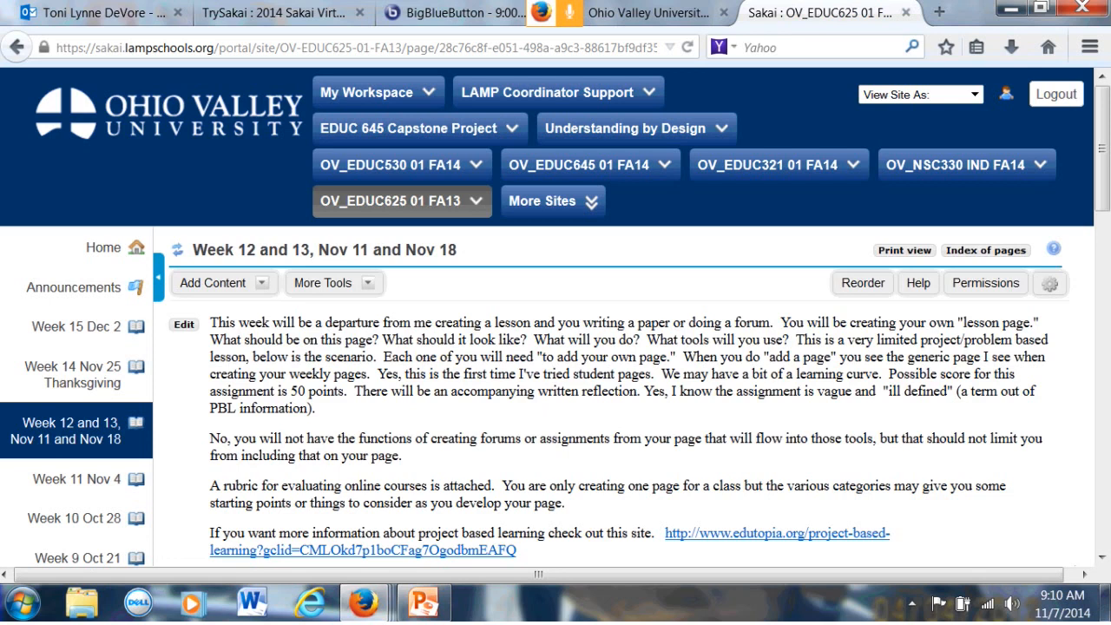
mouse_move(959, 163)
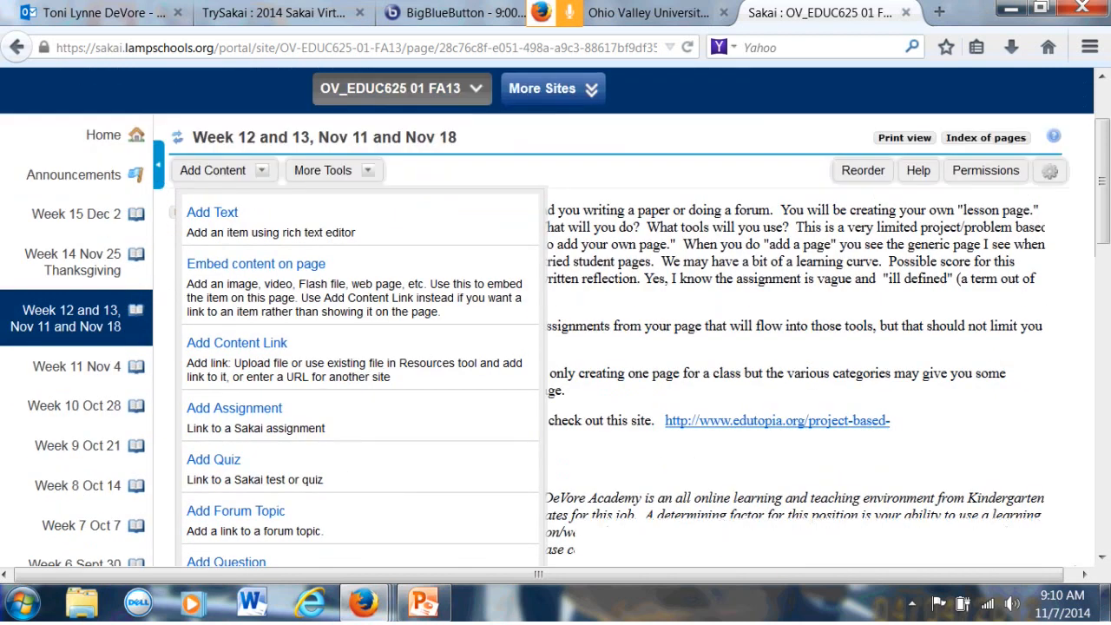
scroll("down", 3)
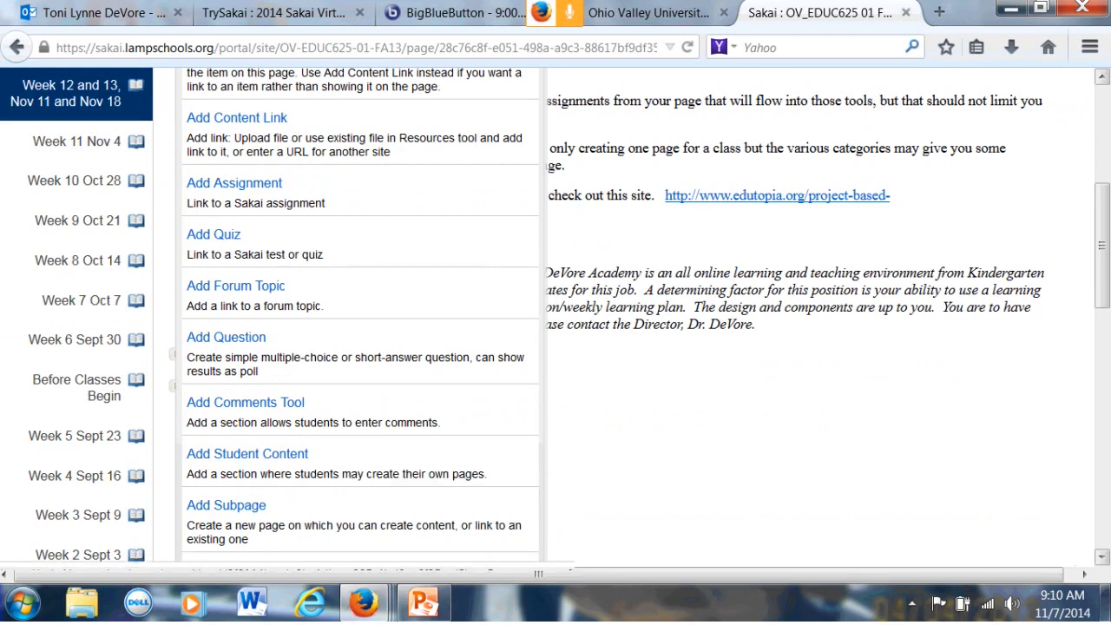
scroll("down", 3)
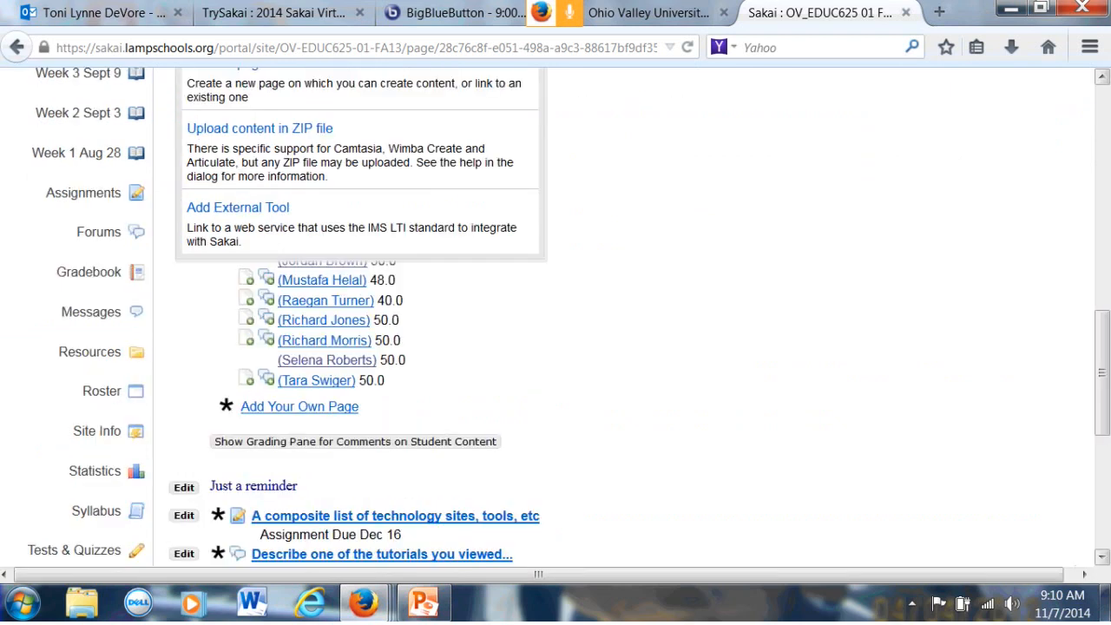
scroll("up", 3)
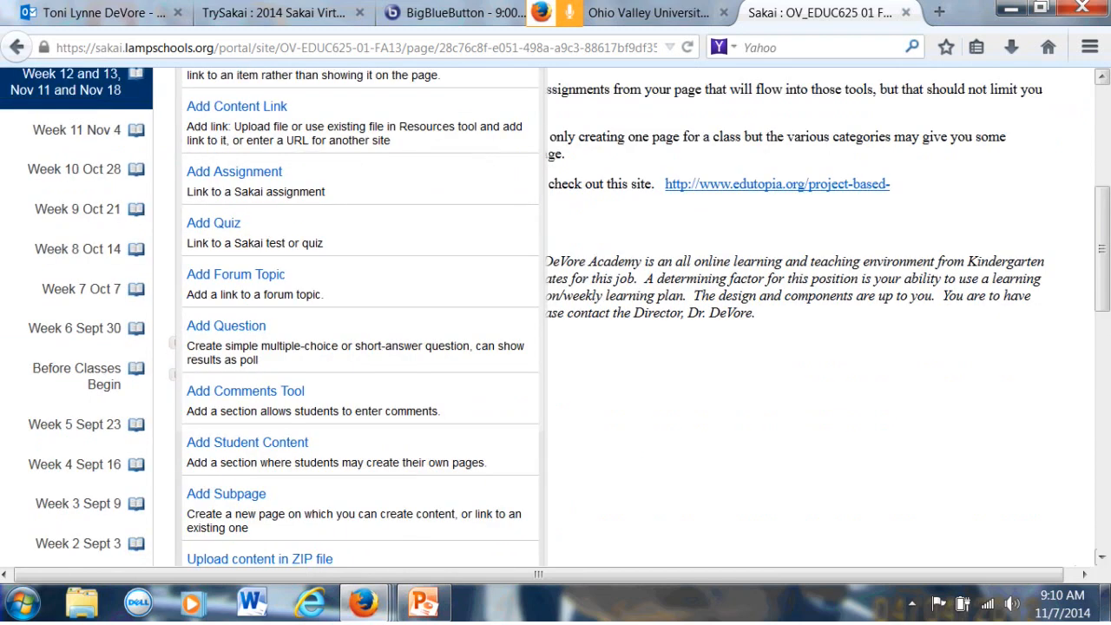
scroll("up", 3)
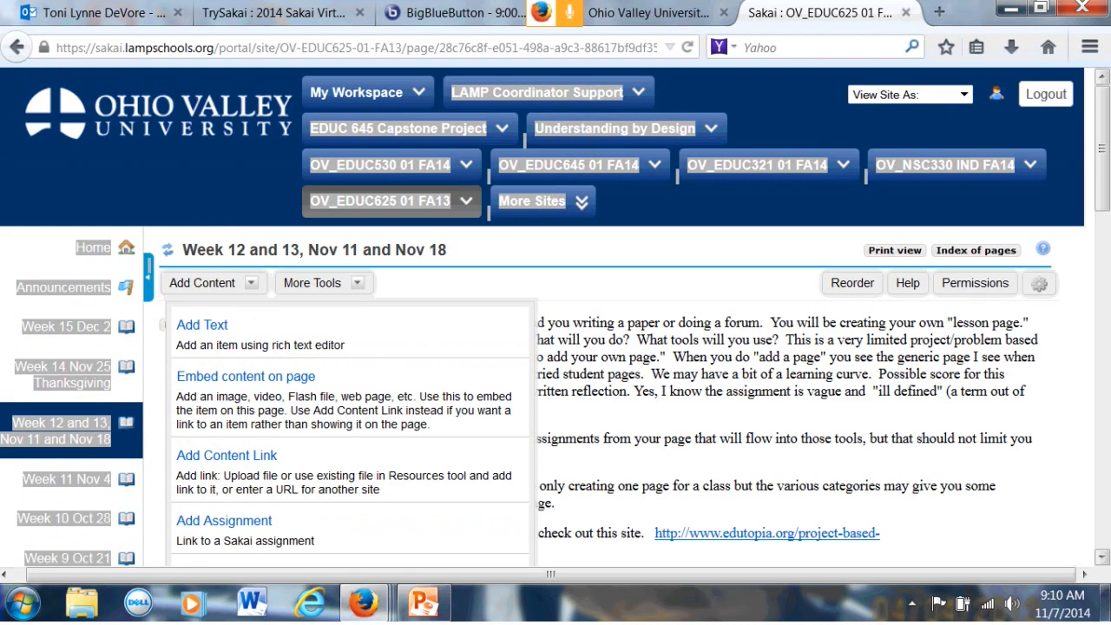
scroll("down", 3)
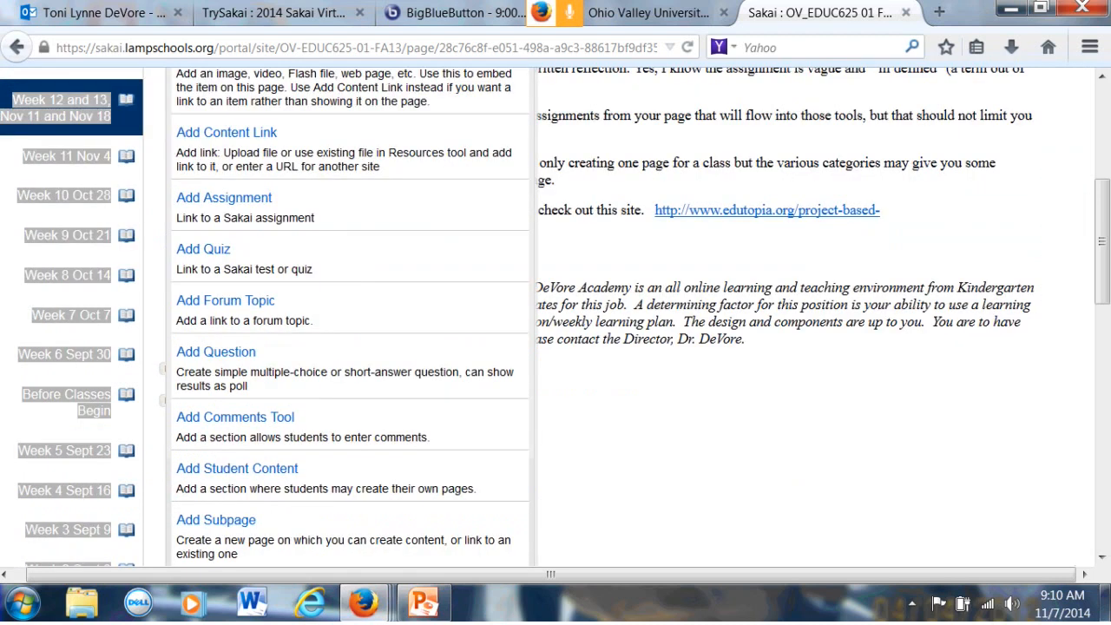
left_click_drag(537, 211, 745, 339)
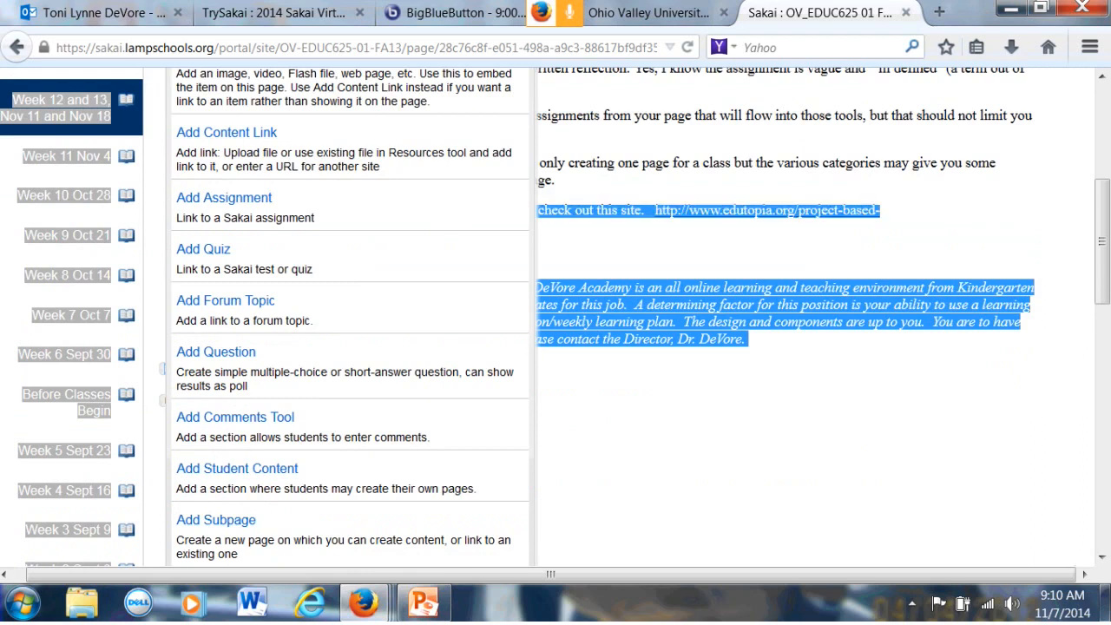
scroll("up", 3)
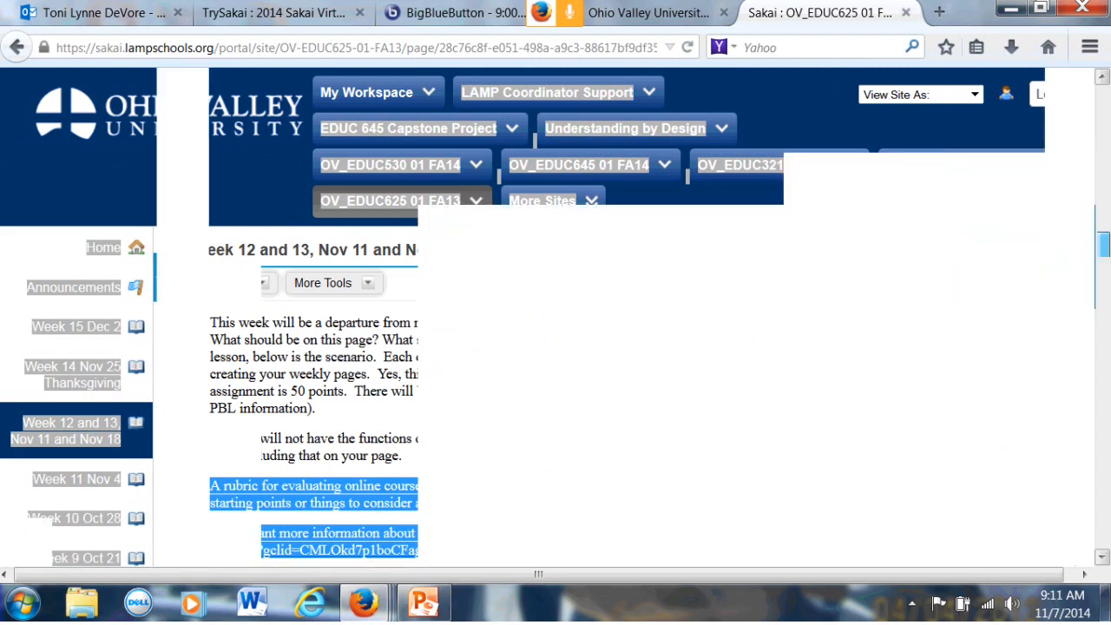
scroll("down", 3)
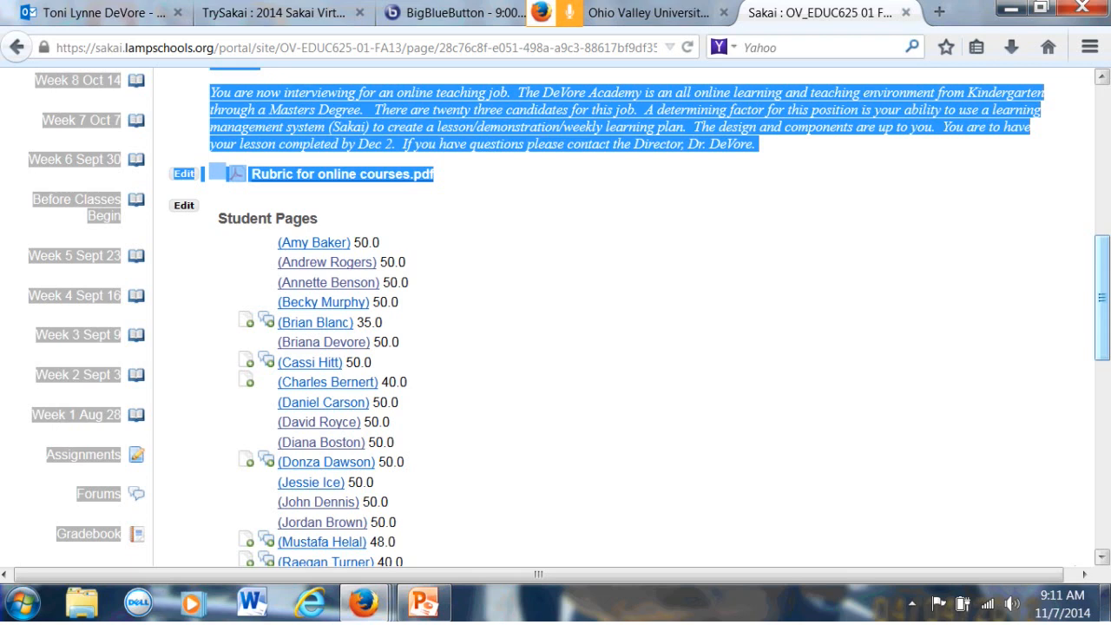
scroll("down", 3)
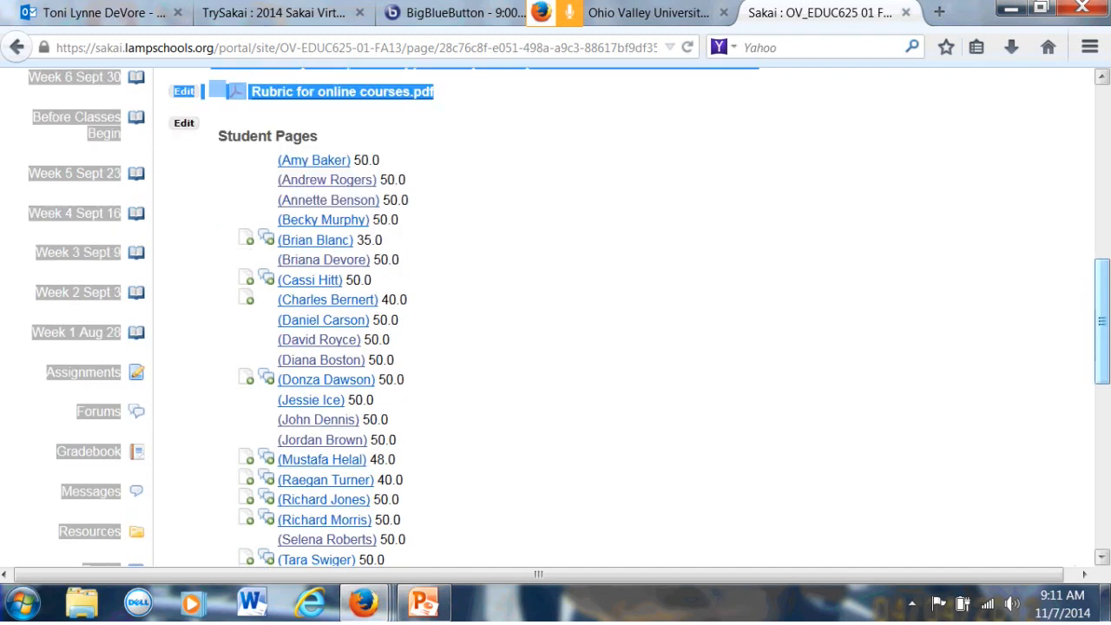
scroll("down", 3)
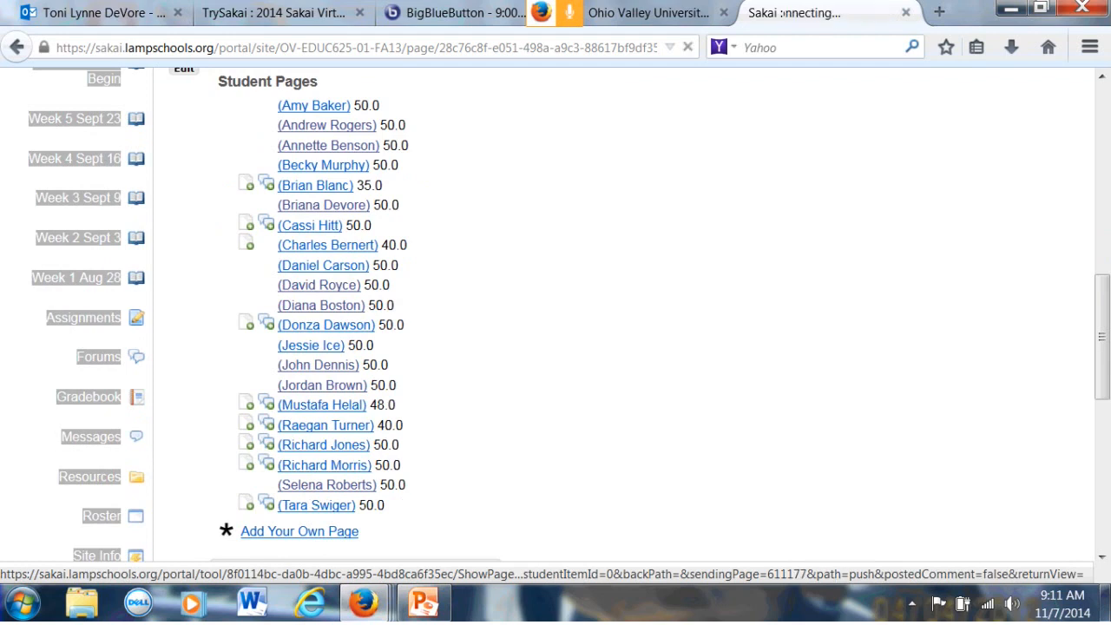
left_click(318, 364)
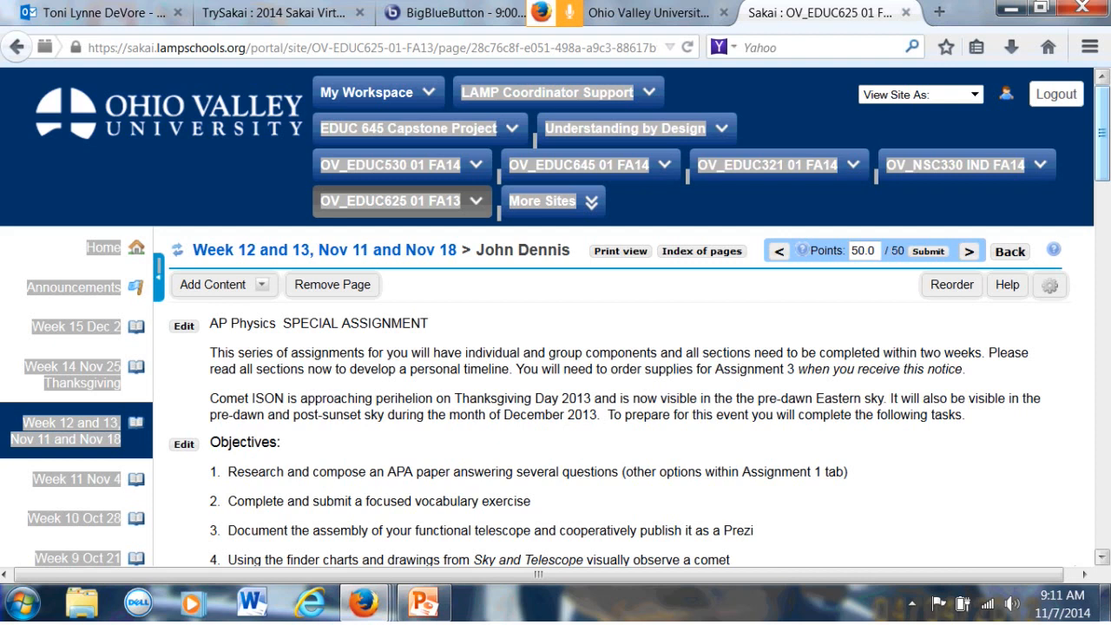
scroll("down", 3)
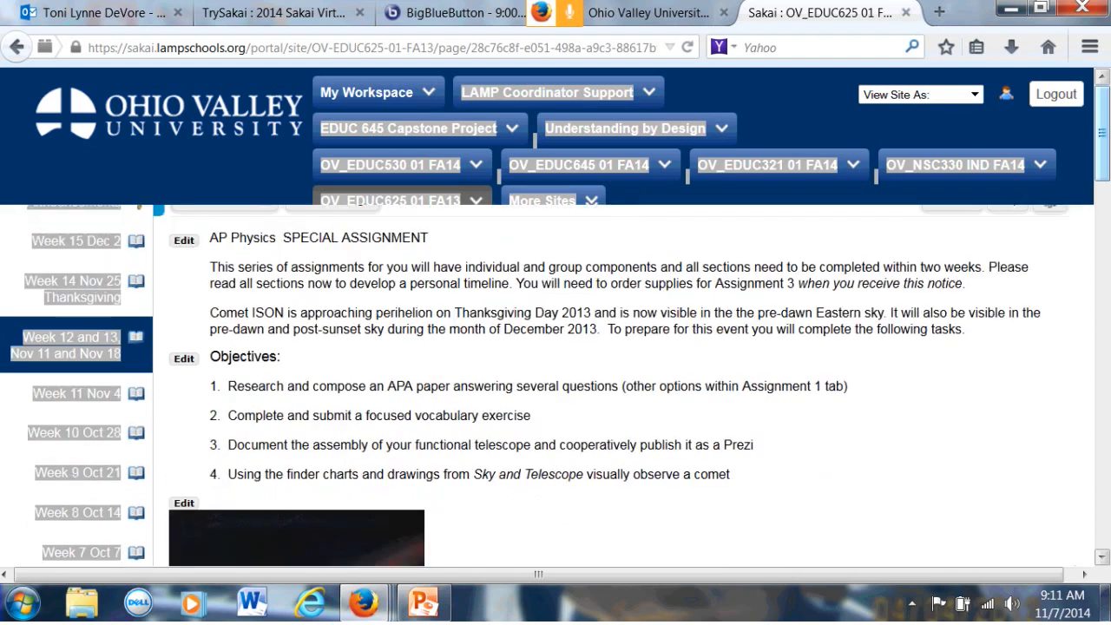
scroll("up", 3)
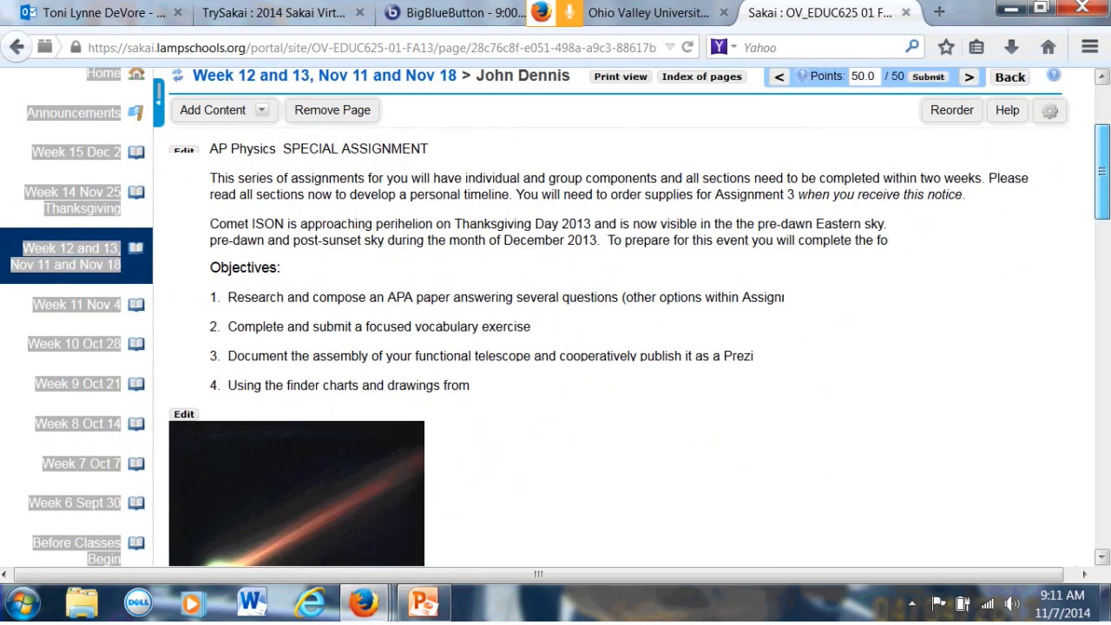
scroll("down", 3)
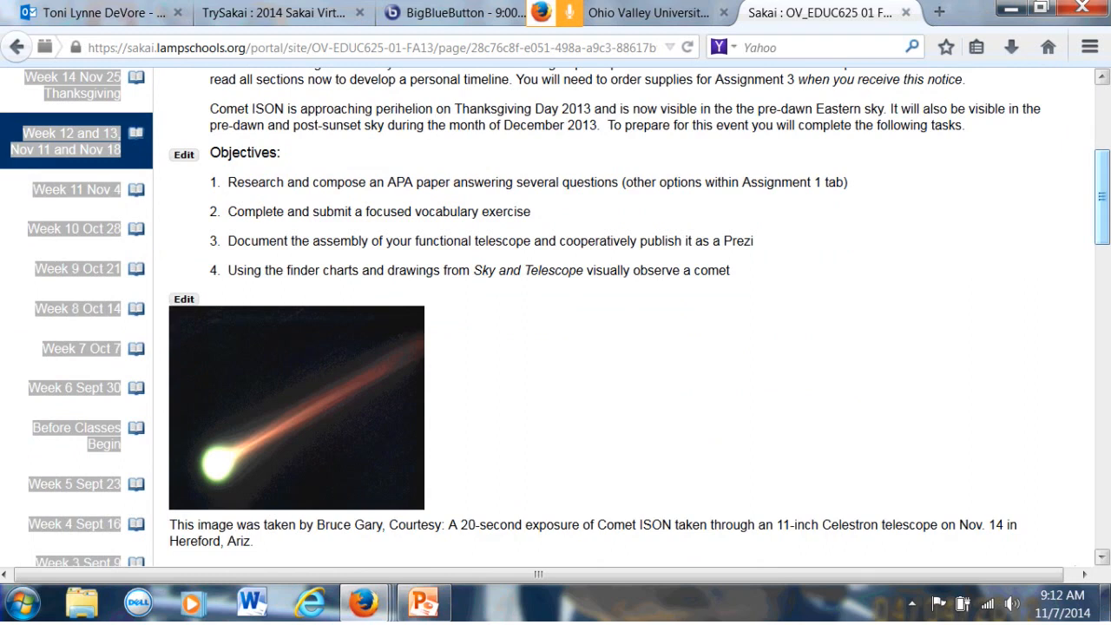
scroll("down", 3)
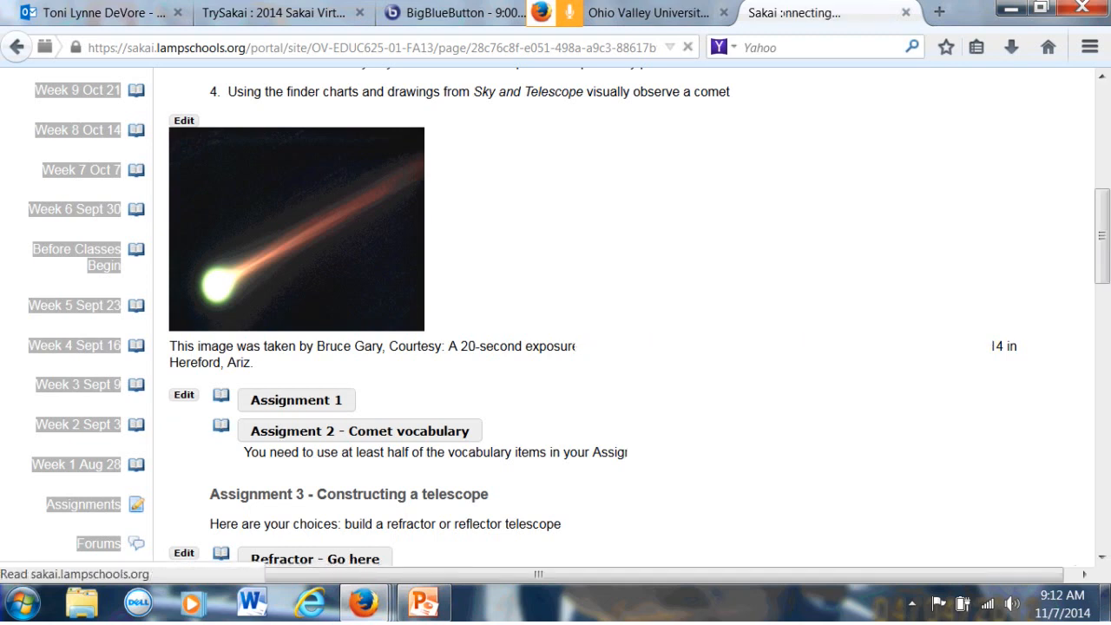
left_click(295, 399)
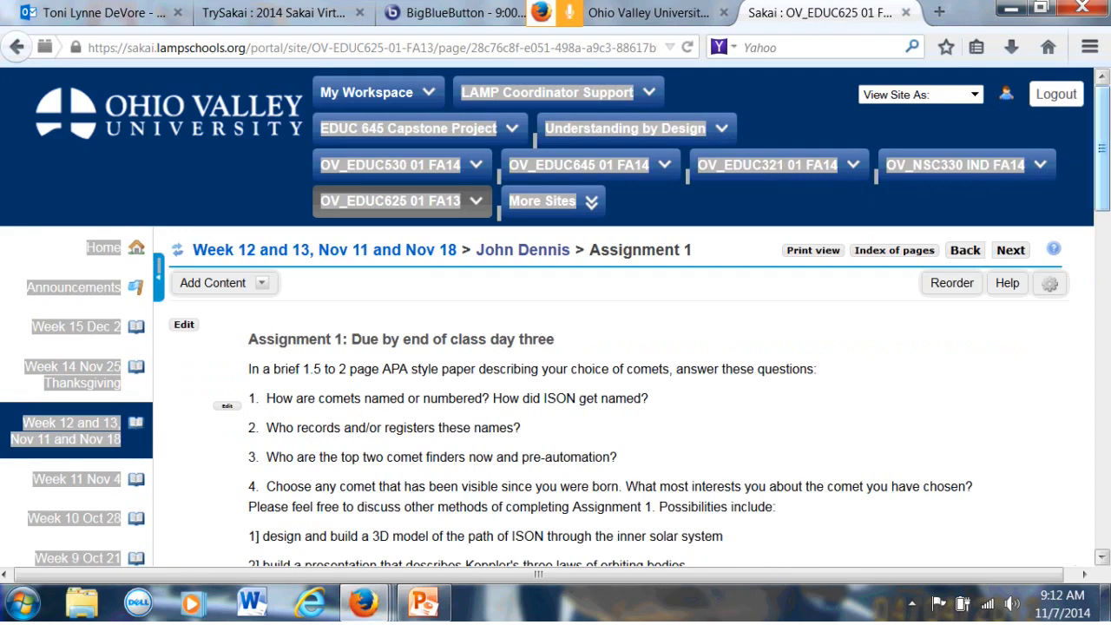
left_click(965, 250)
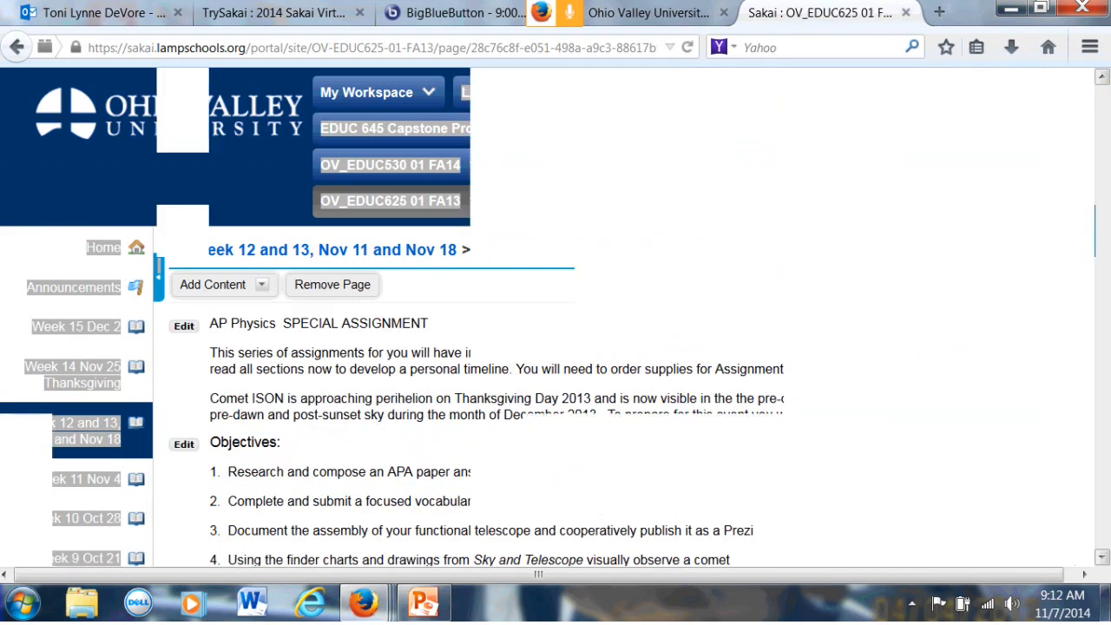
scroll("down", 3)
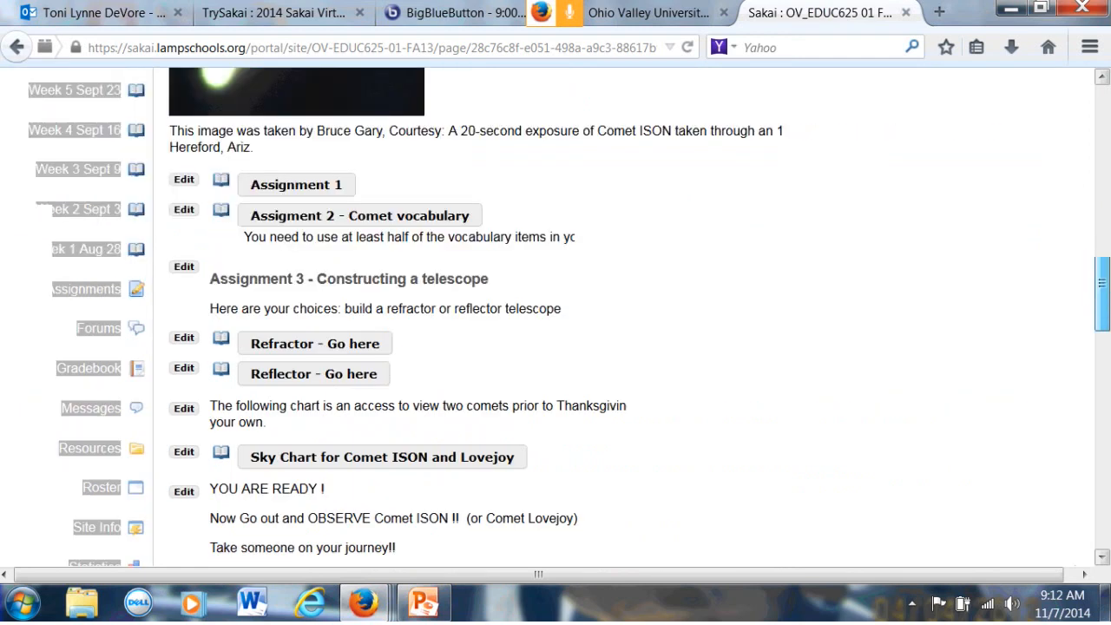
scroll("down", 3)
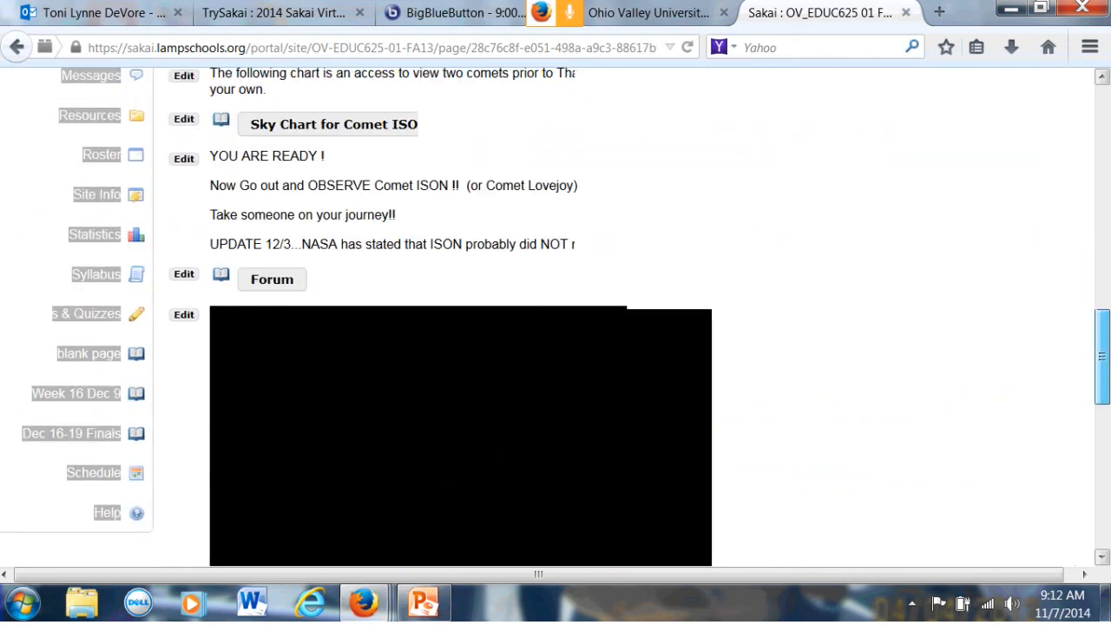
scroll("up", 3)
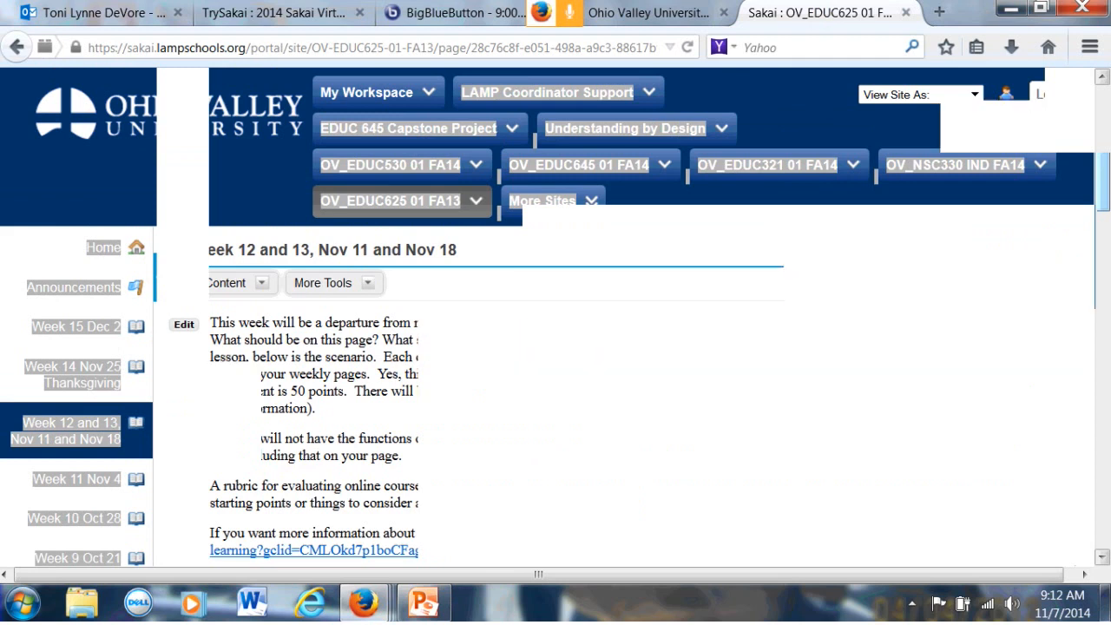
Scroll the Week 12 and 13 lesson page down to the Student Pages list with each student's score
scroll("down", 3)
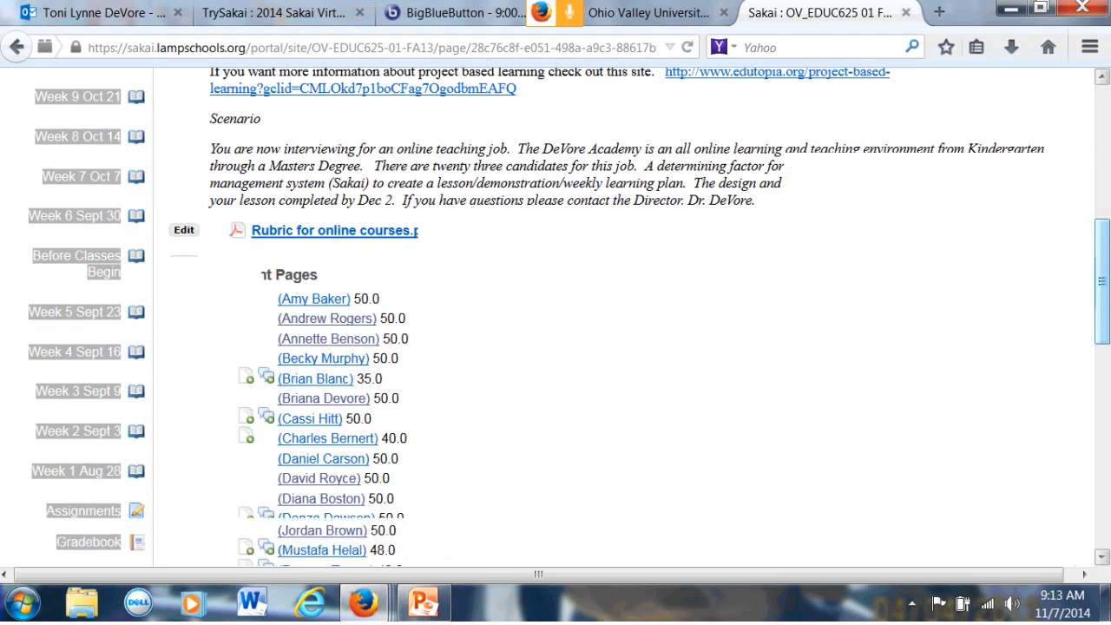
scroll("down", 3)
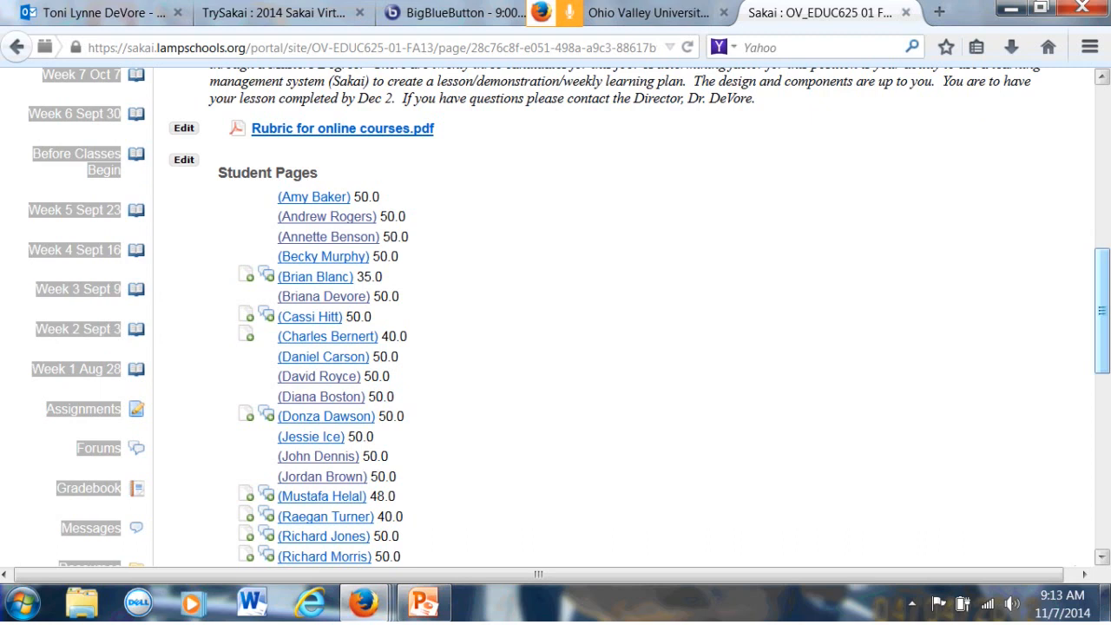
scroll("down", 3)
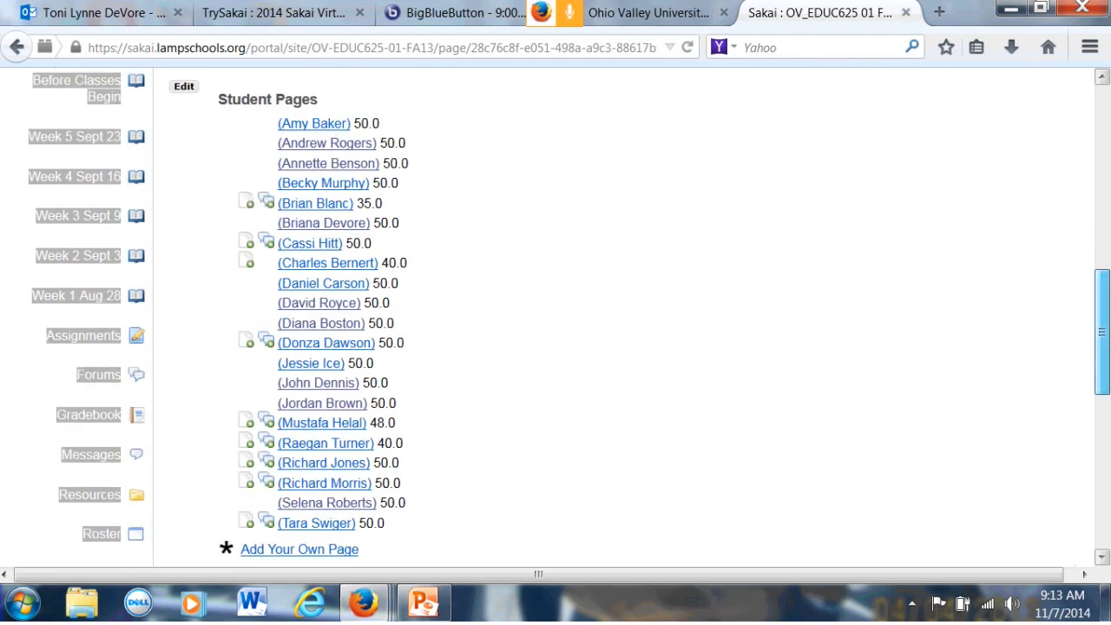
scroll("up", 3)
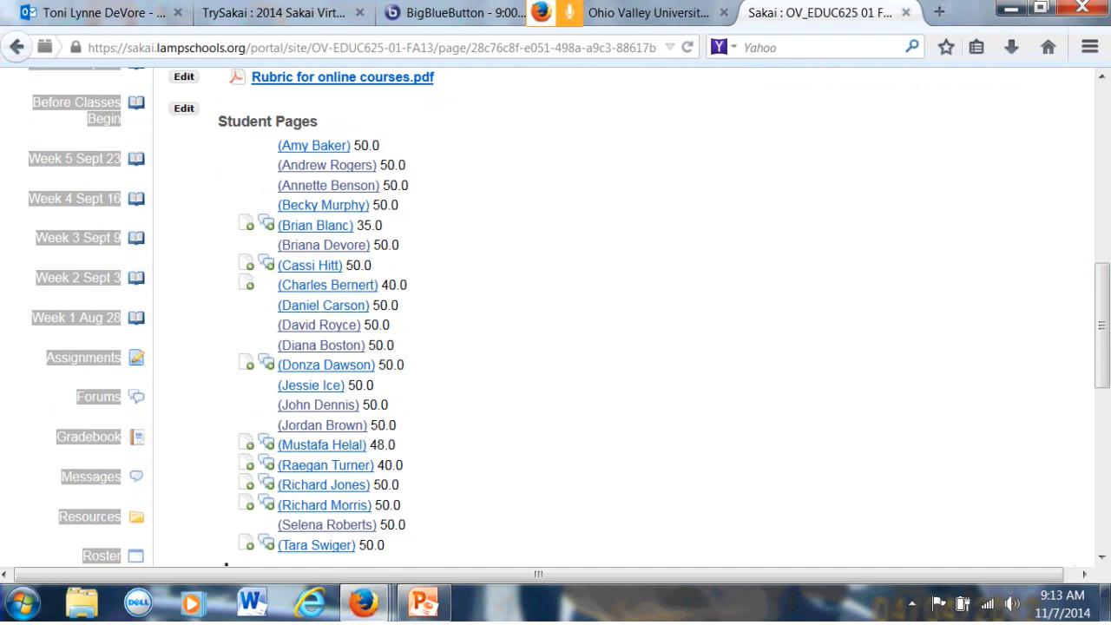
mouse_move(316, 545)
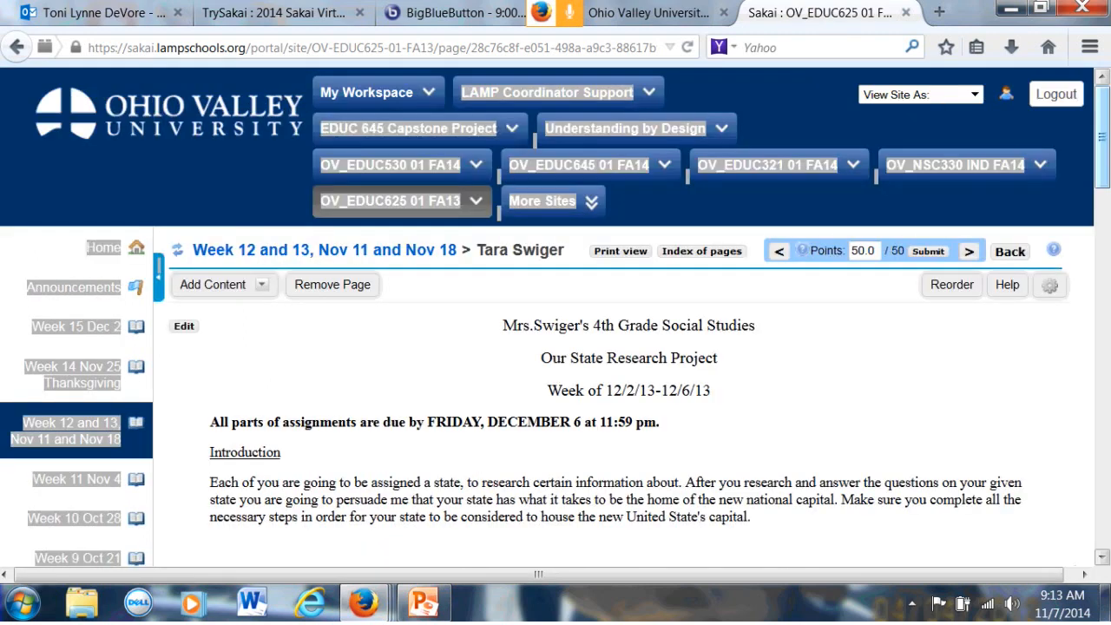
scroll("down", 3)
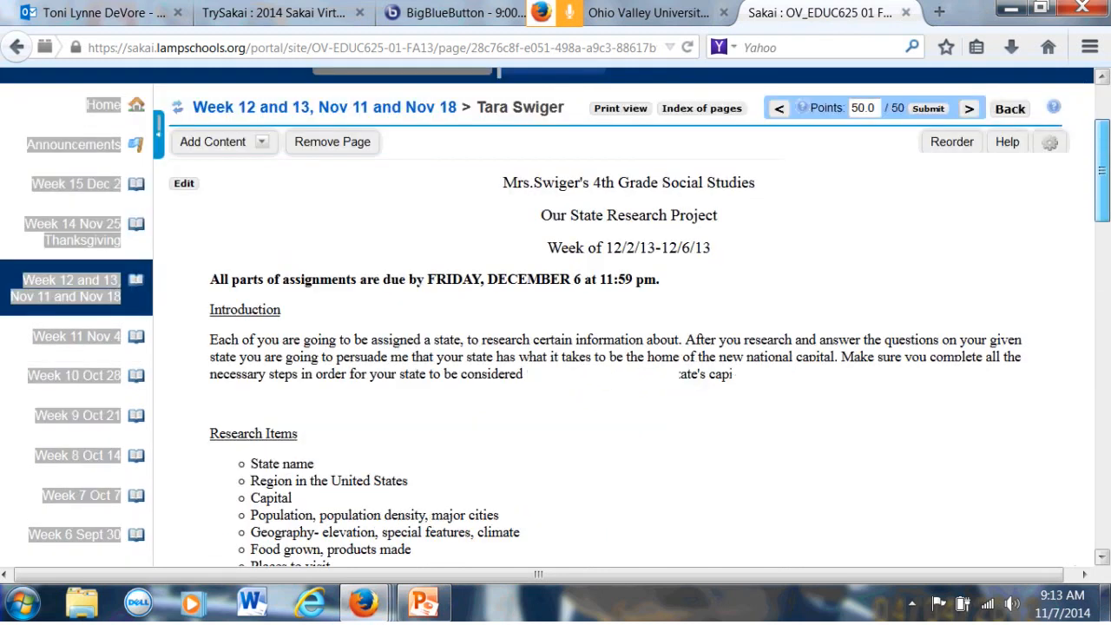
scroll("down", 3)
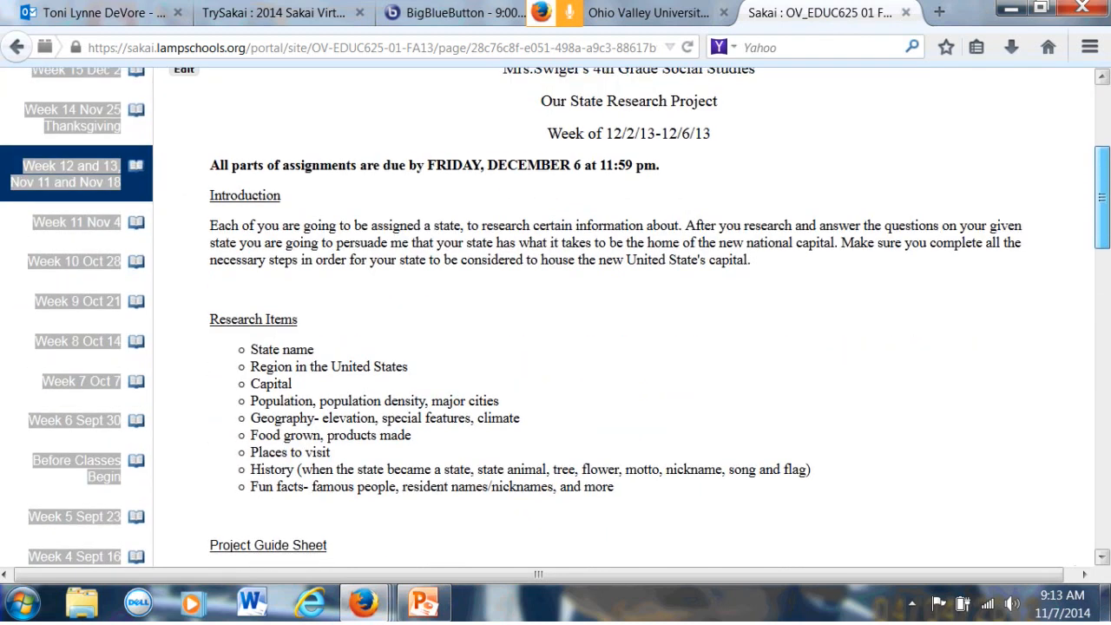
scroll("down", 3)
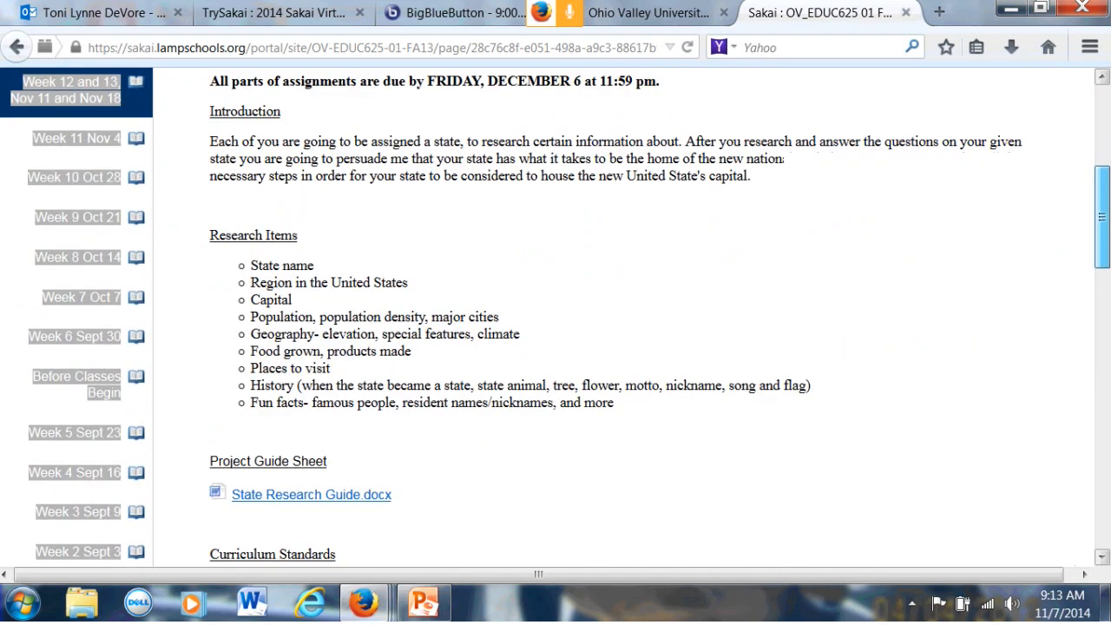
scroll("down", 3)
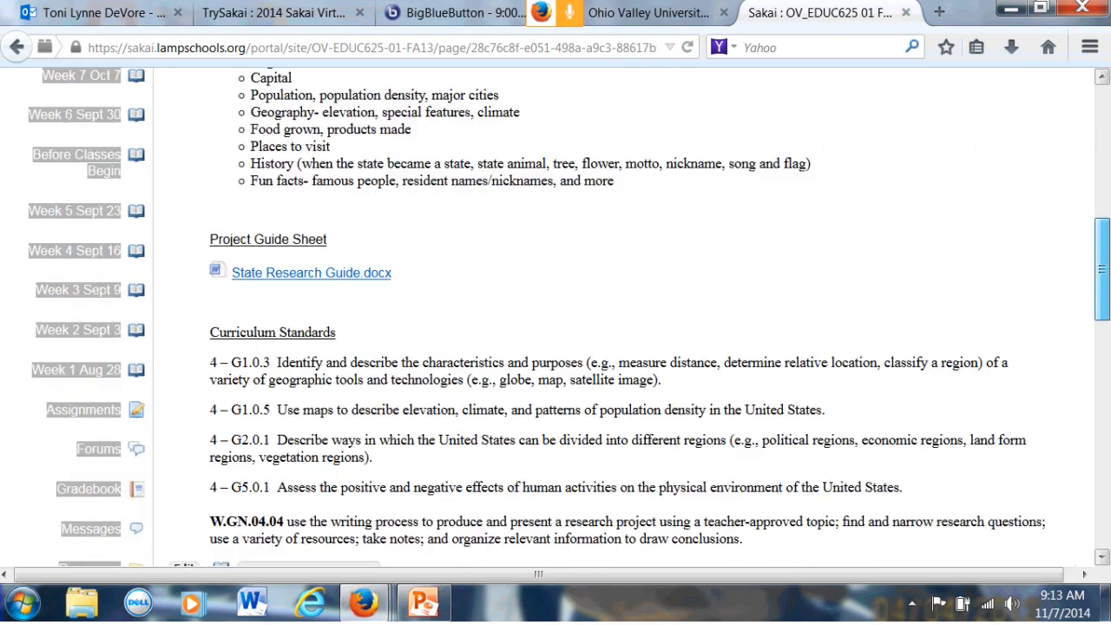
scroll("down", 3)
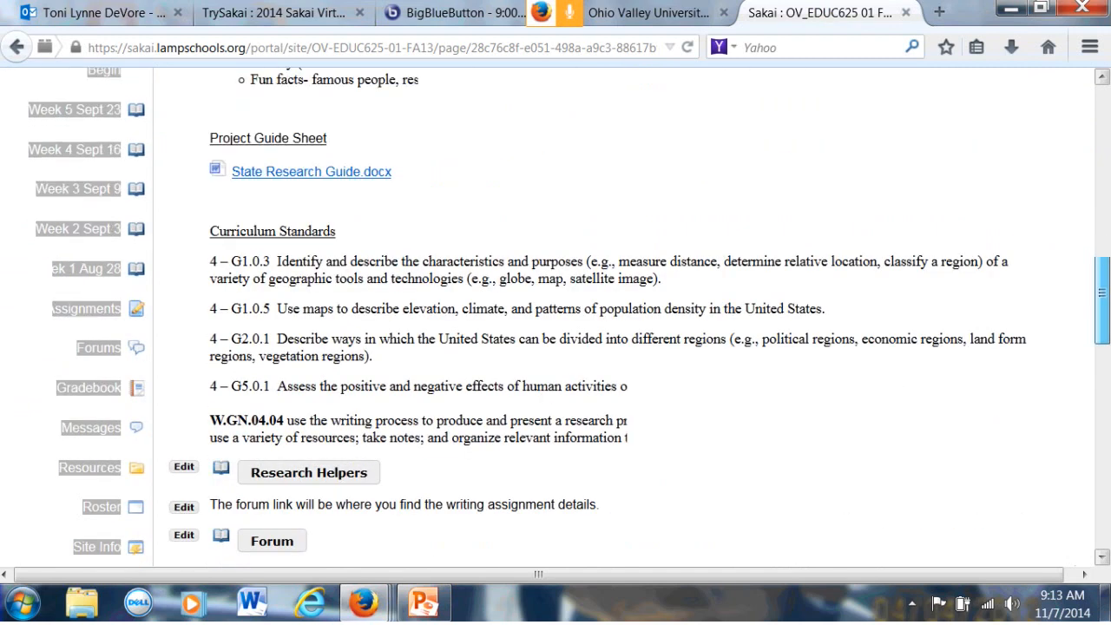
scroll("down", 3)
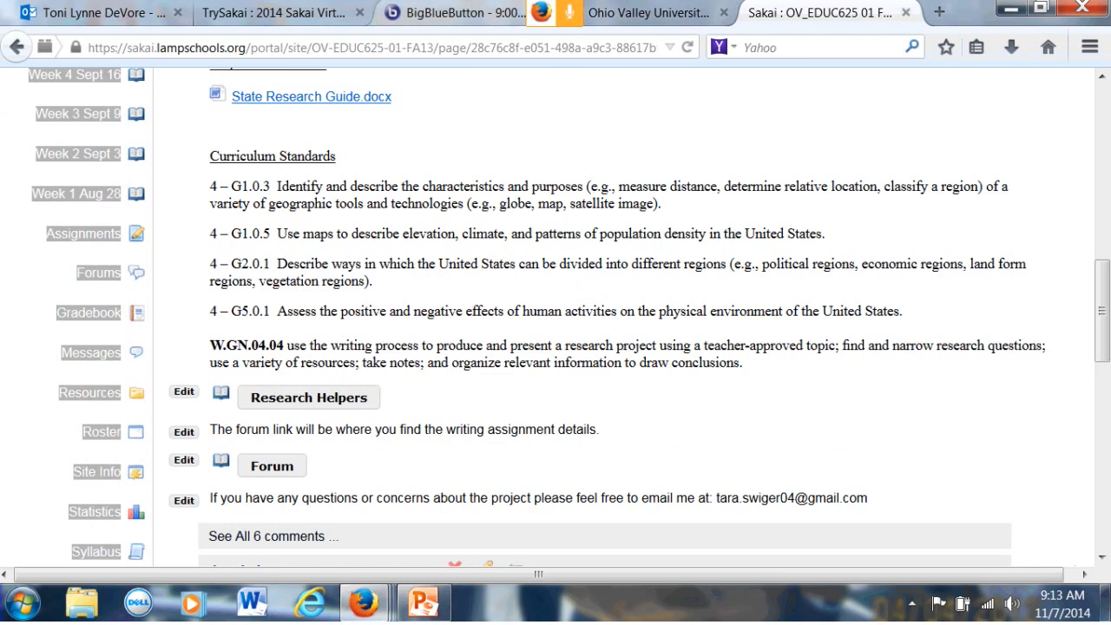
Return to the BigBlueButton welcome slide and follow the Public chat about students editing pages and weekly page construction
left_click(465, 13)
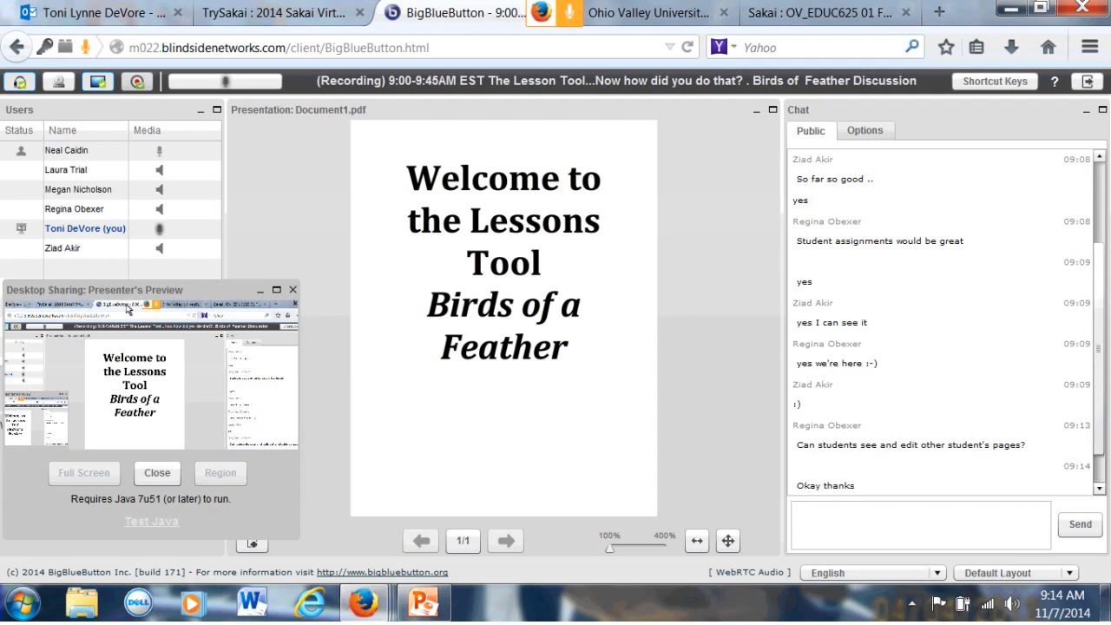
scroll("down", 3)
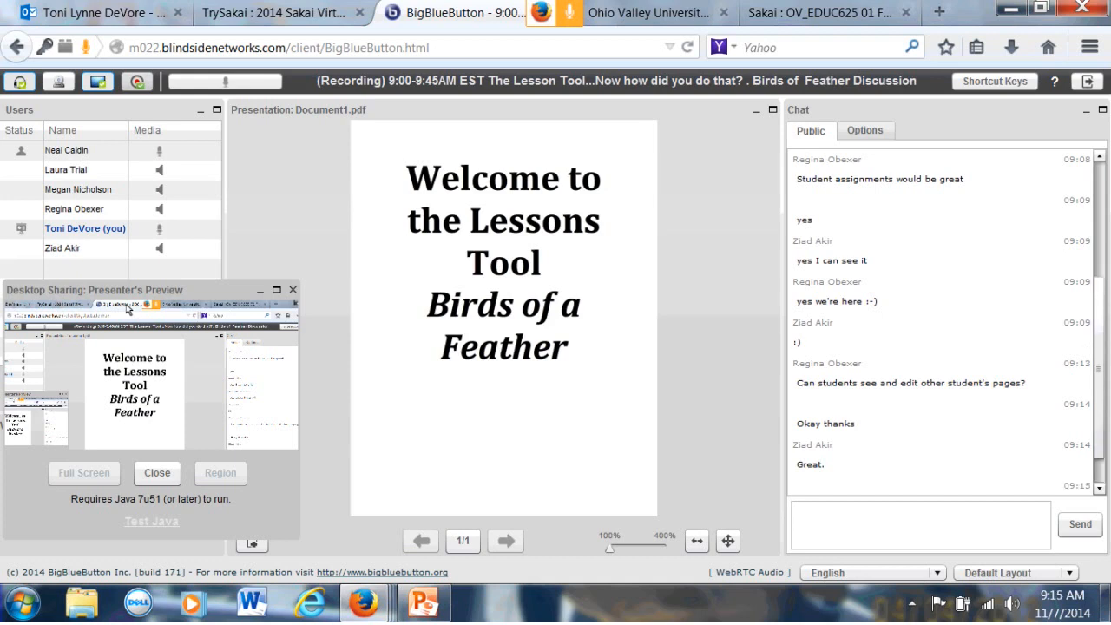
scroll("down", 3)
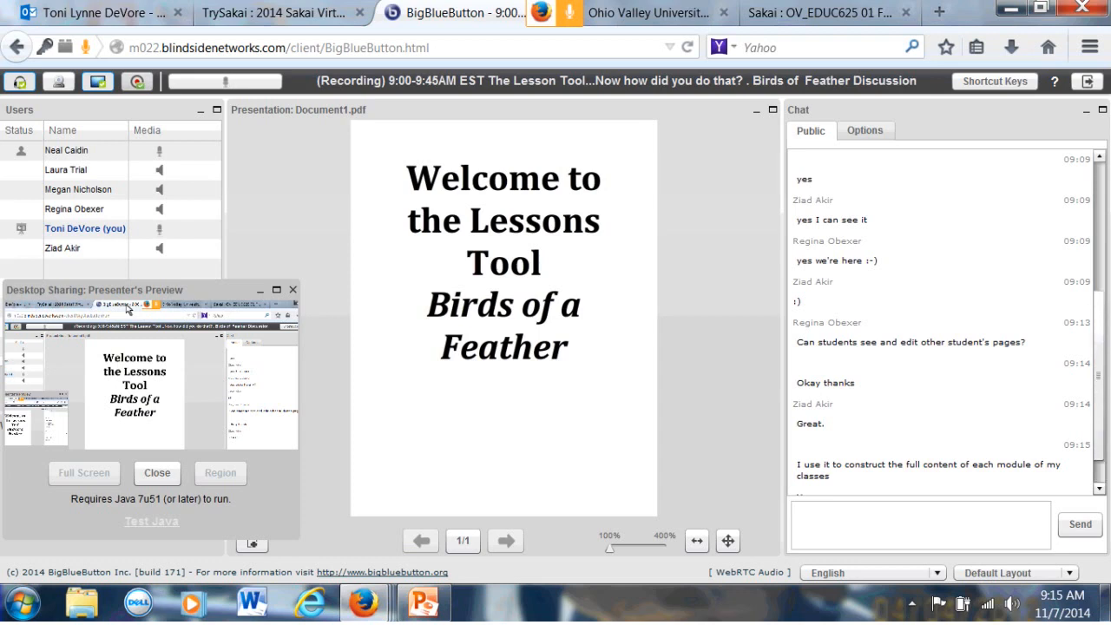
scroll("down", 3)
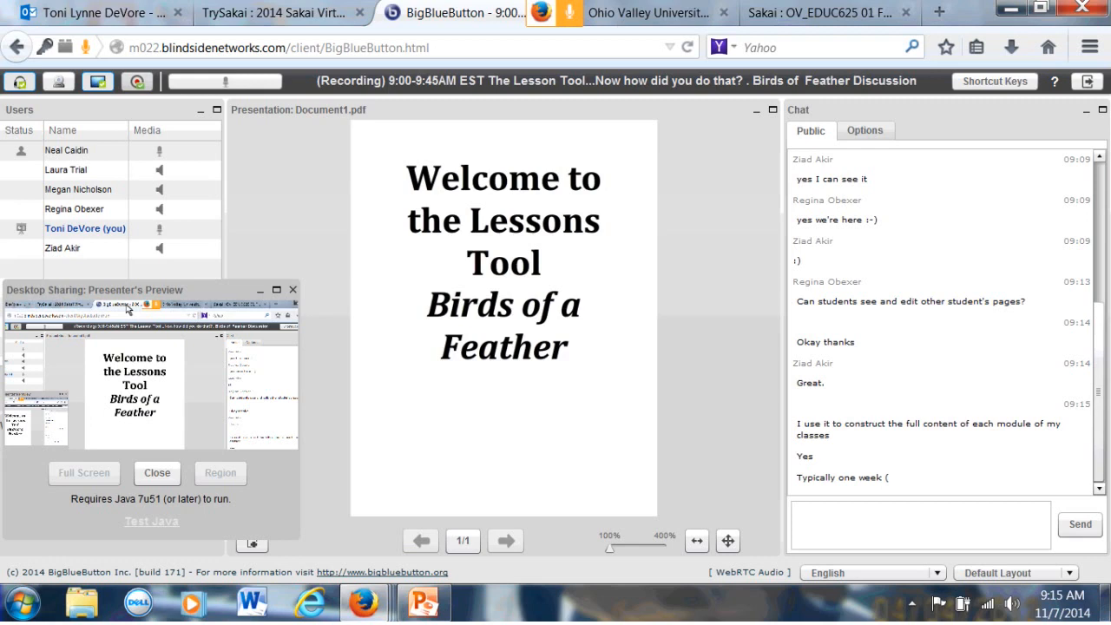
scroll("down", 3)
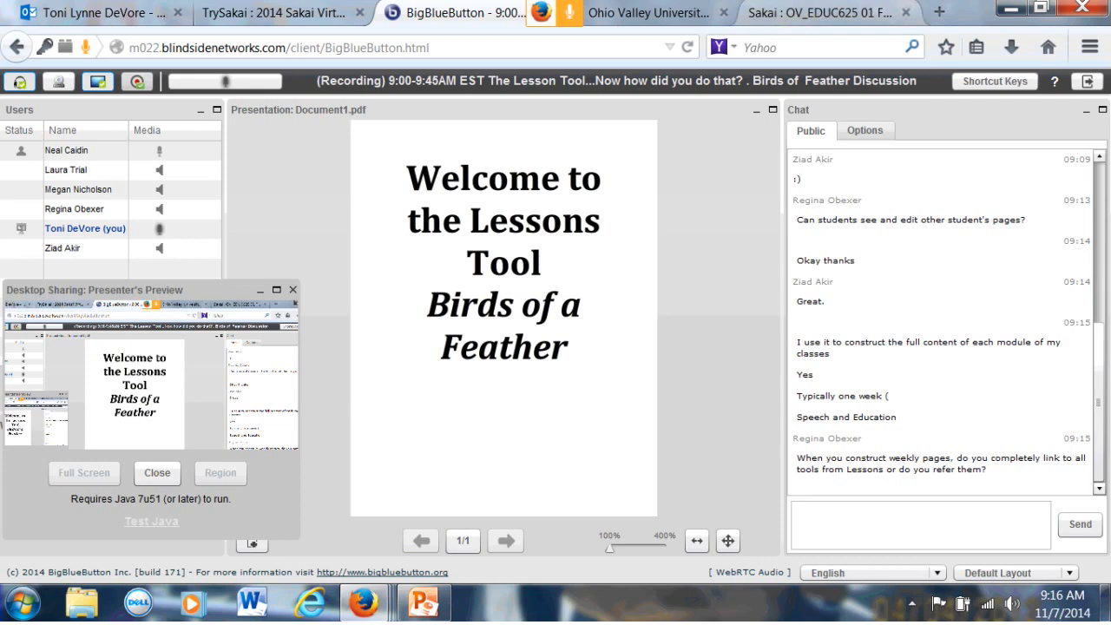
left_click(820, 14)
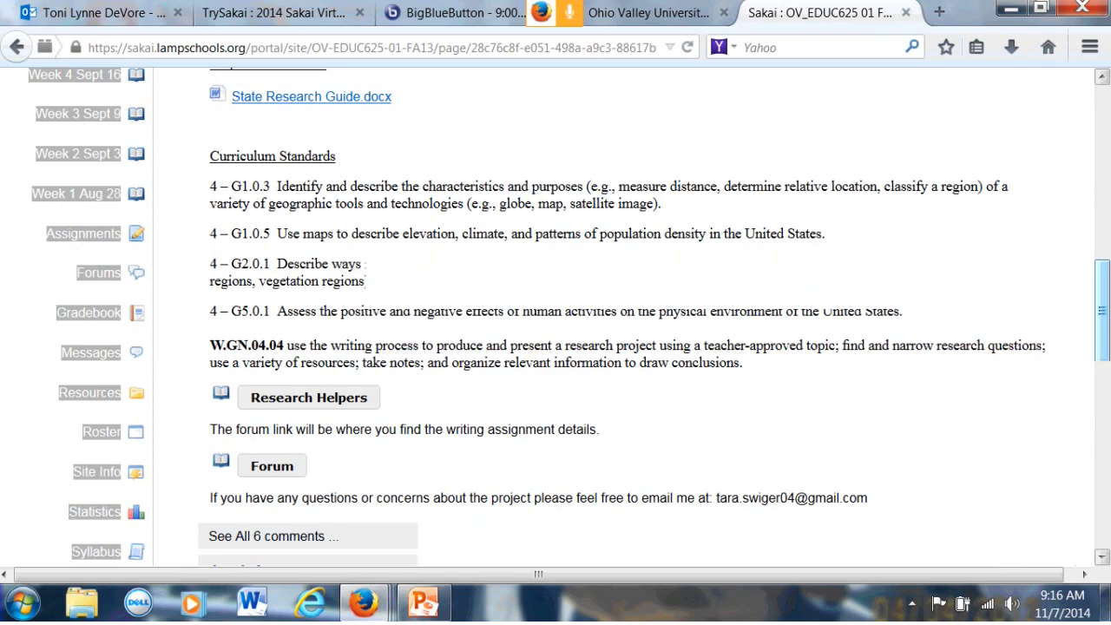
scroll("up", 3)
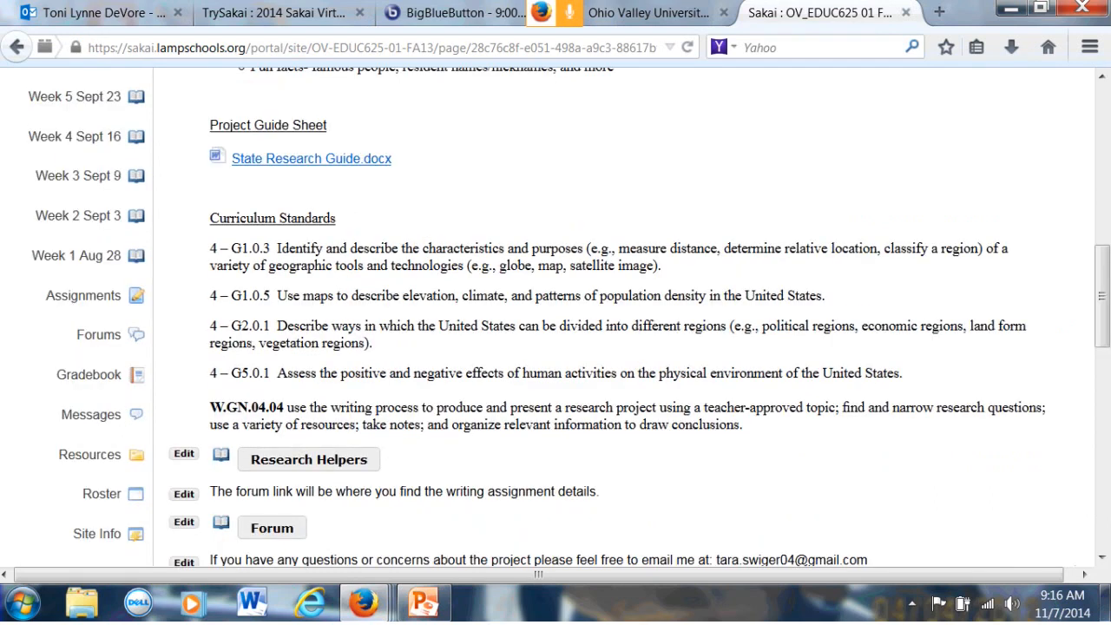
scroll("down", 3)
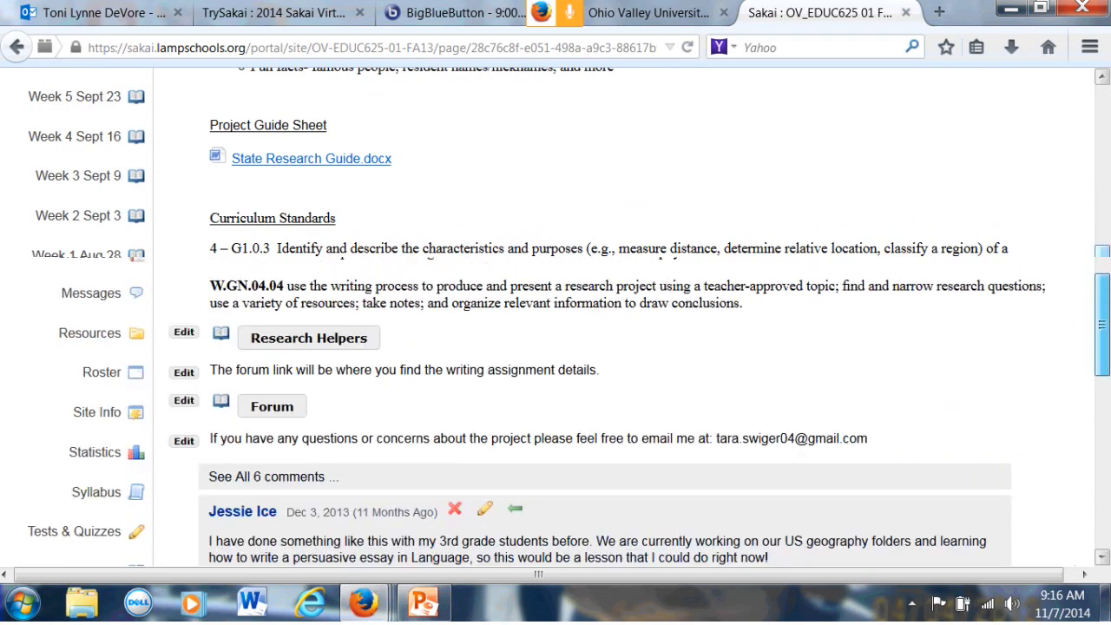
scroll("down", 3)
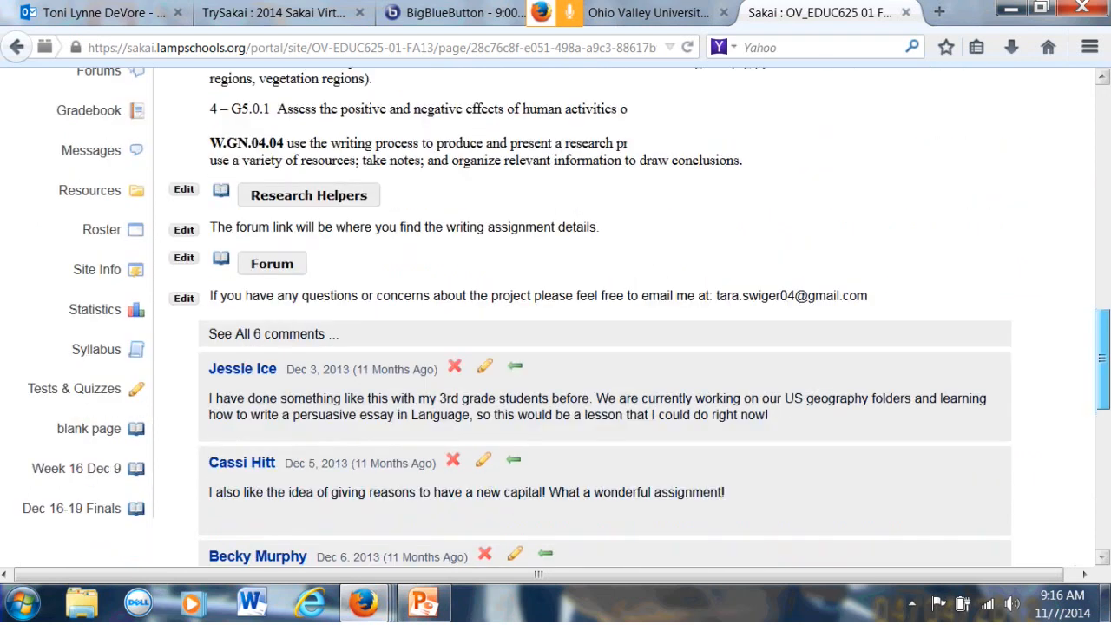
scroll("up", 3)
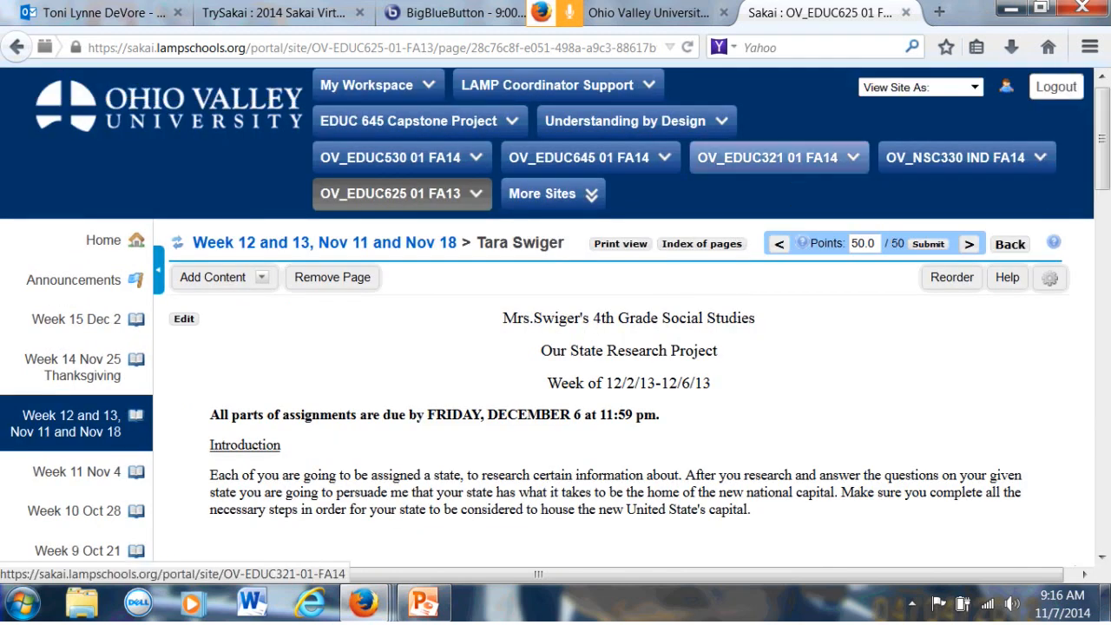
Switch to the OV_EDUC321 01 FA14 site and look down its home page past the calendar and messages
left_click(767, 156)
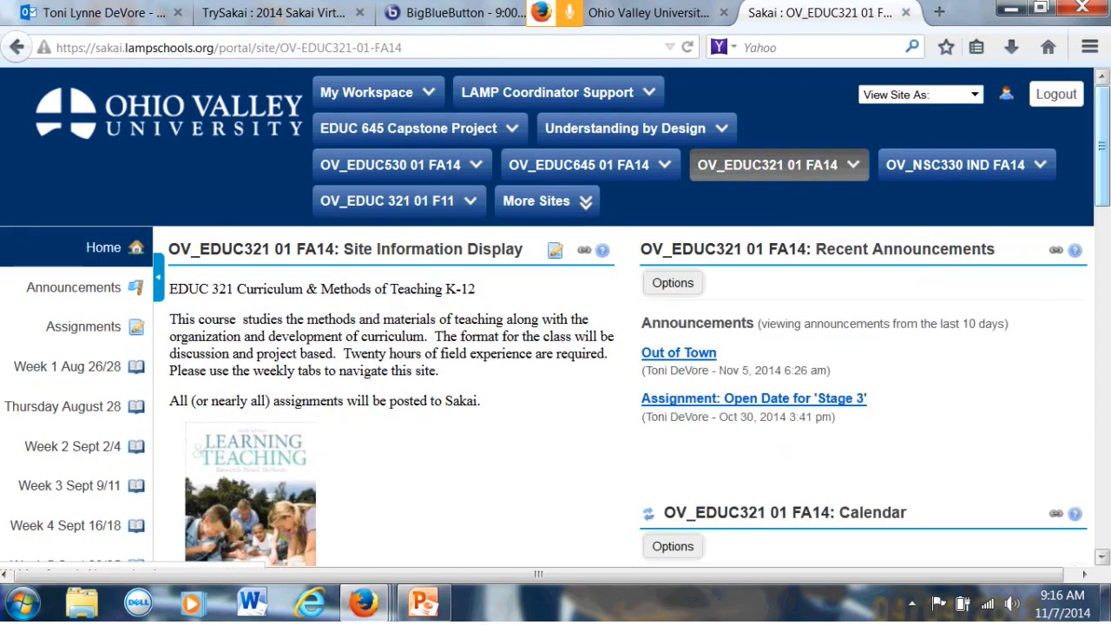
scroll("down", 3)
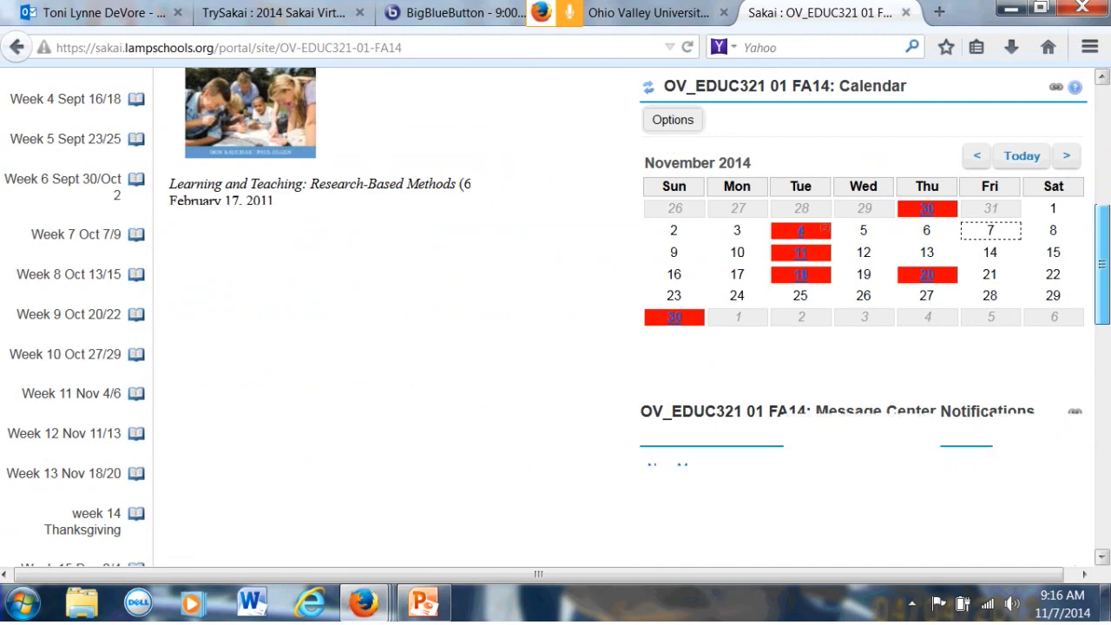
scroll("down", 3)
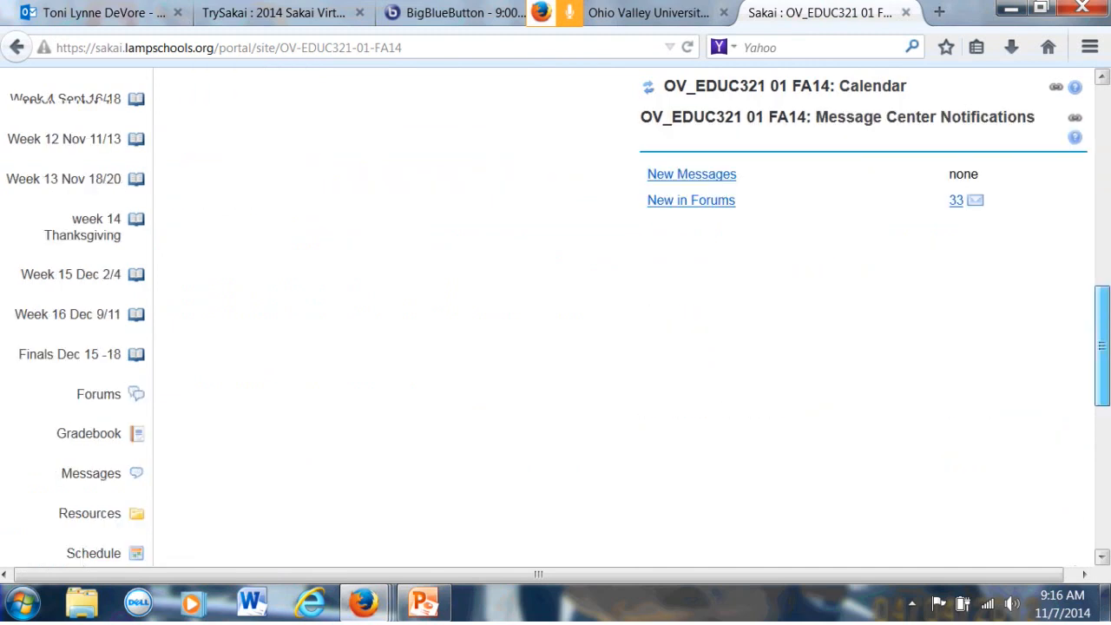
scroll("down", 3)
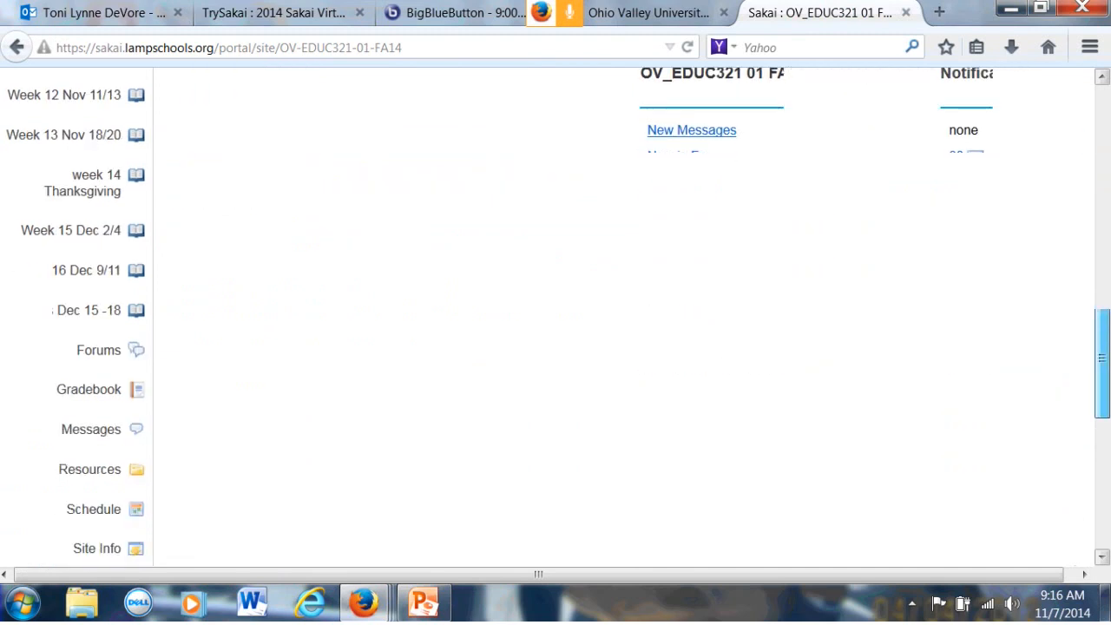
scroll("down", 3)
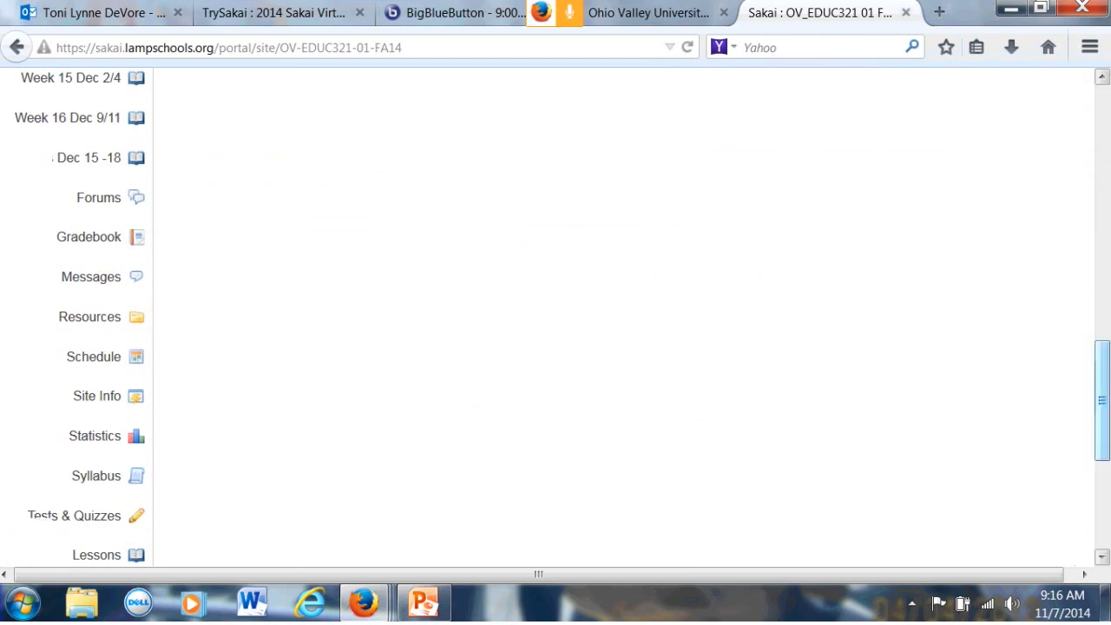
scroll("down", 3)
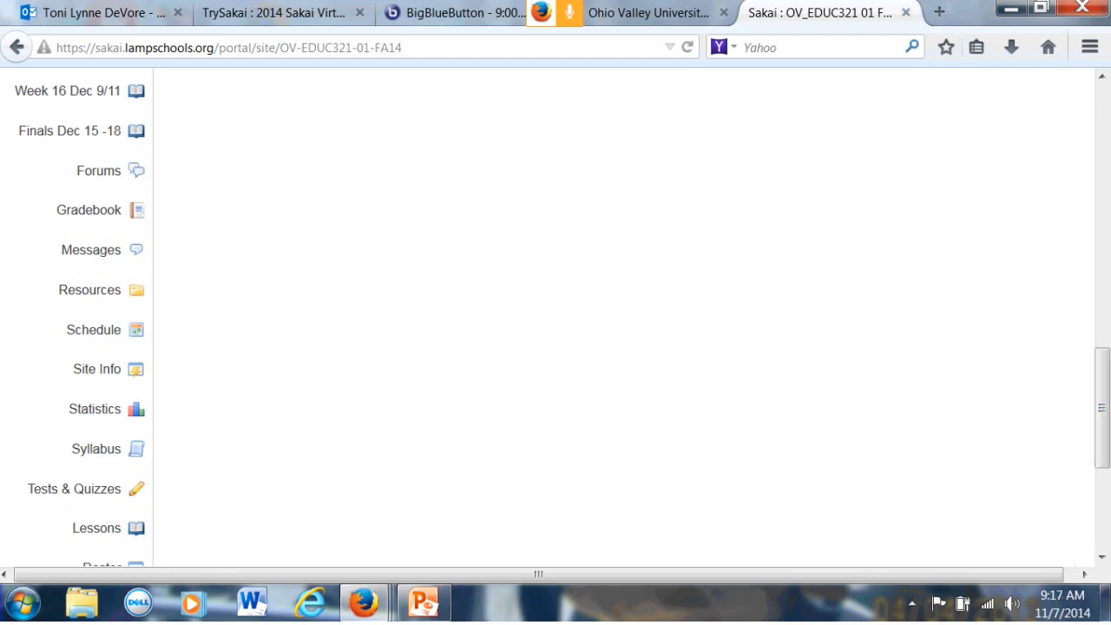
mouse_move(97, 528)
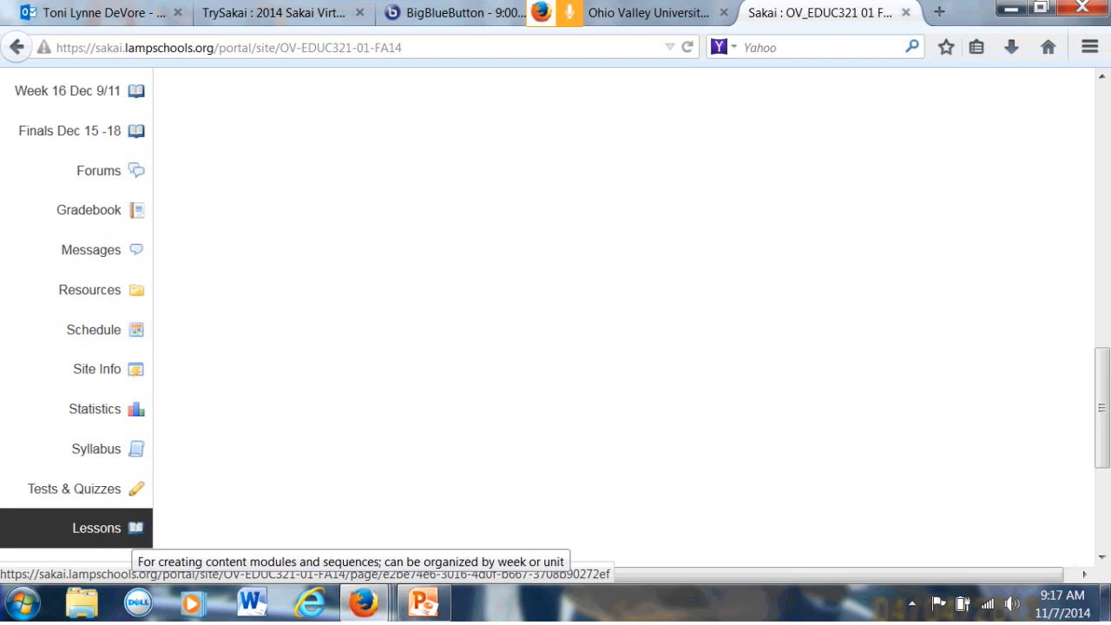
Show the Getting Started with Lessons page via the Lessons tool in the EDUC321 site
left_click(96, 528)
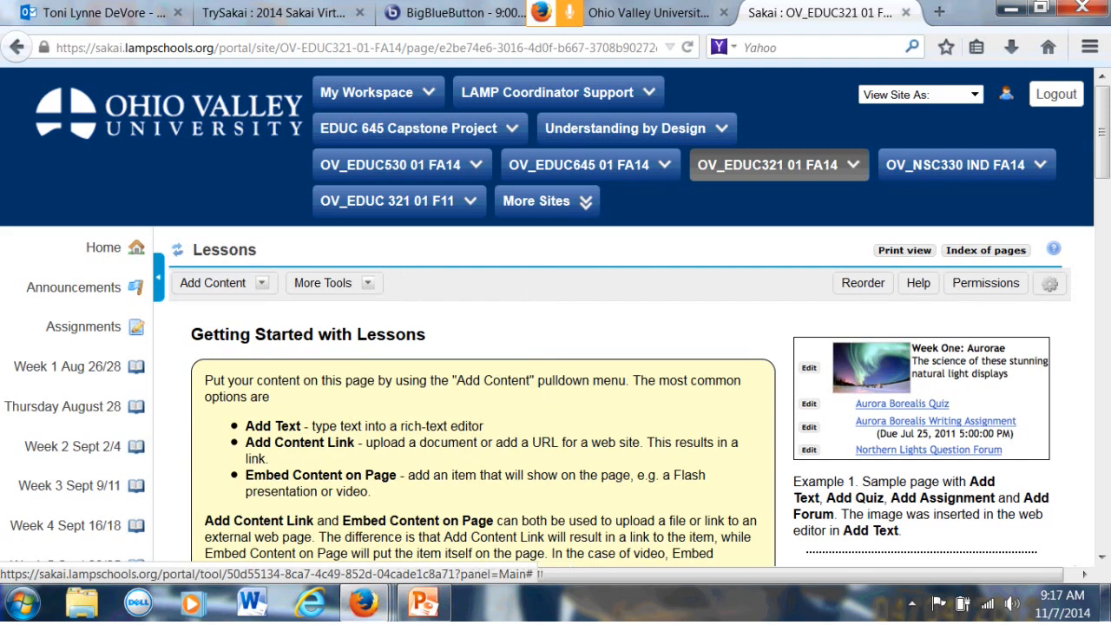
Add a rich text item and write 'Welcome to this demonstration' in the editor
left_click(212, 282)
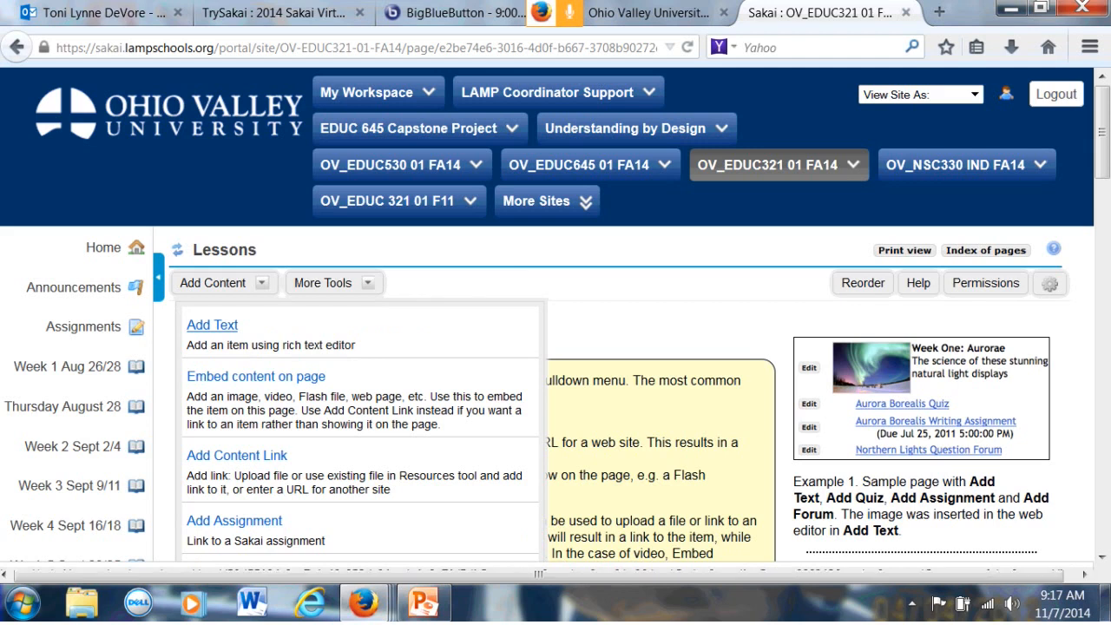
left_click(212, 324)
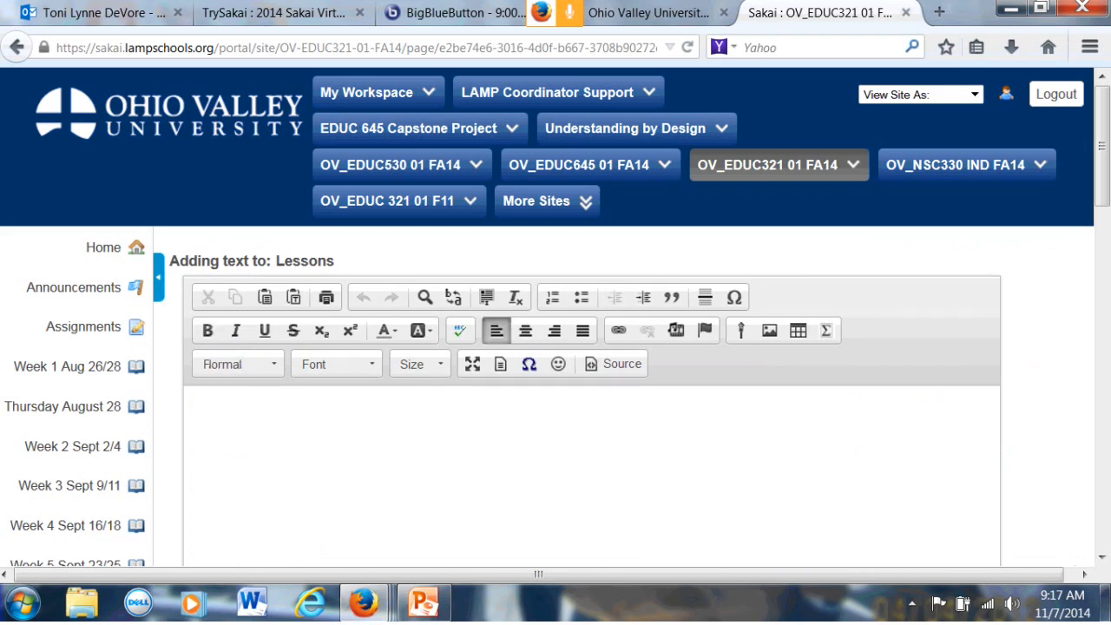
left_click(239, 365)
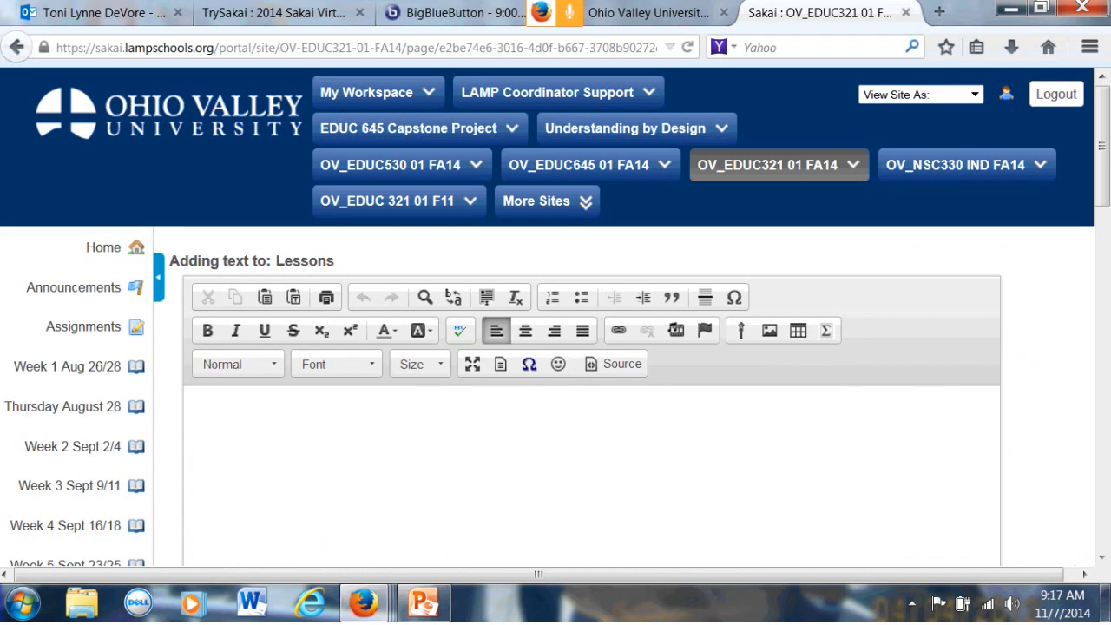
type("We")
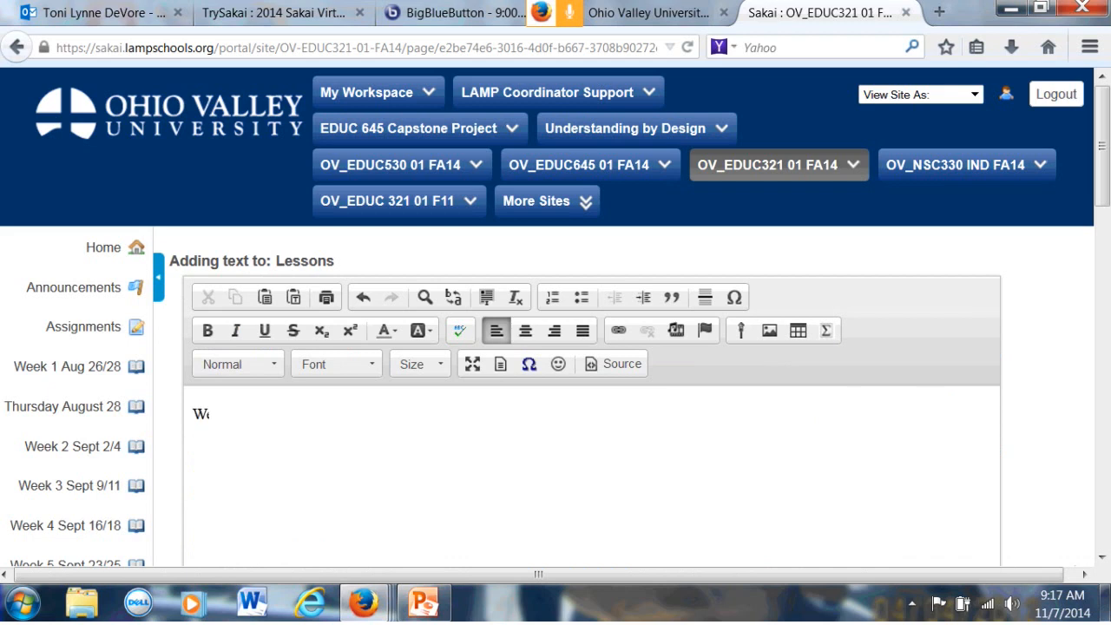
type("Welcome to this demonstro")
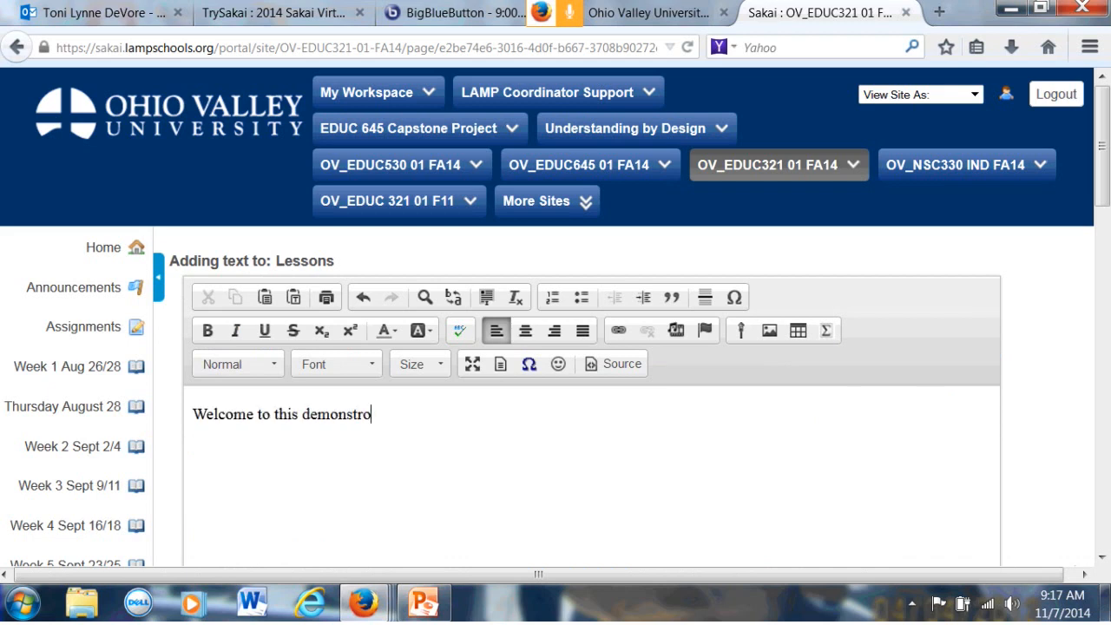
type("ation")
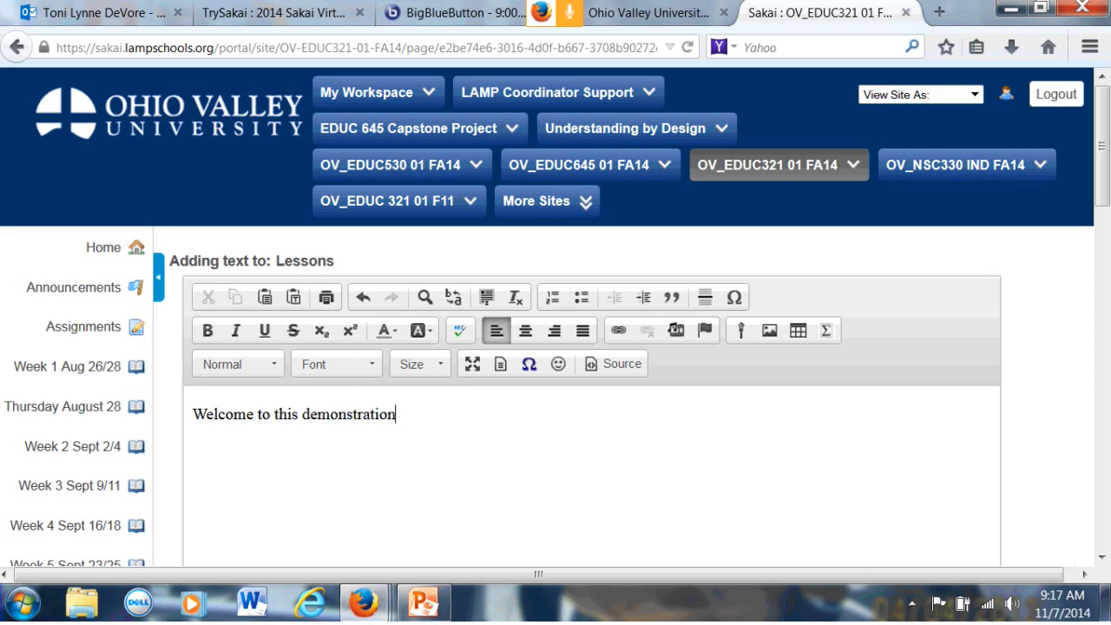
Select the welcome sentence and set its font to Times New Roman
triple_click(293, 413)
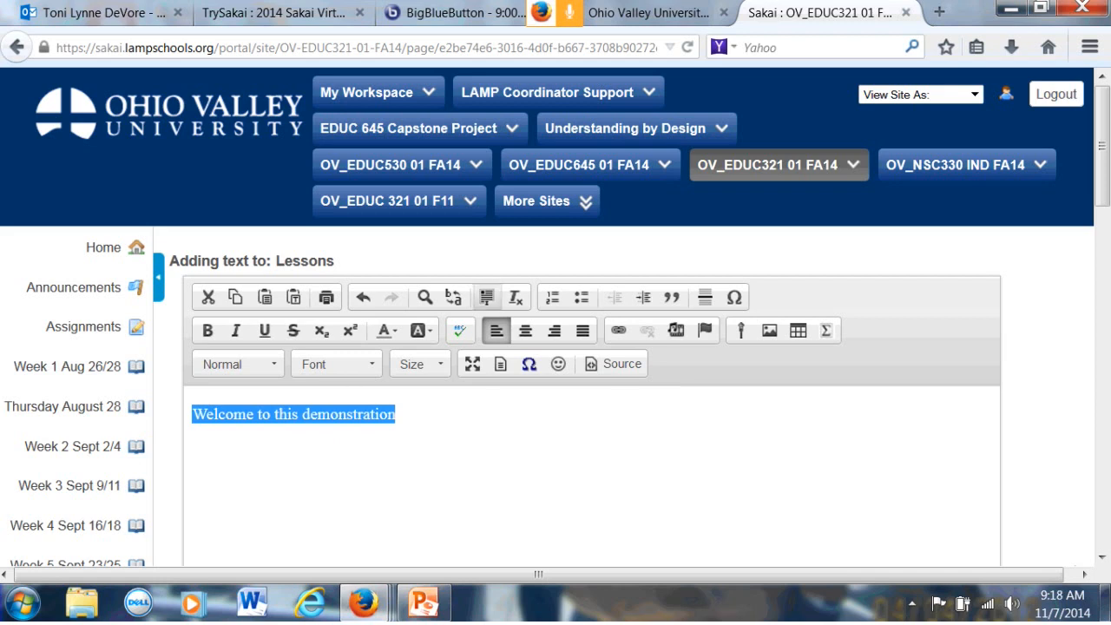
left_click(335, 365)
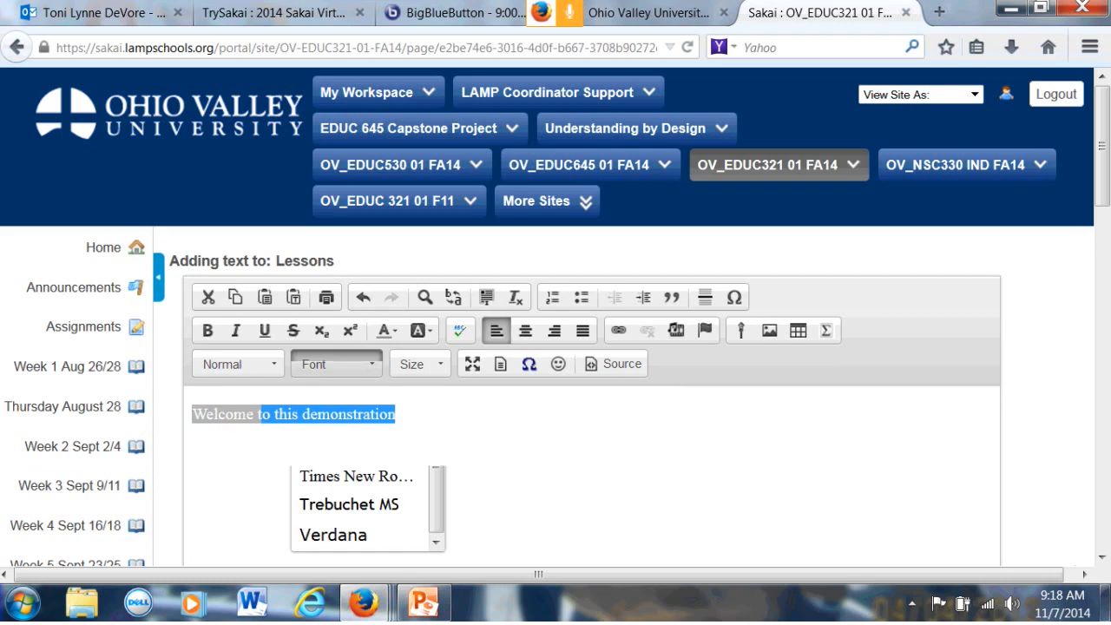
left_click(356, 476)
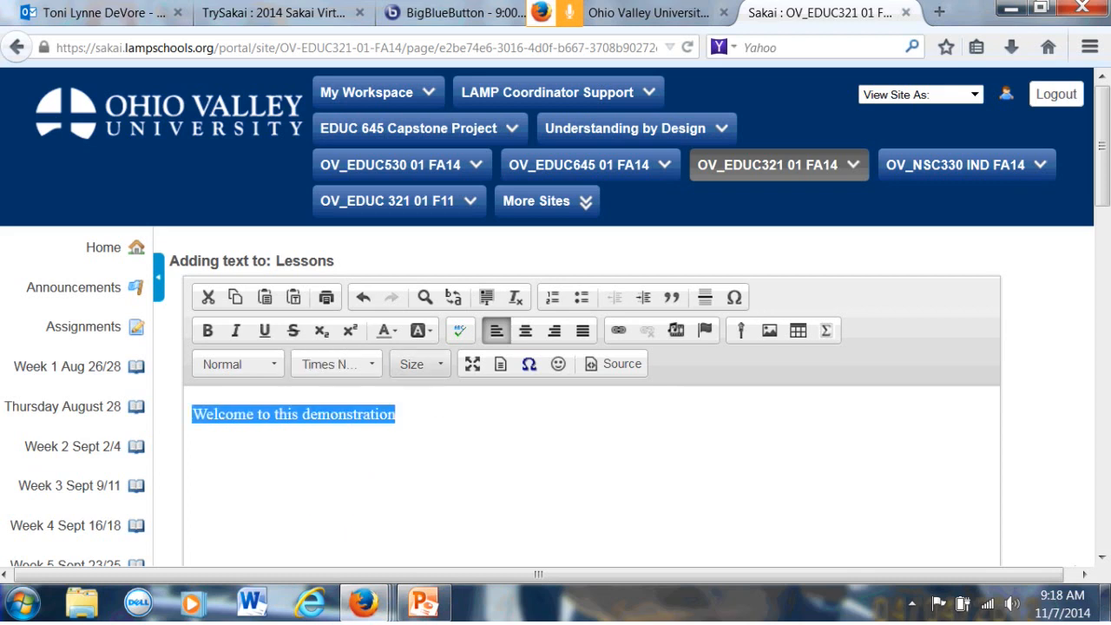
left_click(420, 365)
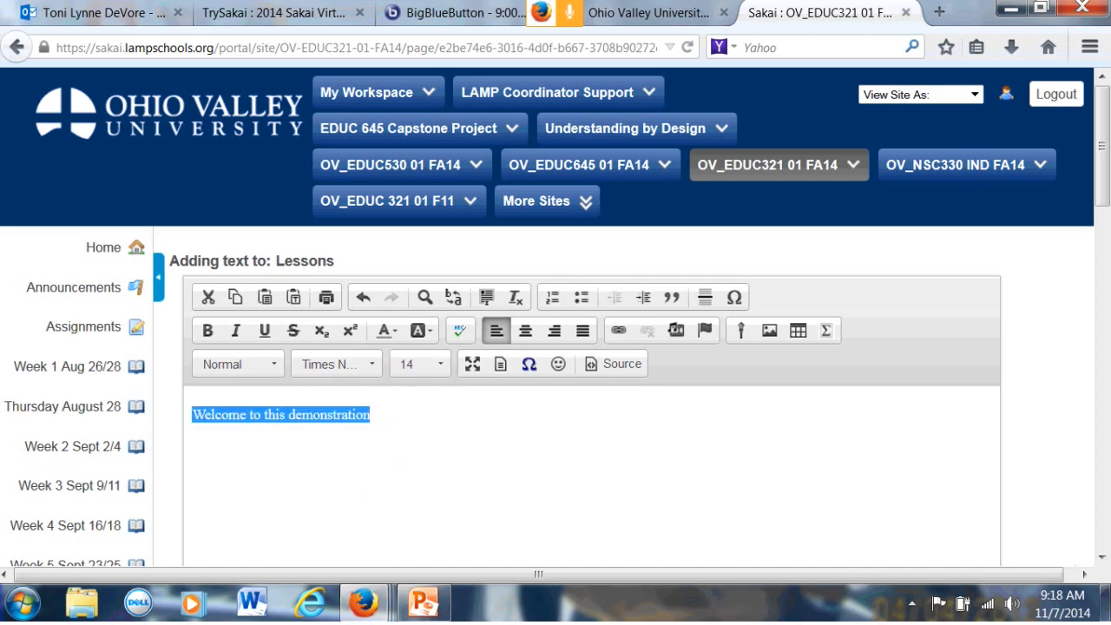
Set the welcome text to size 16, then enlarge it to size 18
left_click(413, 365)
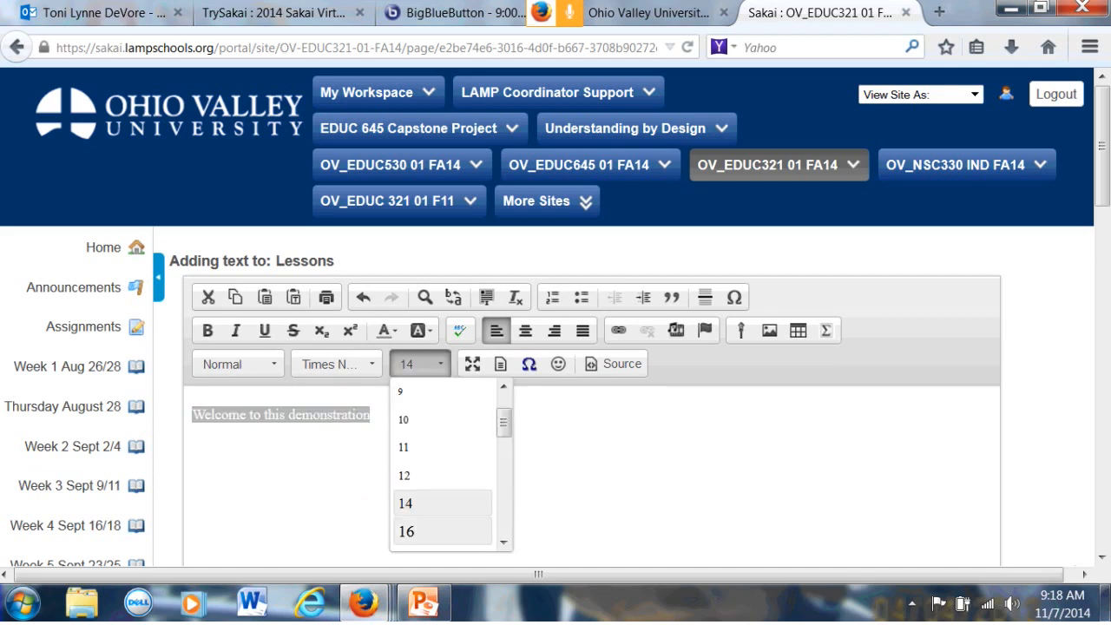
left_click(406, 531)
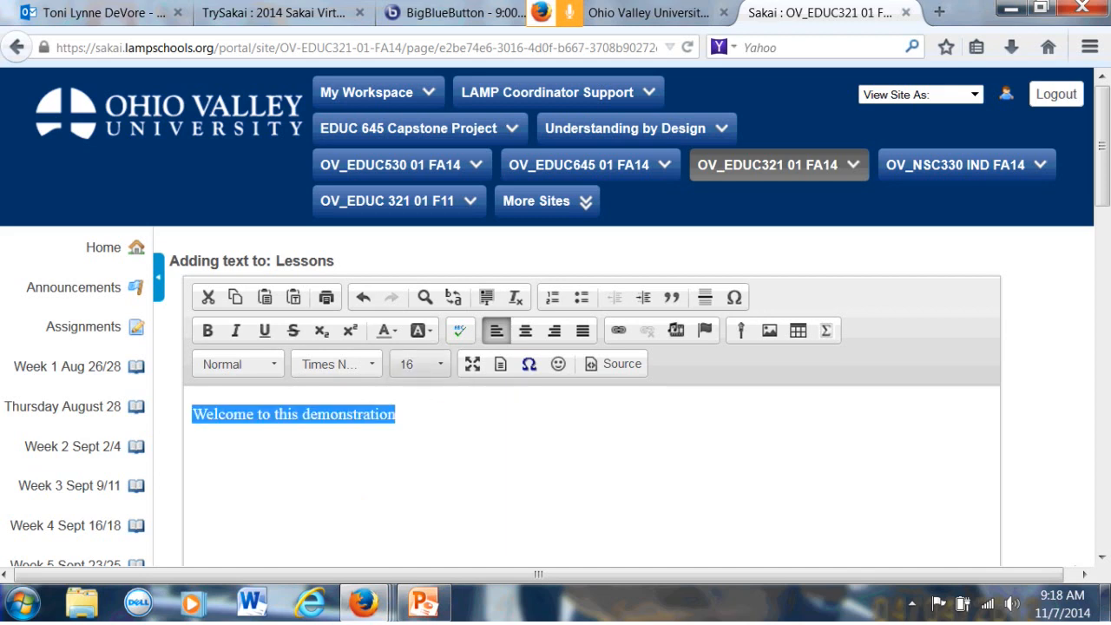
left_click(440, 365)
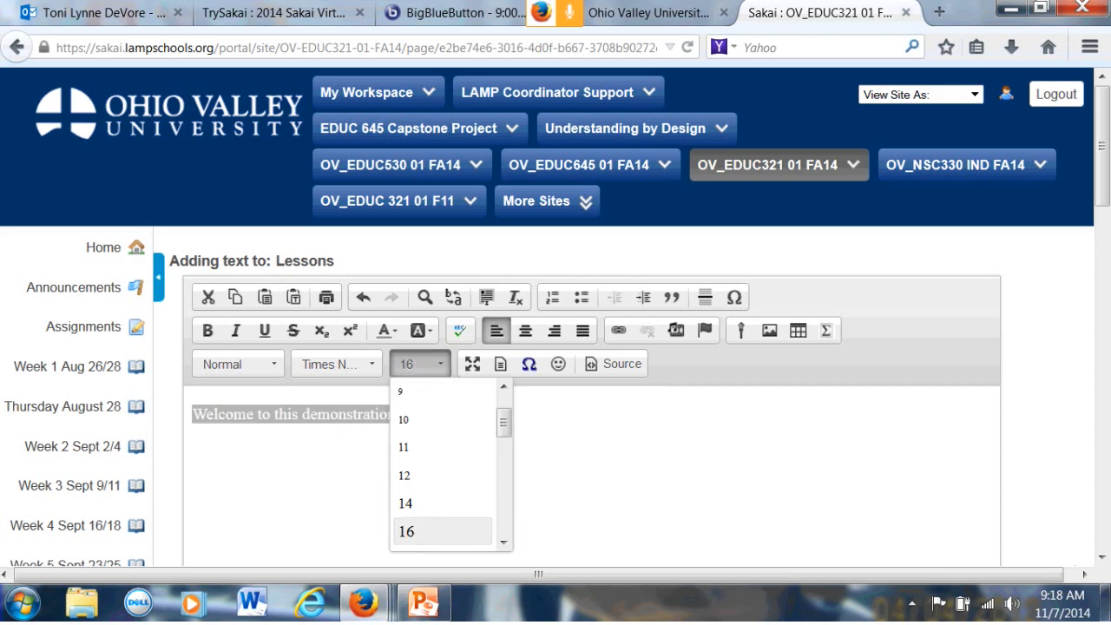
scroll("down", 3)
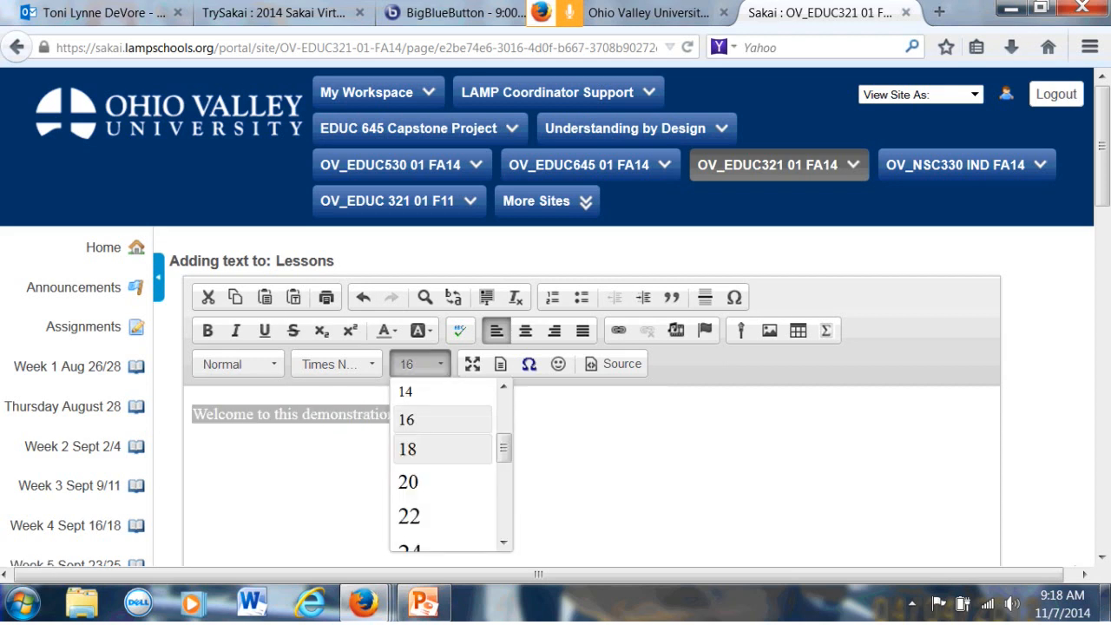
left_click(407, 448)
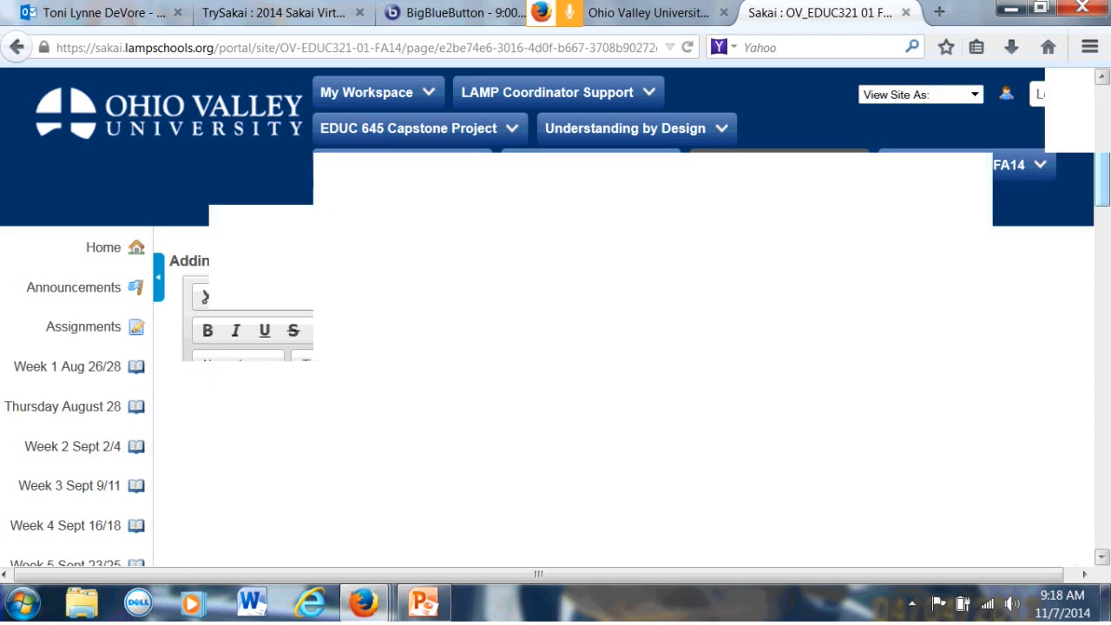
scroll("down", 3)
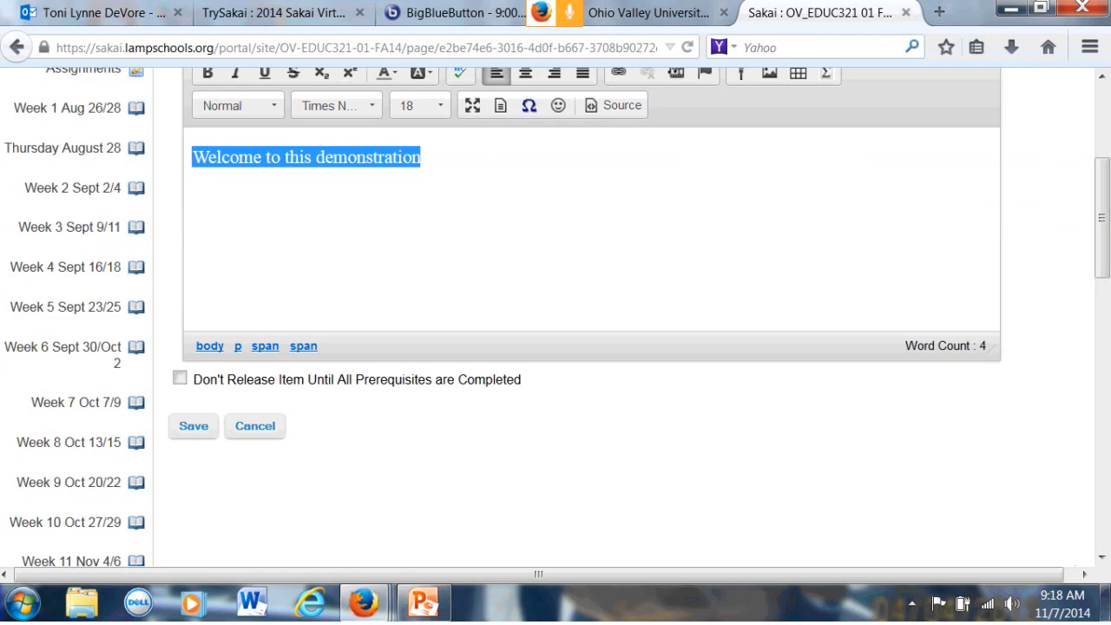
Save the enlarged welcome text as an item on the Lessons page
left_click(193, 425)
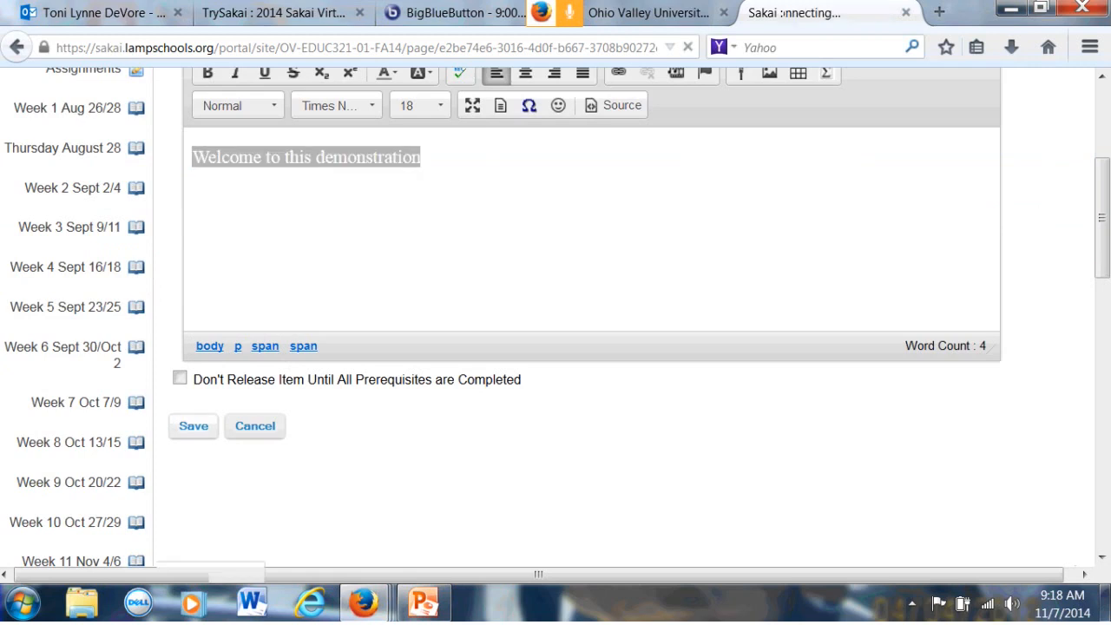
left_click(193, 425)
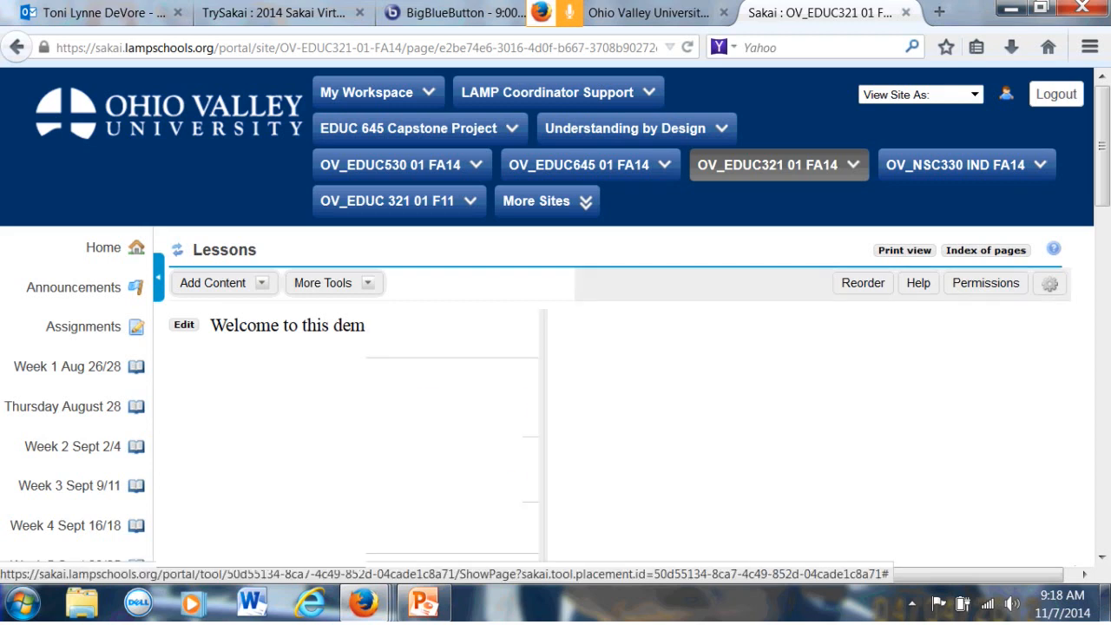
Add a link to the Stage 1 assignment beneath the welcome text via Add Assignment
left_click(260, 283)
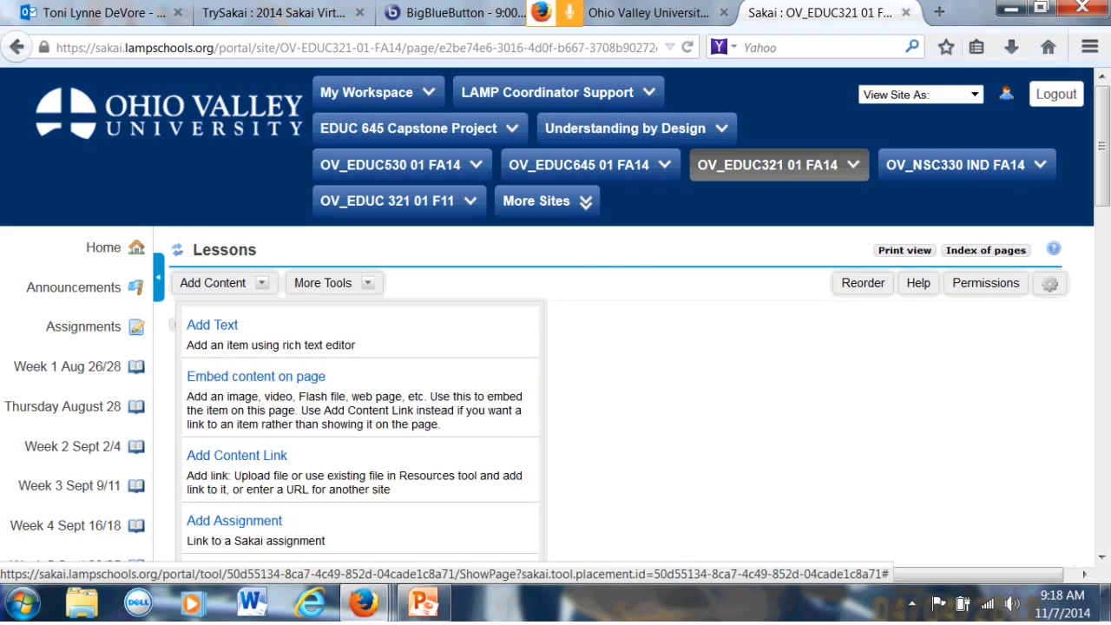
left_click(233, 521)
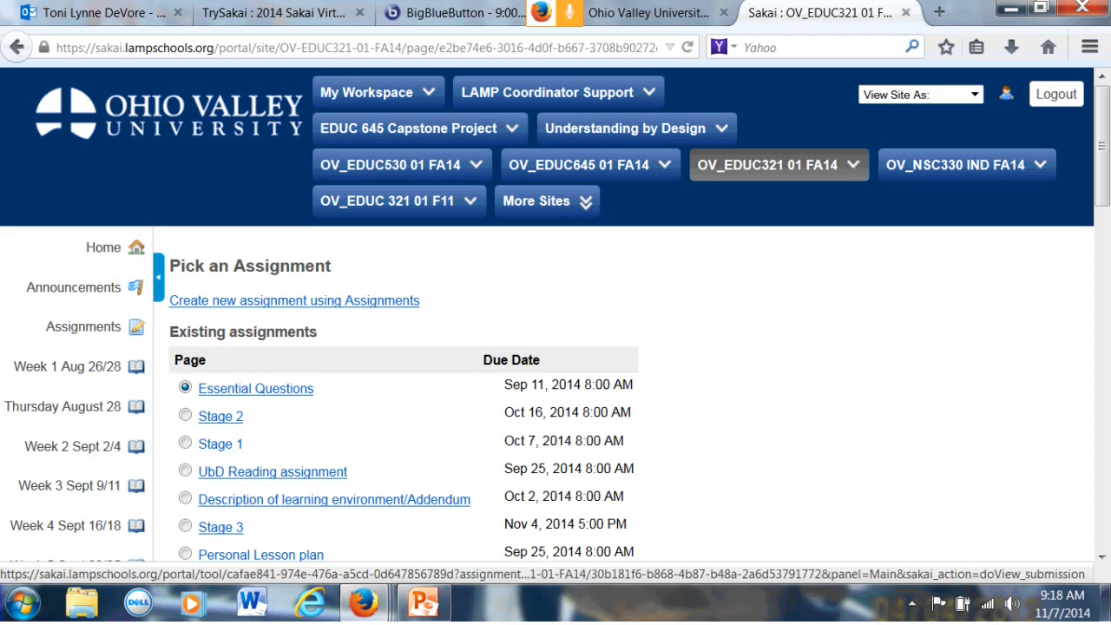
left_click(184, 443)
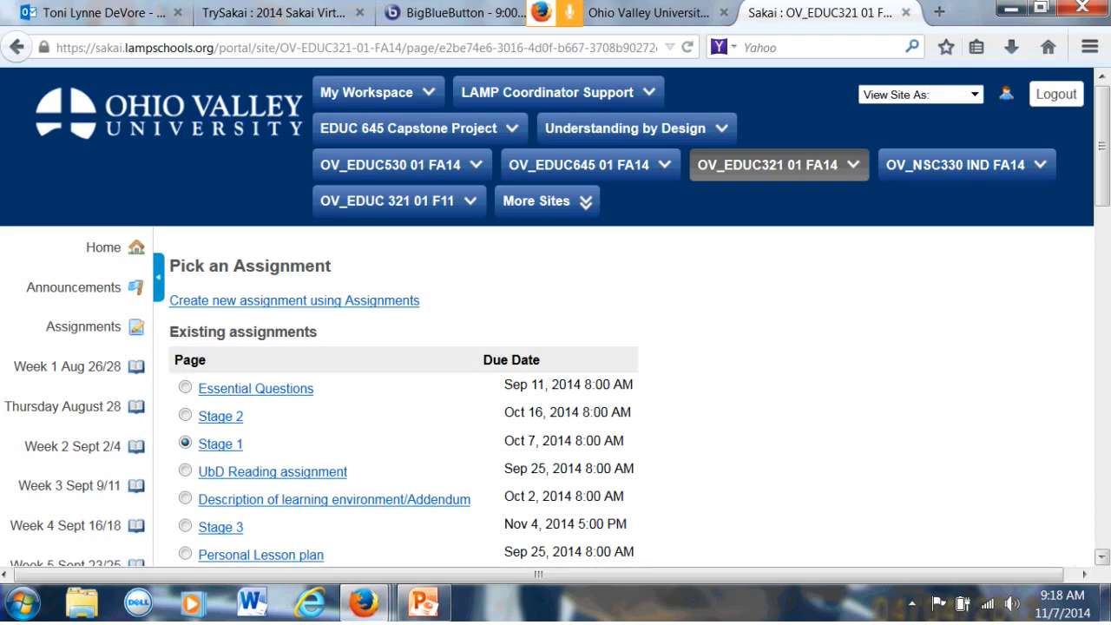
scroll("down", 3)
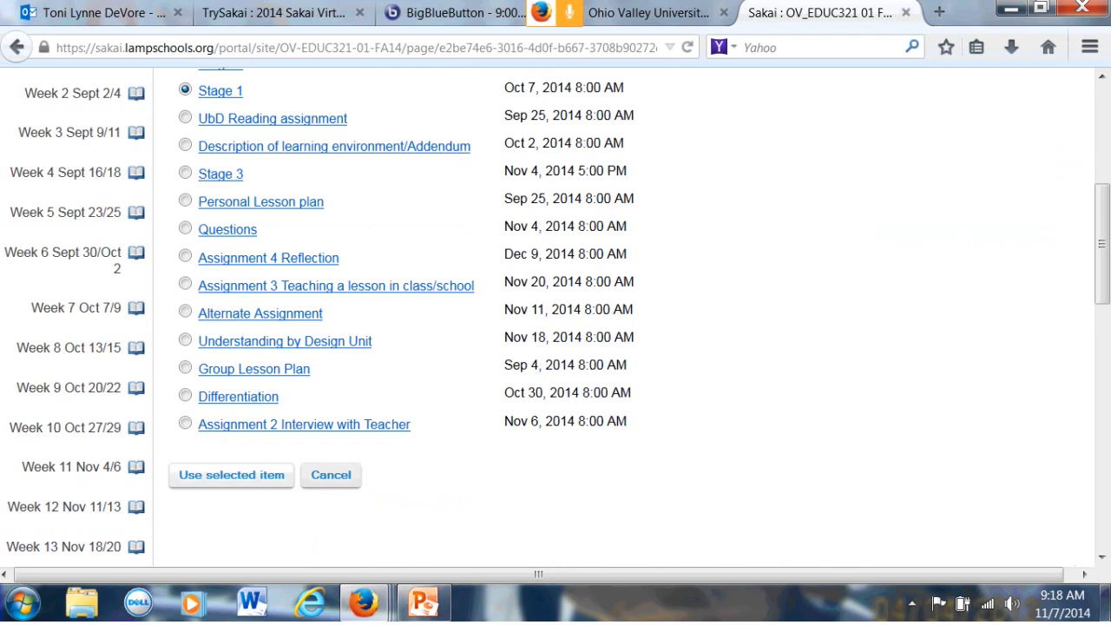
left_click(231, 476)
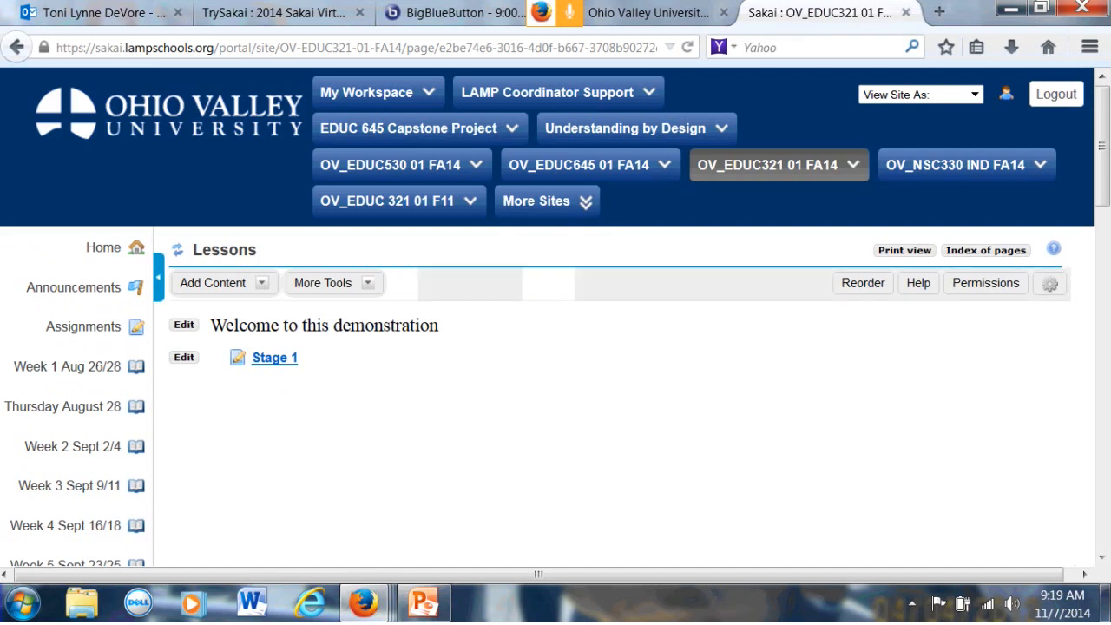
Add a link to the Chapter 1 forum topic below the Stage 1 assignment
left_click(260, 284)
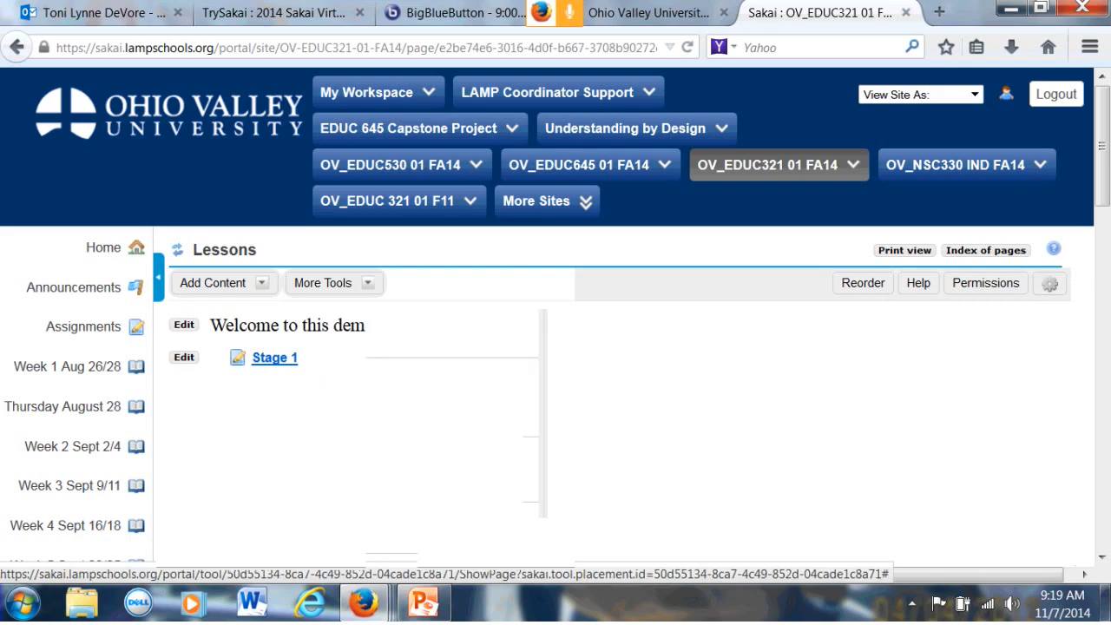
left_click(212, 283)
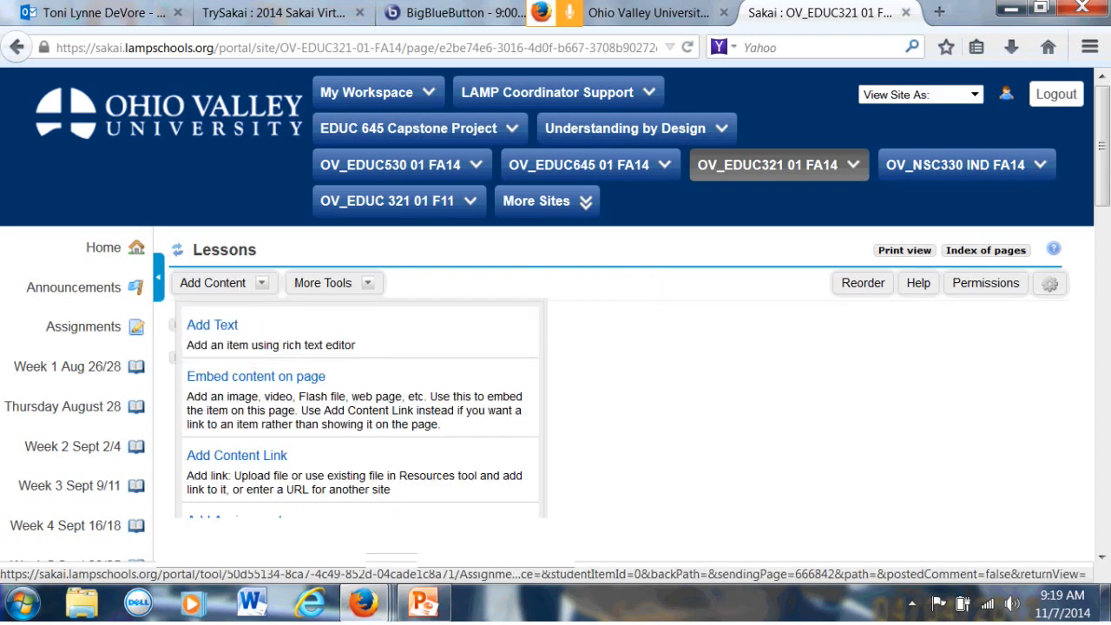
scroll("down", 3)
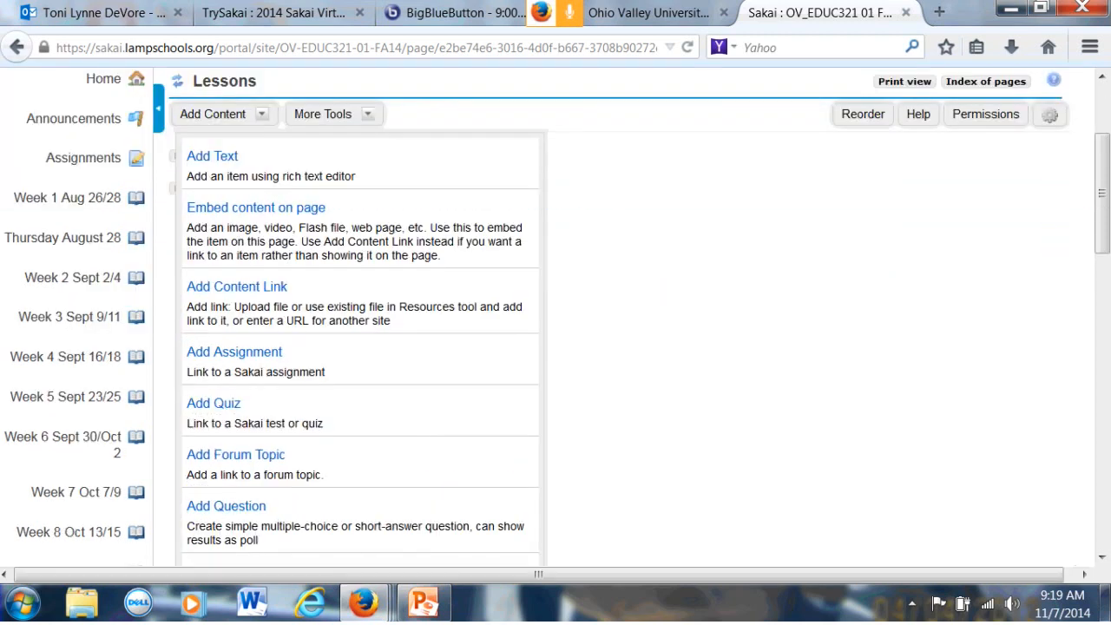
left_click(236, 455)
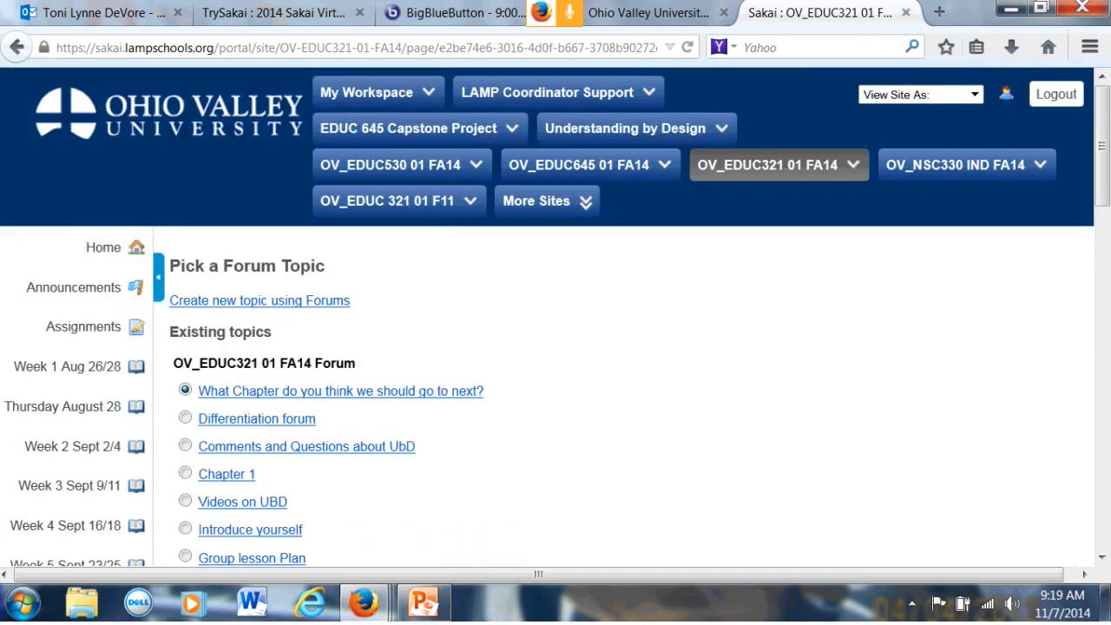
left_click(184, 473)
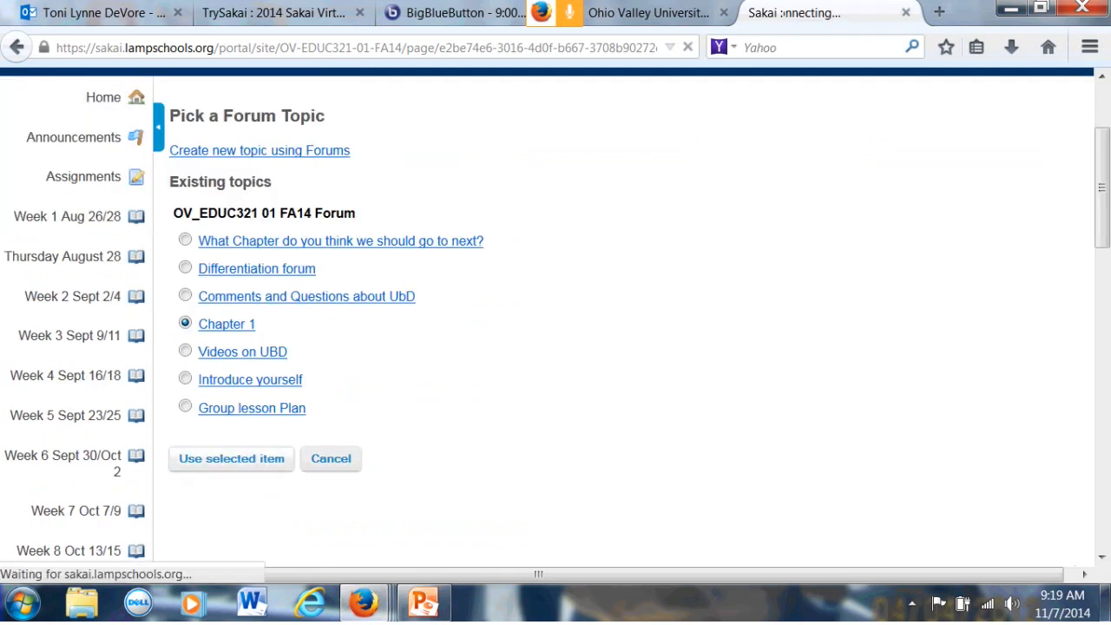
left_click(231, 459)
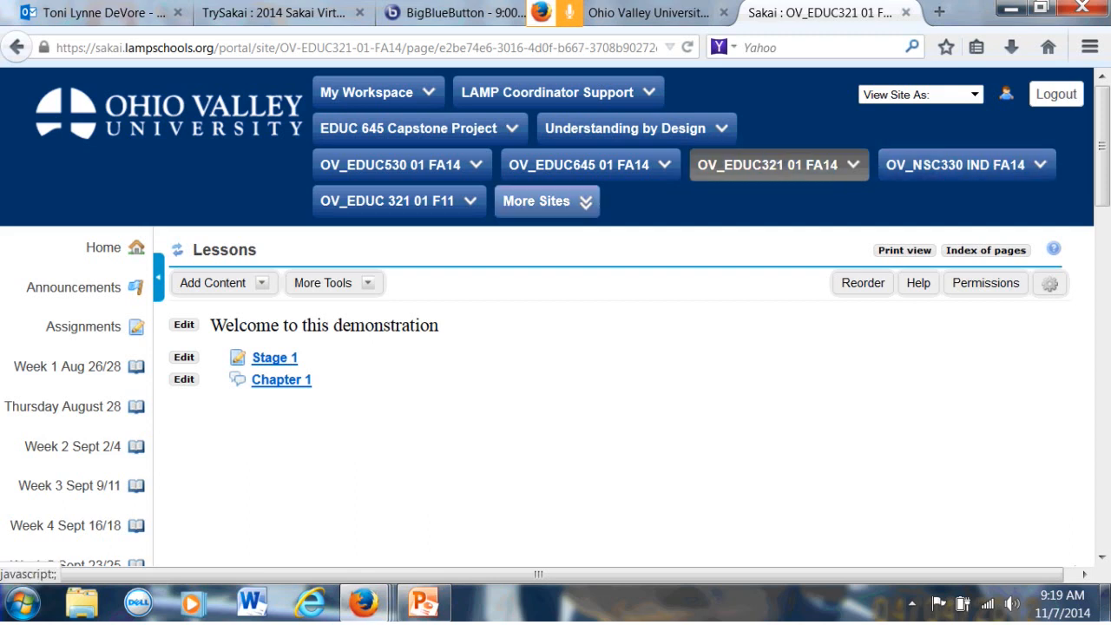
mouse_move(389, 163)
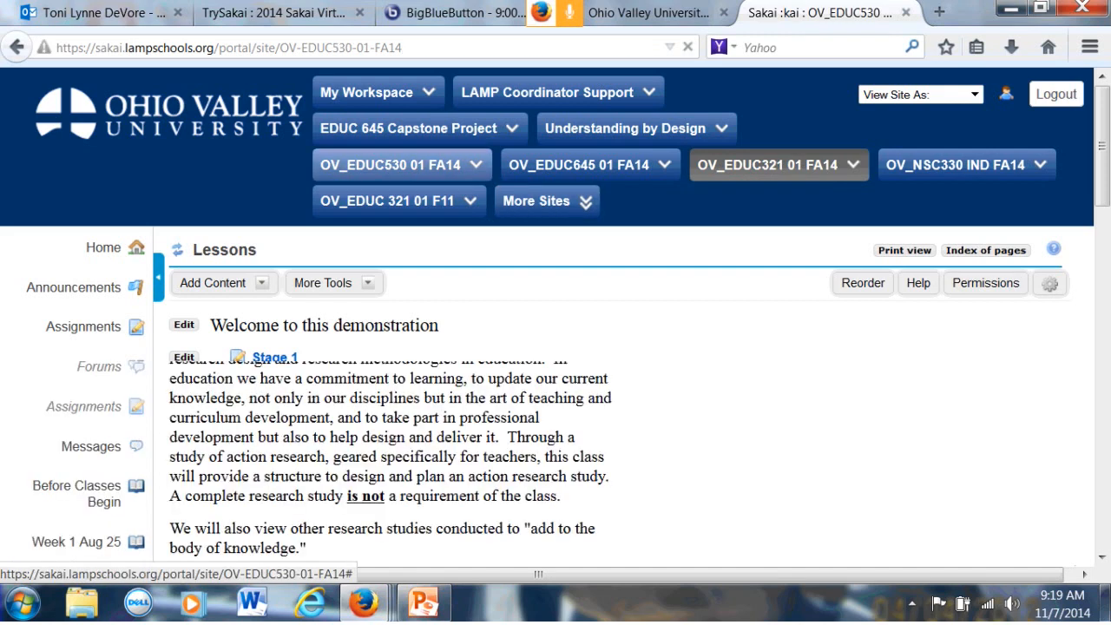
From the course home, open the Week 8 Oct 13 lesson page and look through its objectives and due-date table
left_click(102, 246)
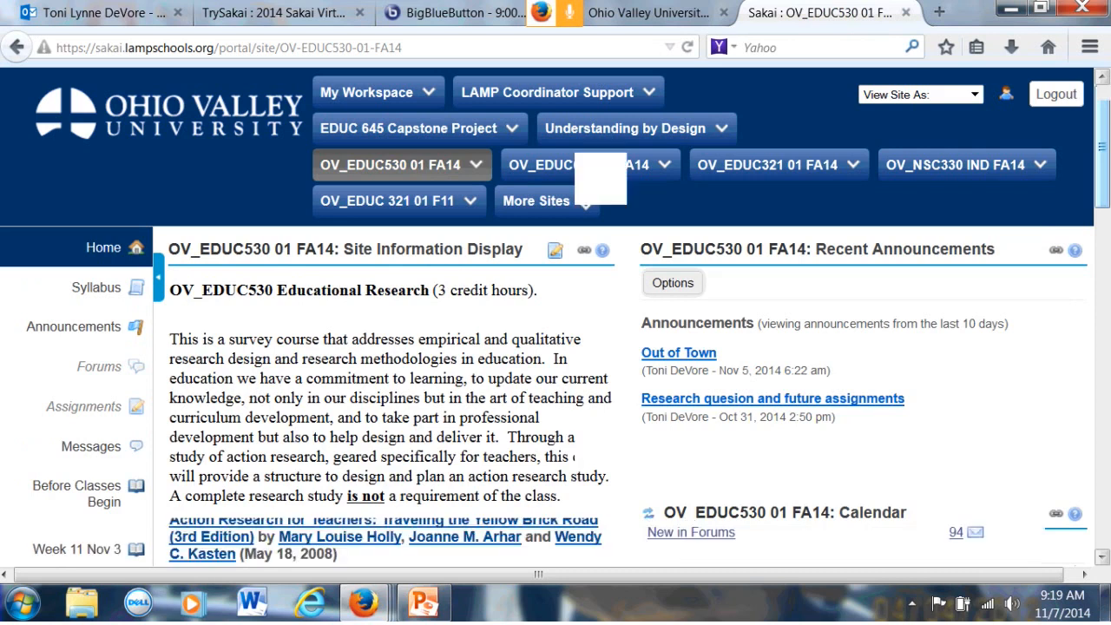
scroll("down", 3)
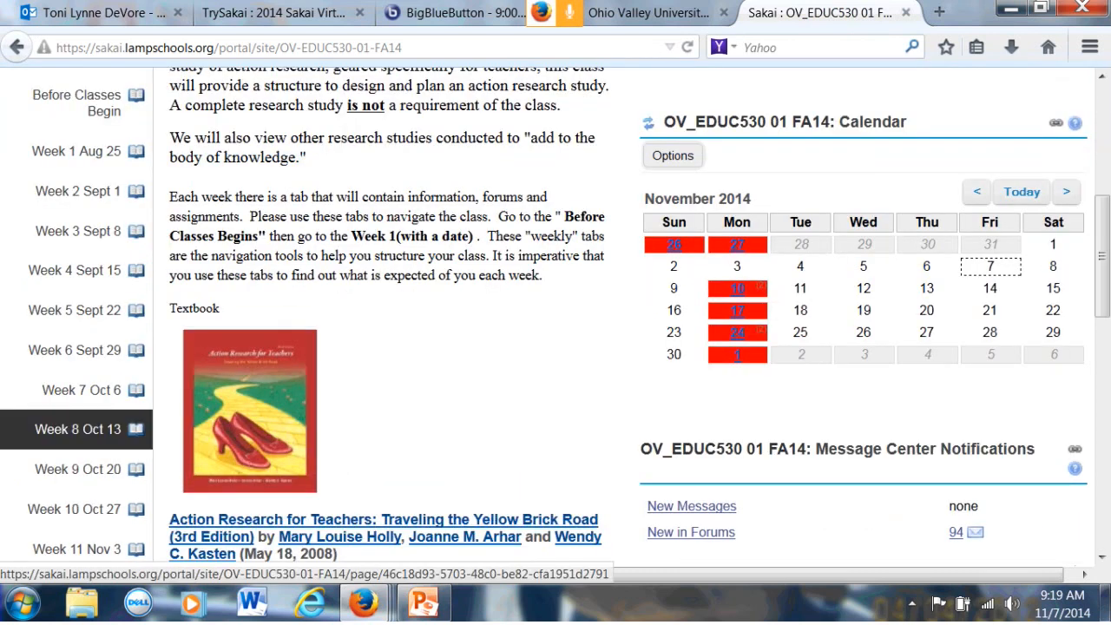
left_click(77, 429)
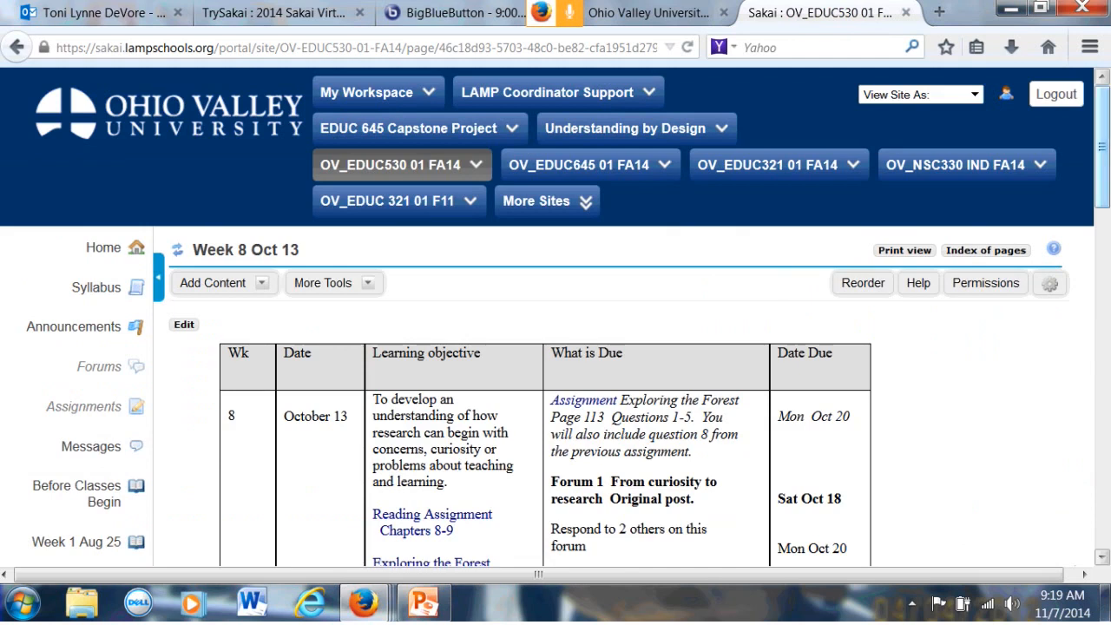
scroll("down", 3)
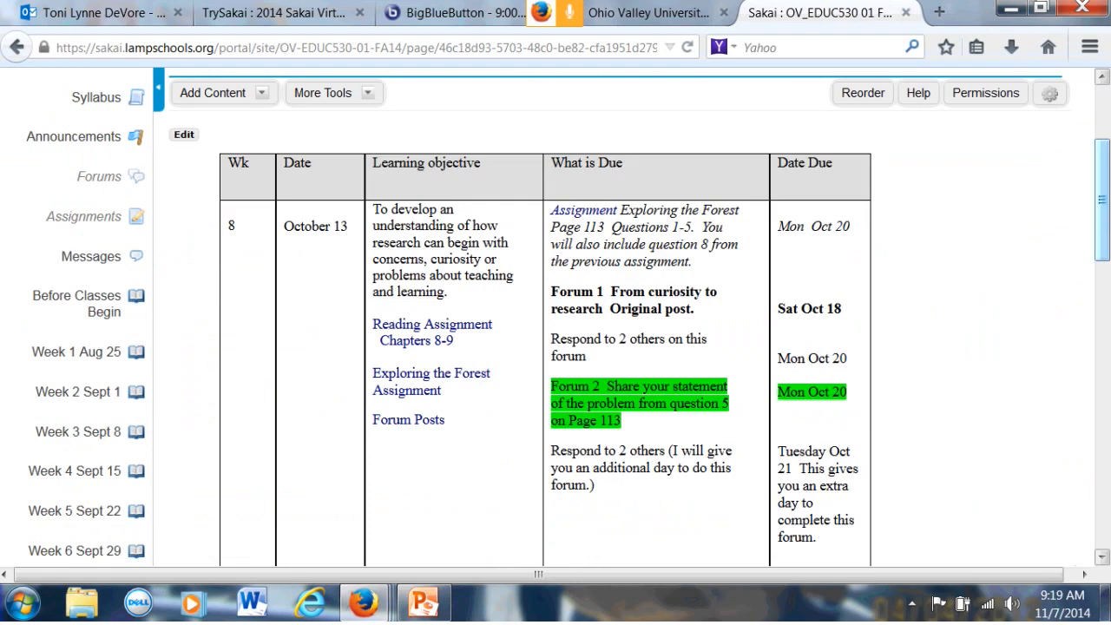
scroll("down", 3)
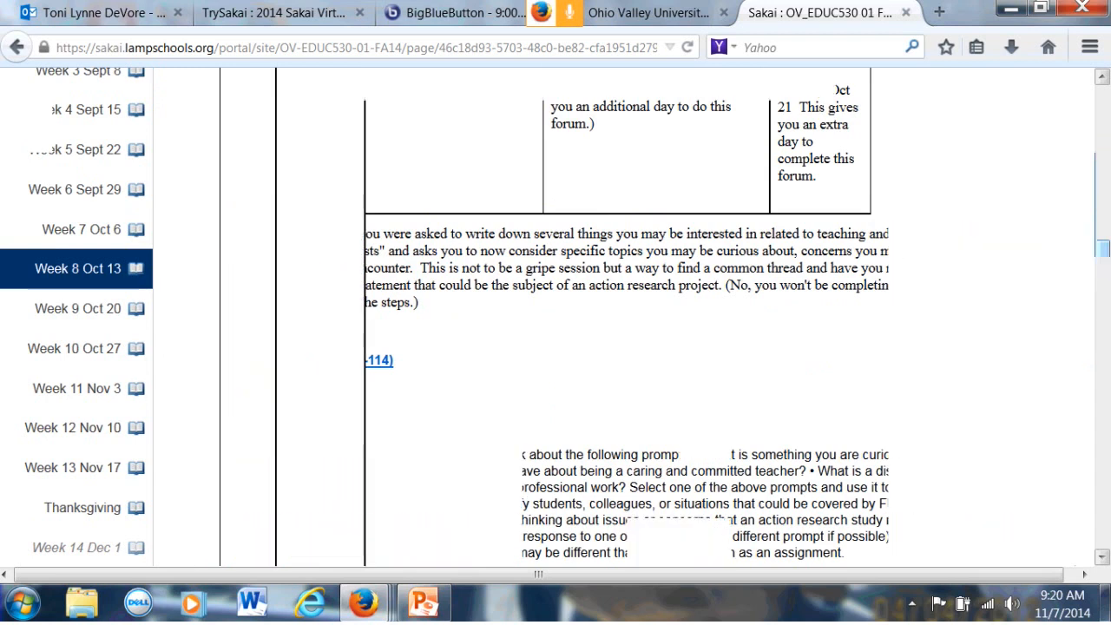
scroll("up", 3)
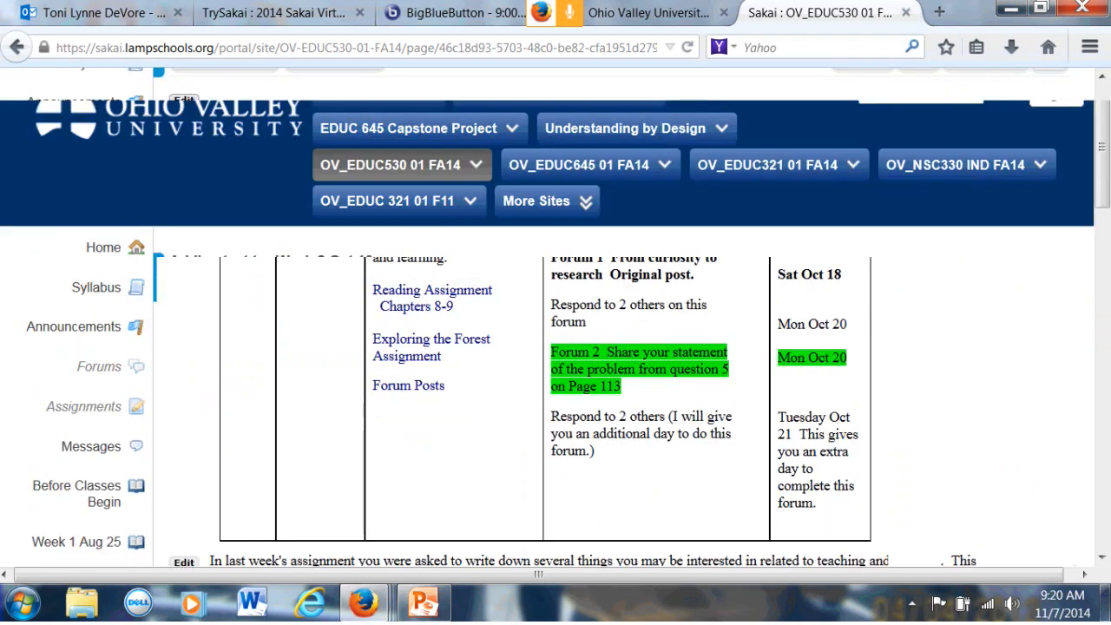
Edit the Week 8 weekly table text block and view its raw HTML source
left_click(184, 562)
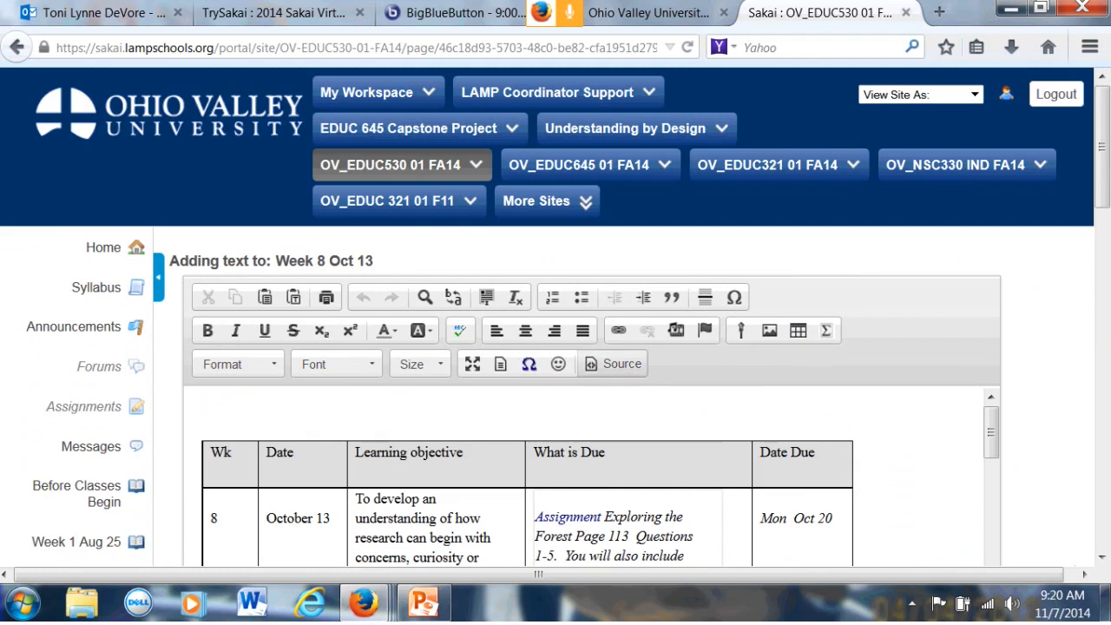
left_click(611, 363)
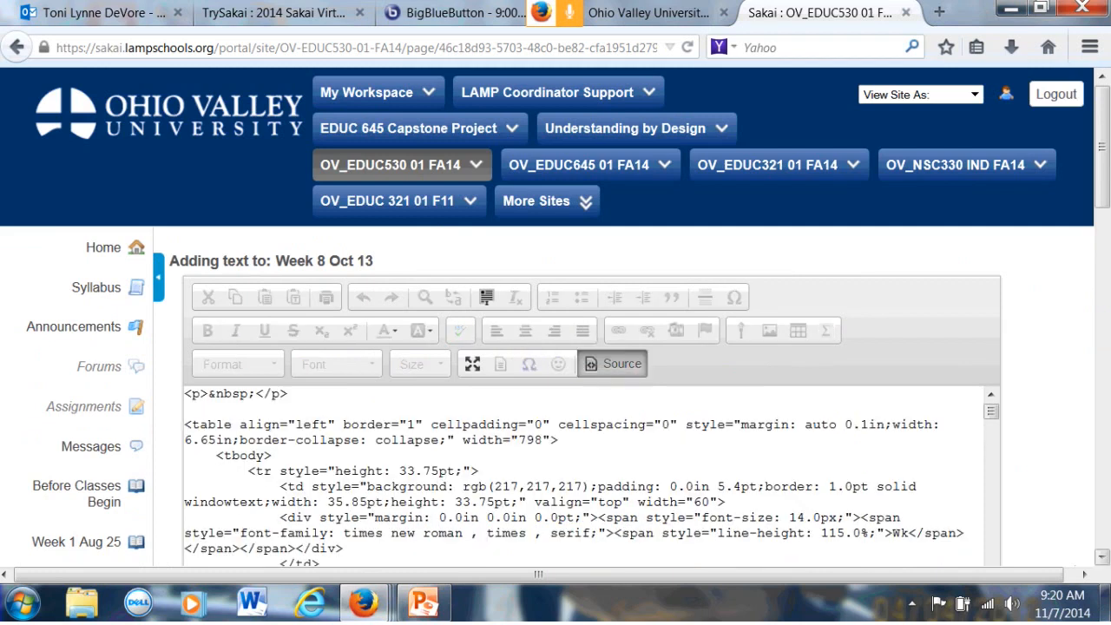
scroll("down", 3)
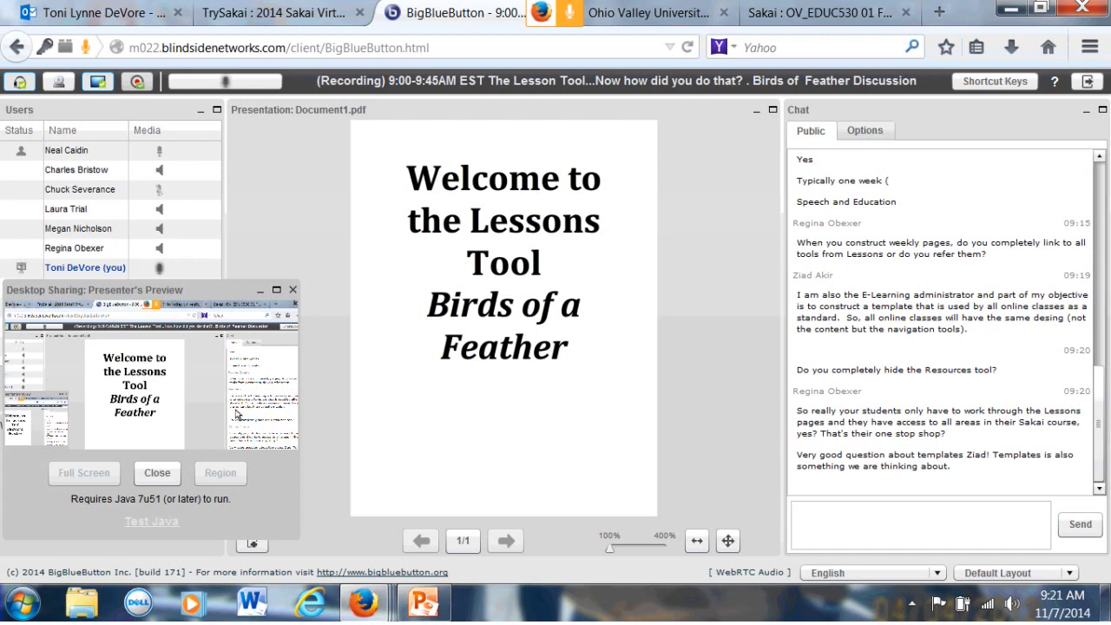
mouse_move(236, 416)
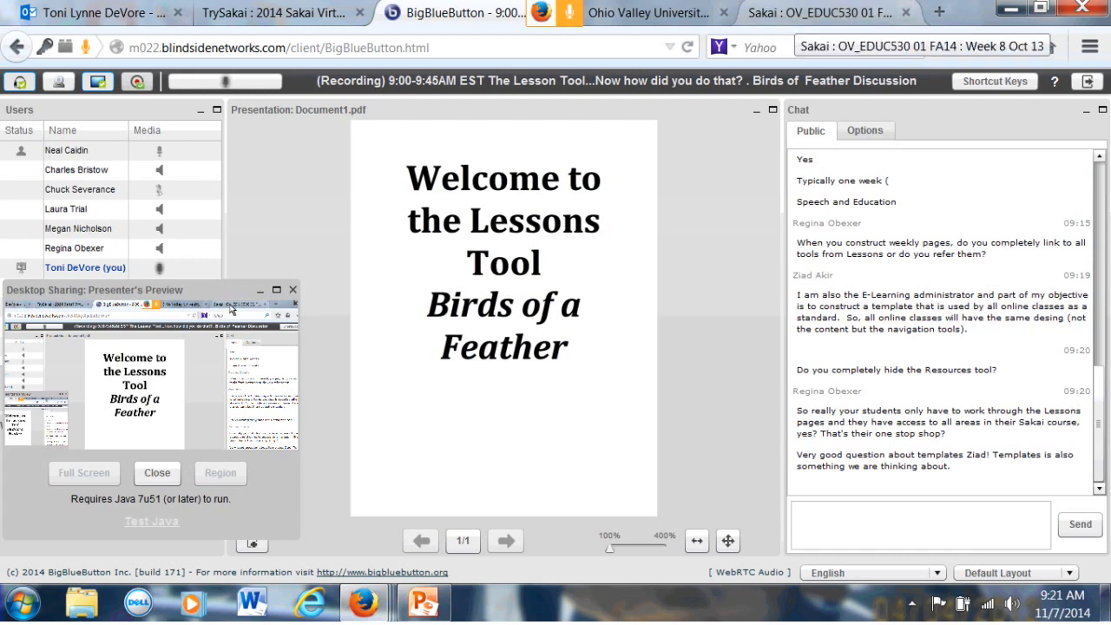
Switch to the Sakai tab showing the 'Adding text to: Week 8 Oct 13' HTML source editor
left_click(816, 12)
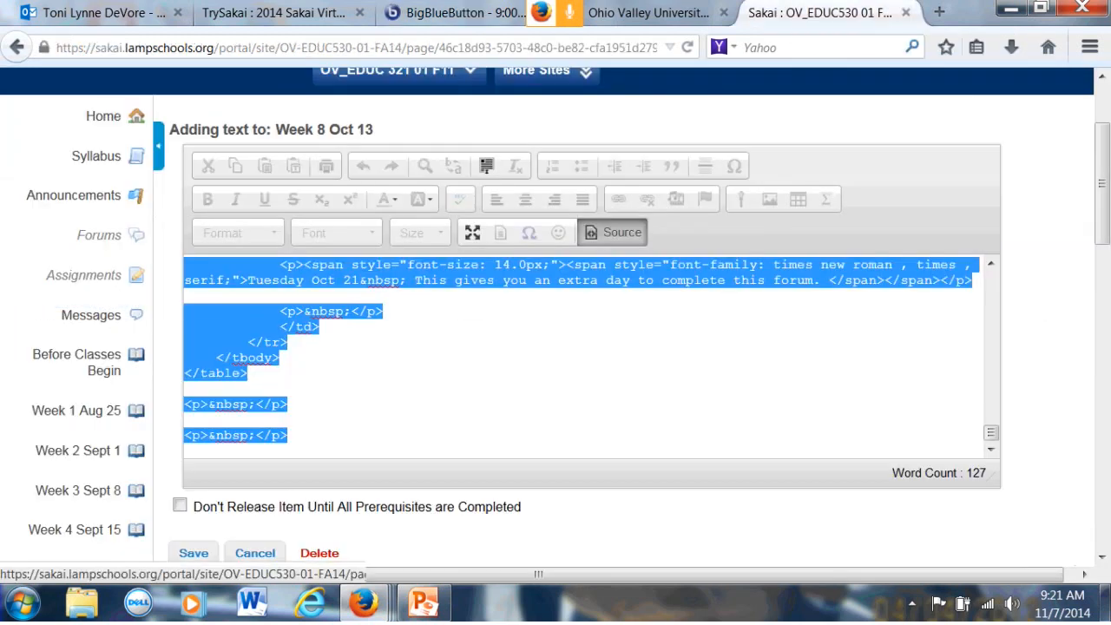
mouse_move(99, 236)
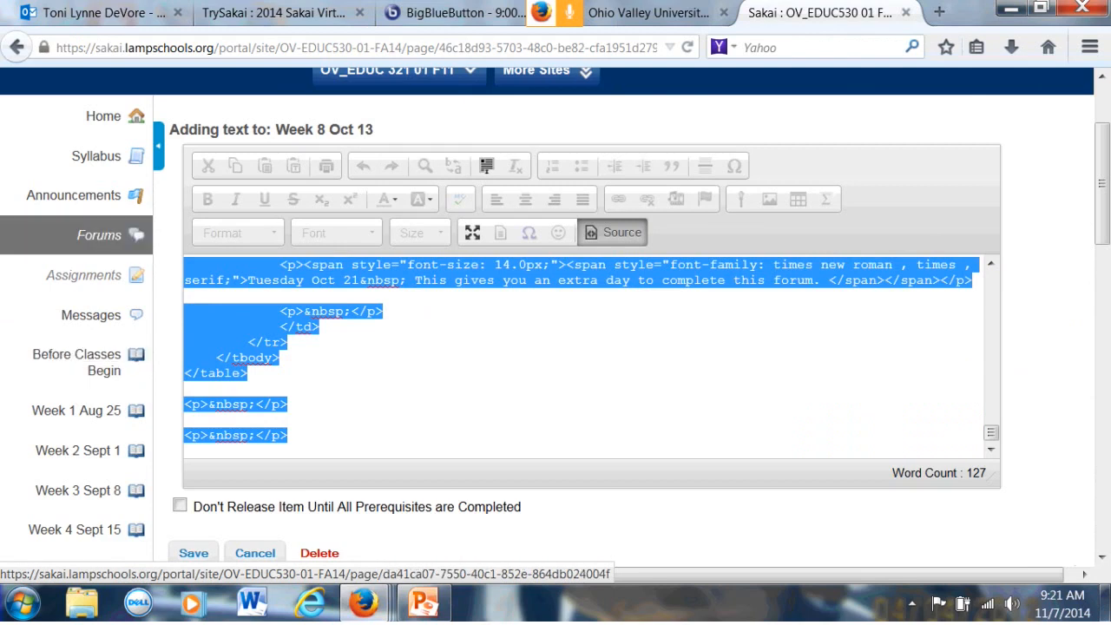
mouse_move(84, 274)
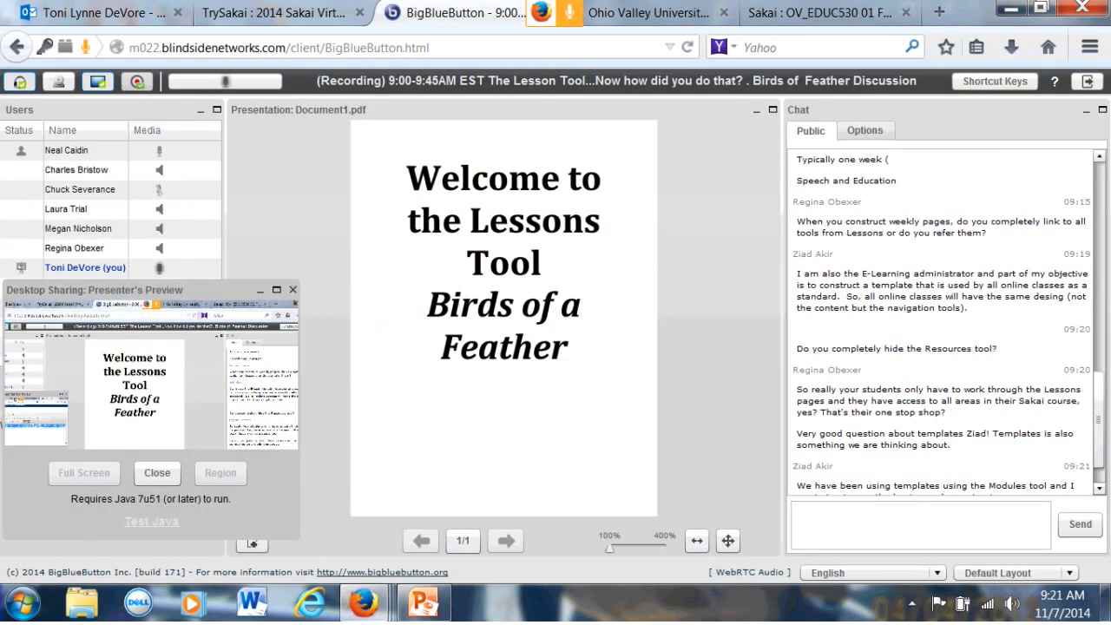
Scroll the Public chat to the newest messages on Modules templates and Resources folders
scroll("down", 3)
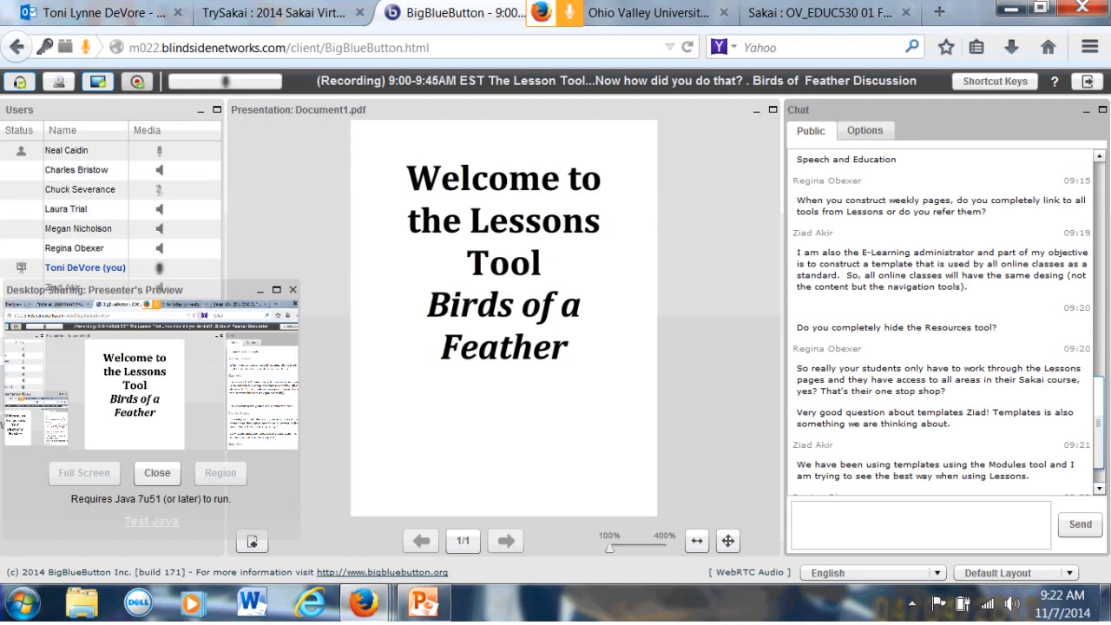
scroll("down", 3)
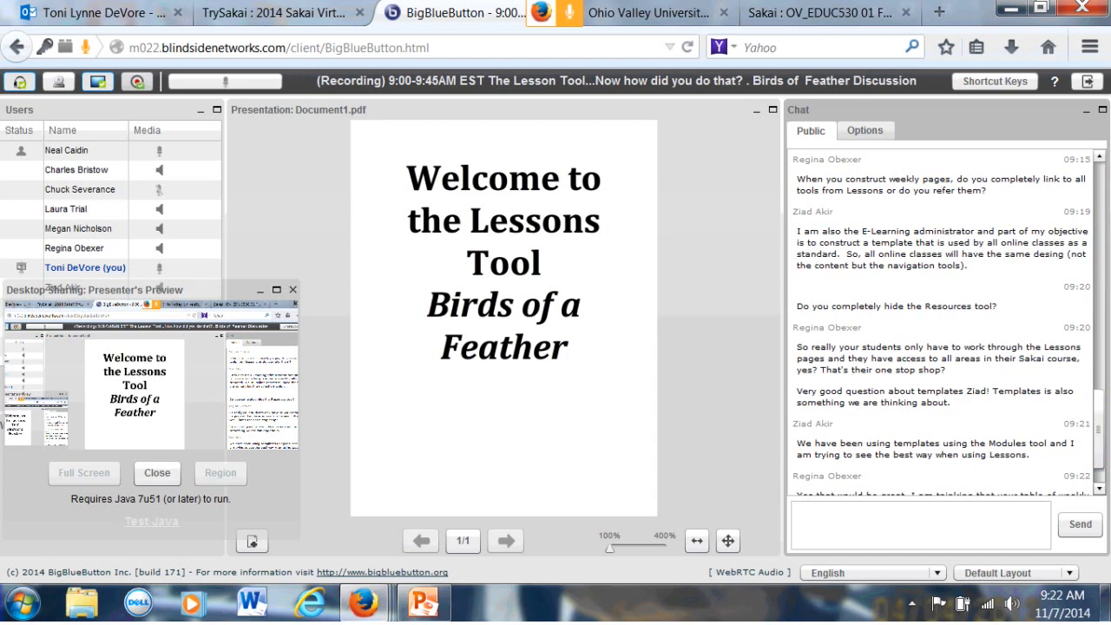
scroll("down", 3)
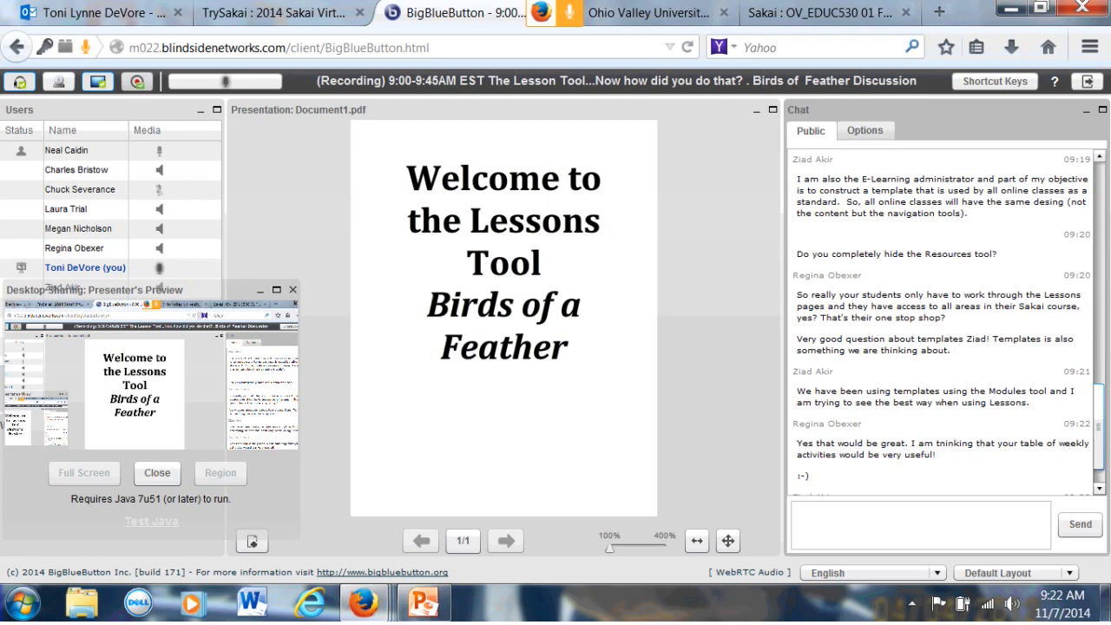
scroll("down", 3)
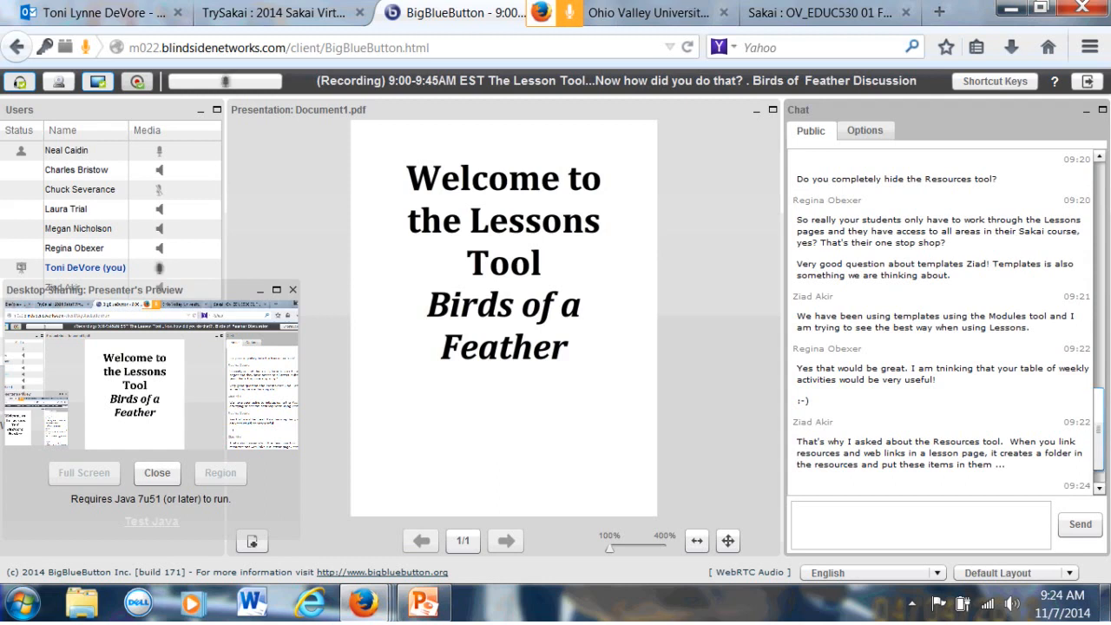
scroll("down", 3)
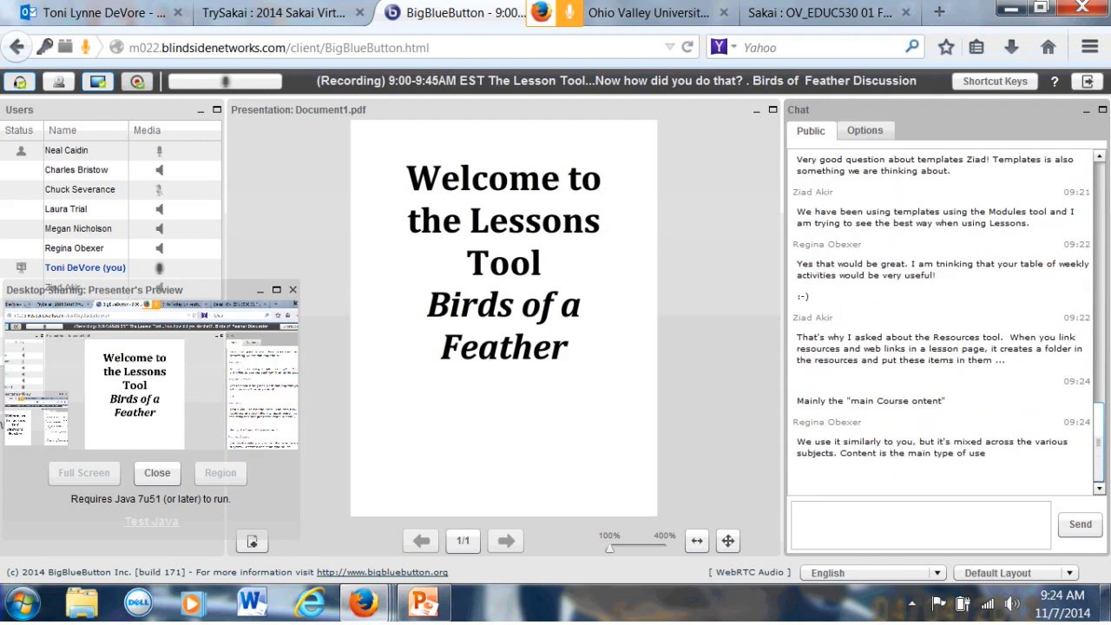
scroll("down", 3)
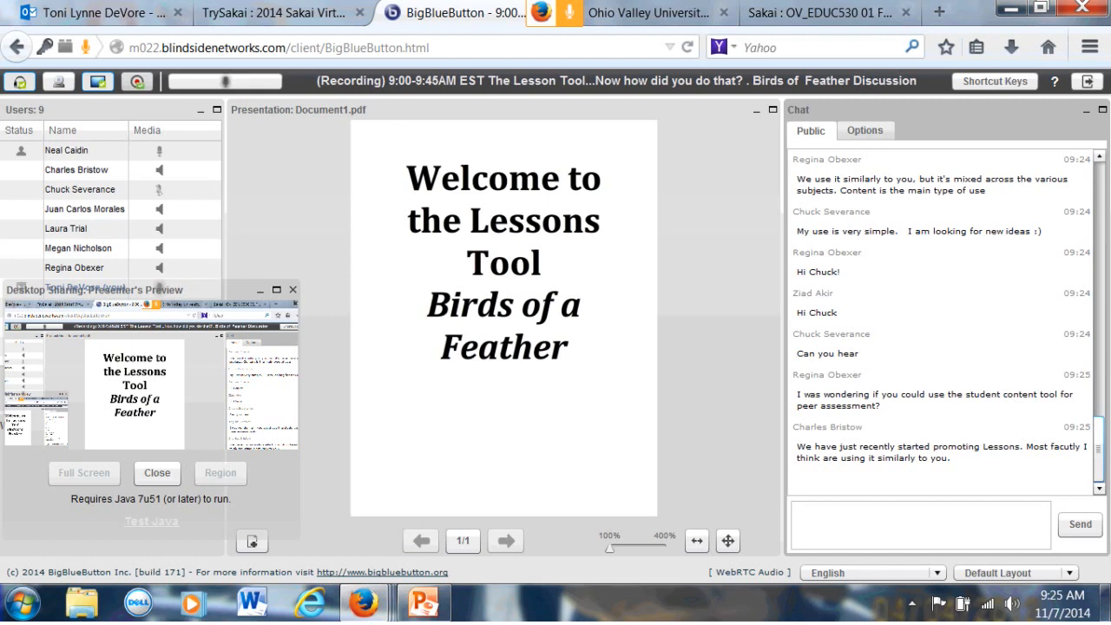
scroll("down", 3)
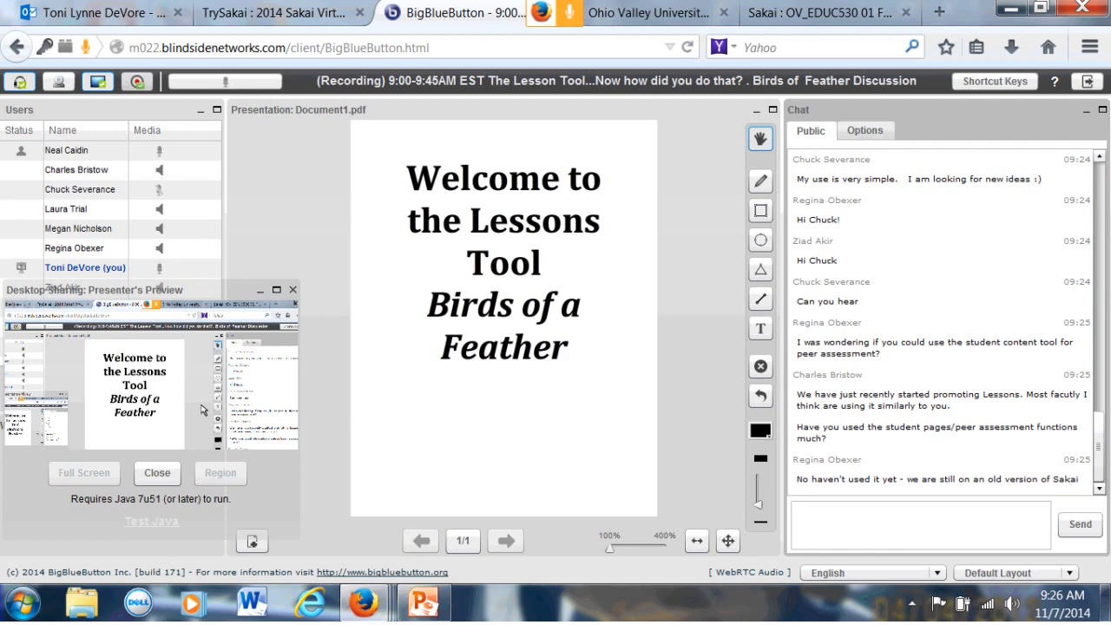
scroll("down", 3)
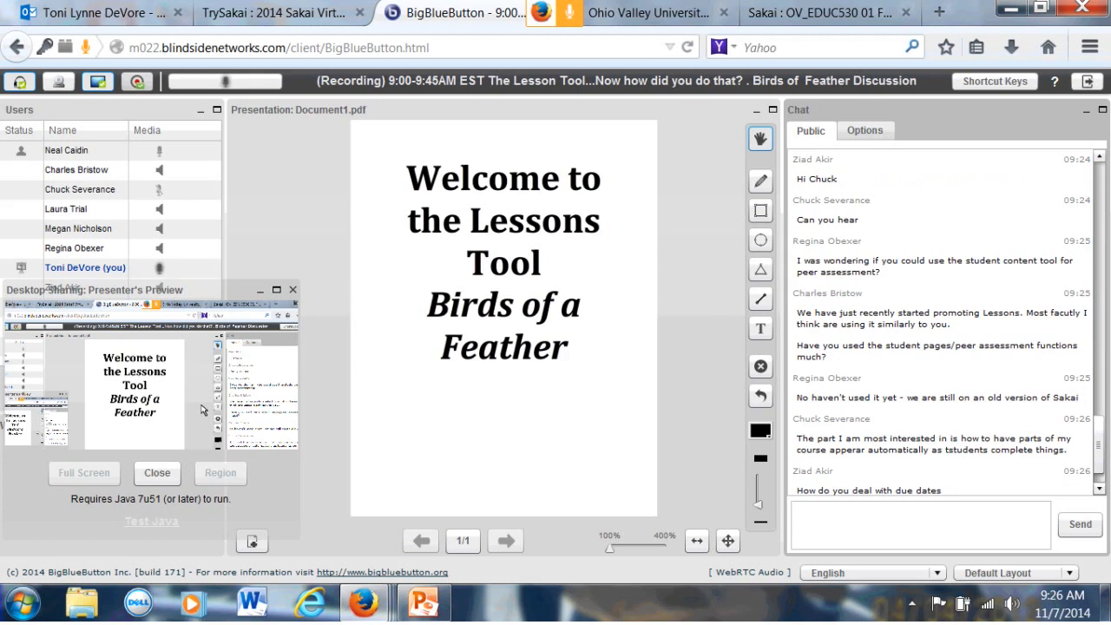
Switch to Sakai and show the OV_EDUC530 01 FA14 Assignment List with dates, status and scores
left_click(819, 14)
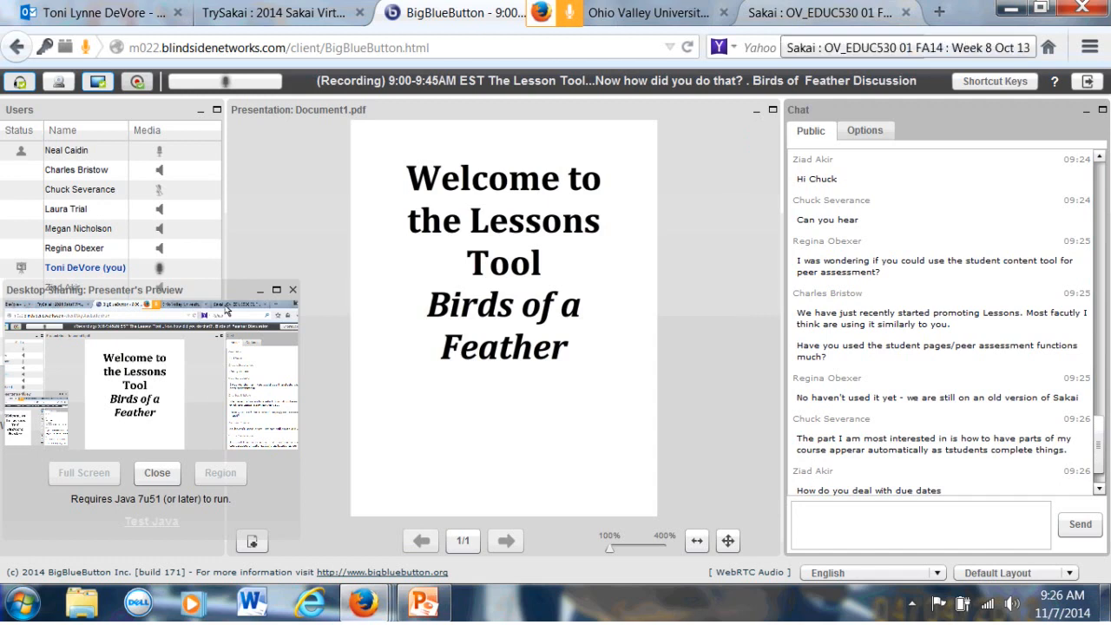
left_click(819, 14)
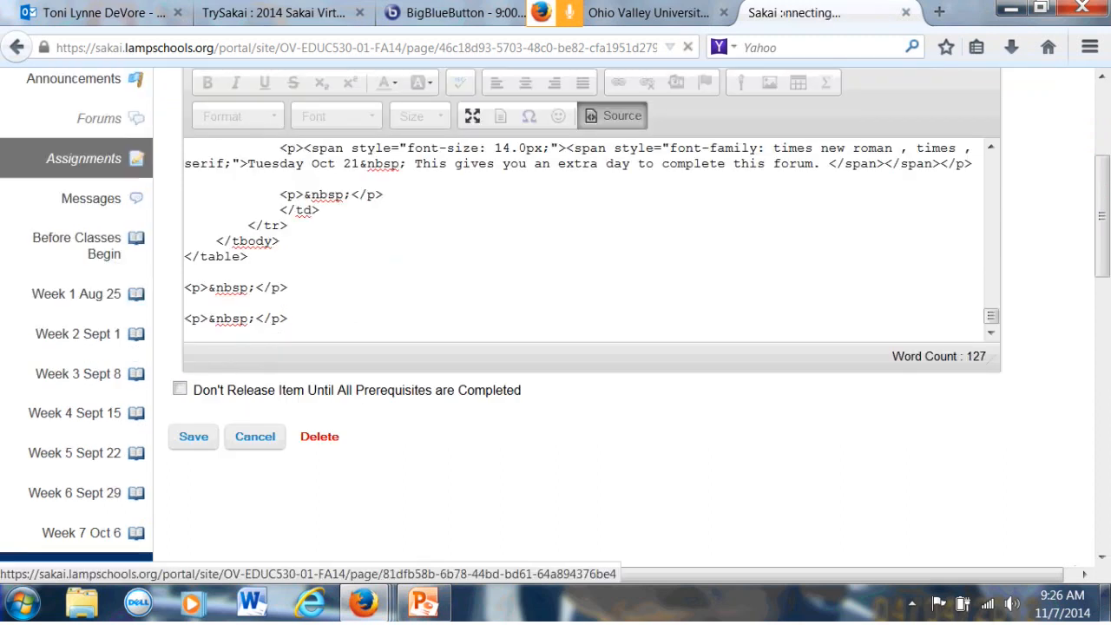
left_click(193, 438)
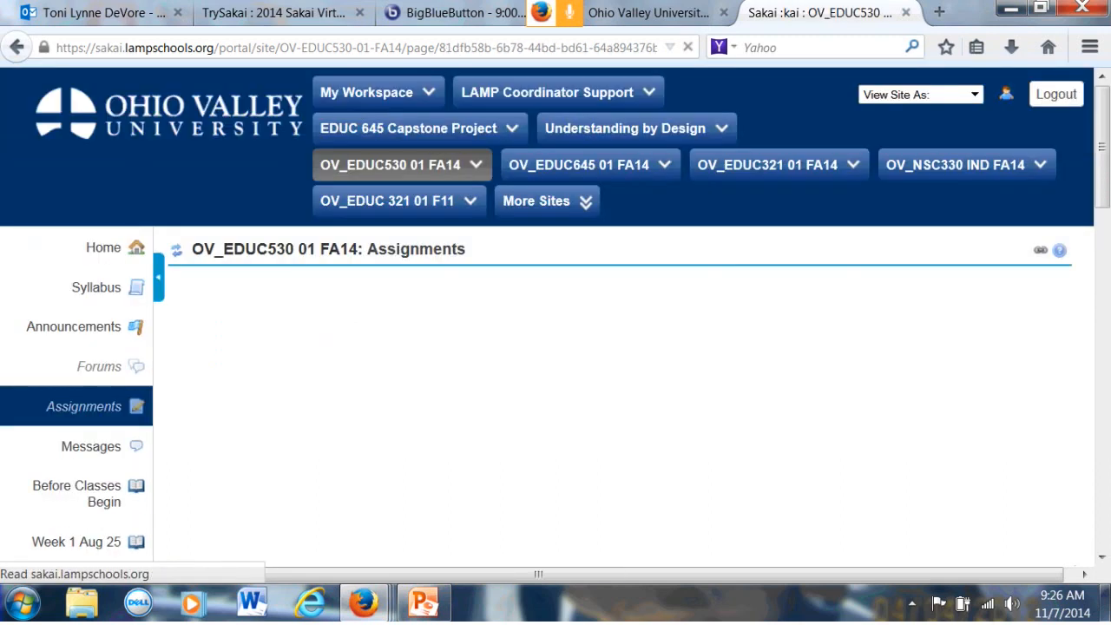
left_click(83, 406)
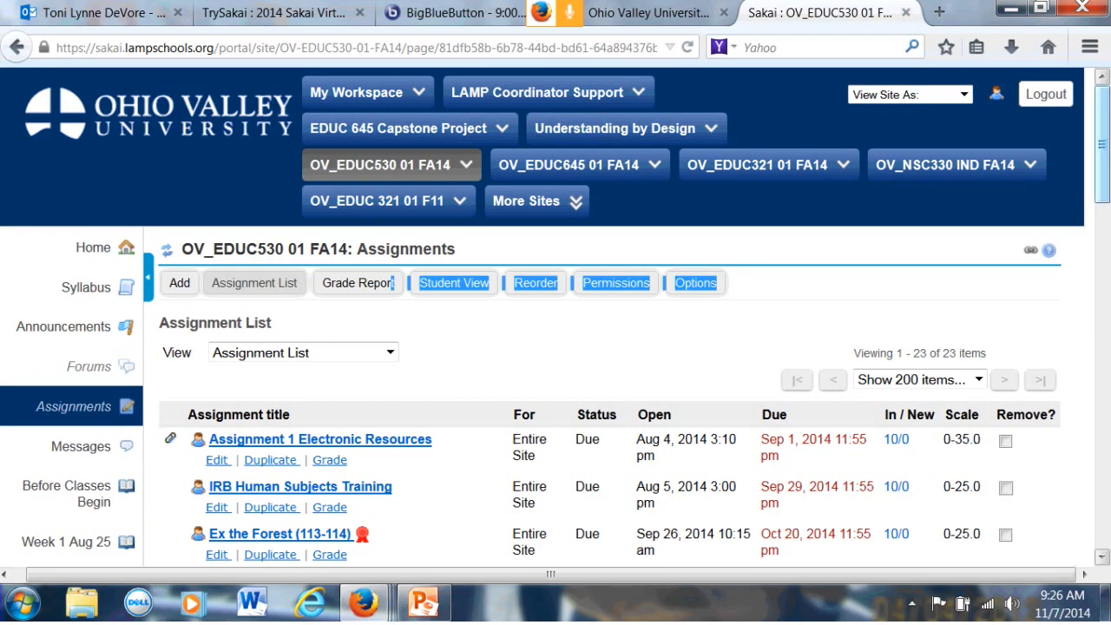
scroll("down", 3)
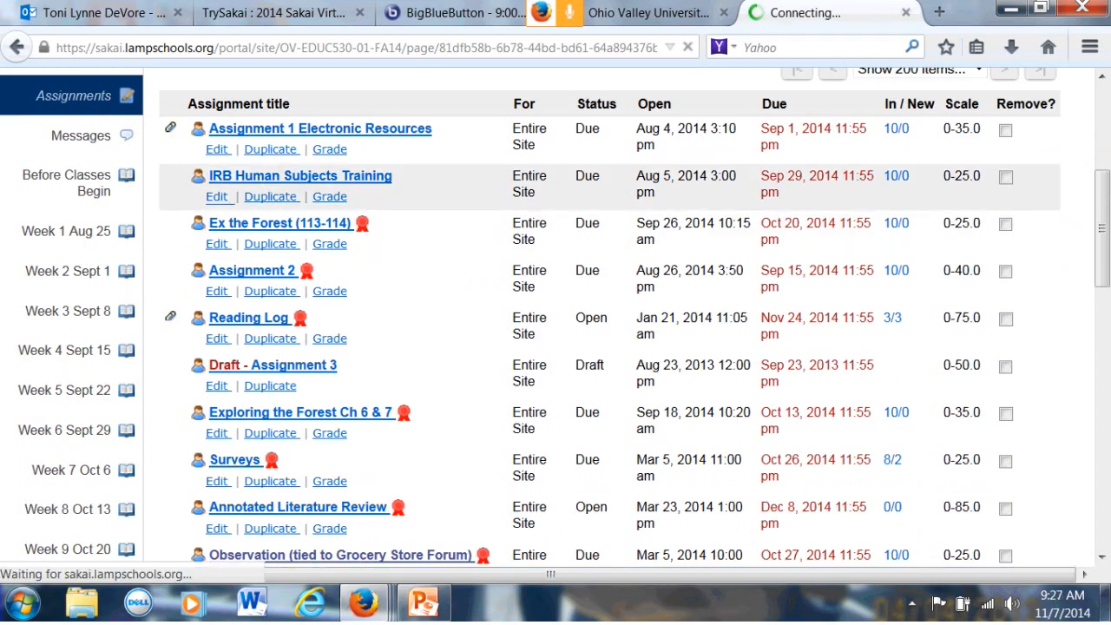
Edit the IRB Human Subjects Training assignment and scroll into its settings form
left_click(217, 196)
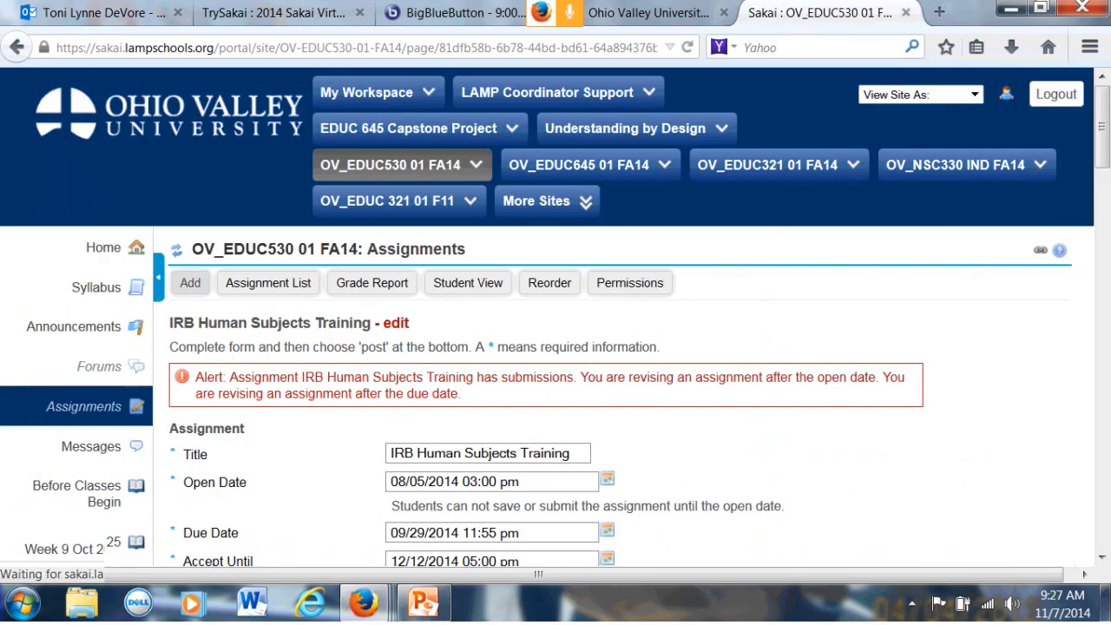
scroll("down", 3)
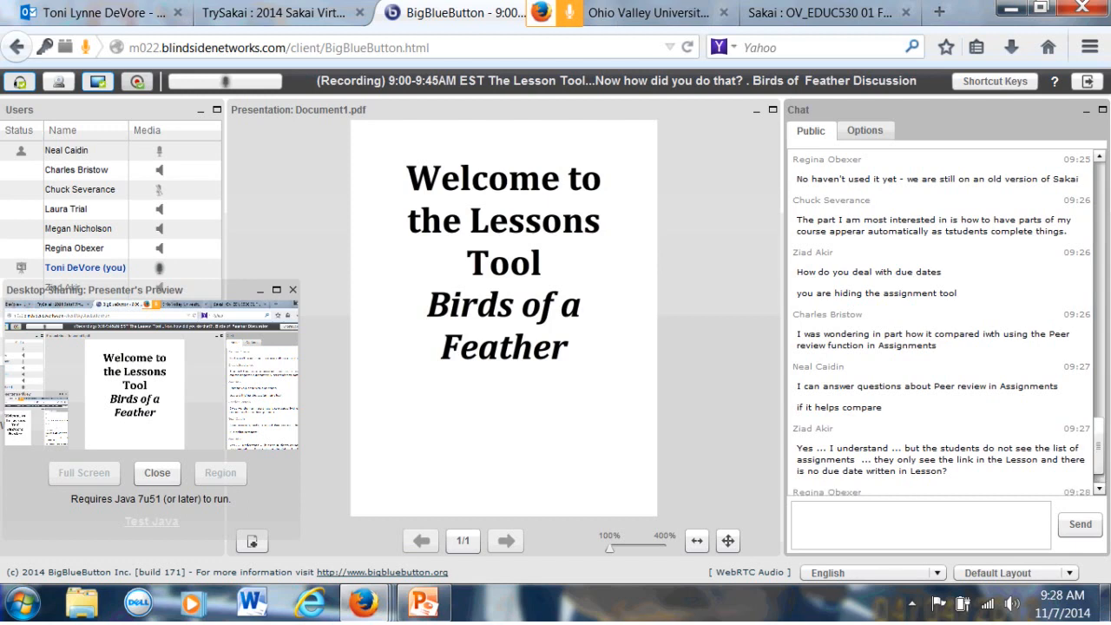
Scroll through the due-date chat, then to the IRB form's Student Submissions and Allow Resubmission settings
scroll("down", 3)
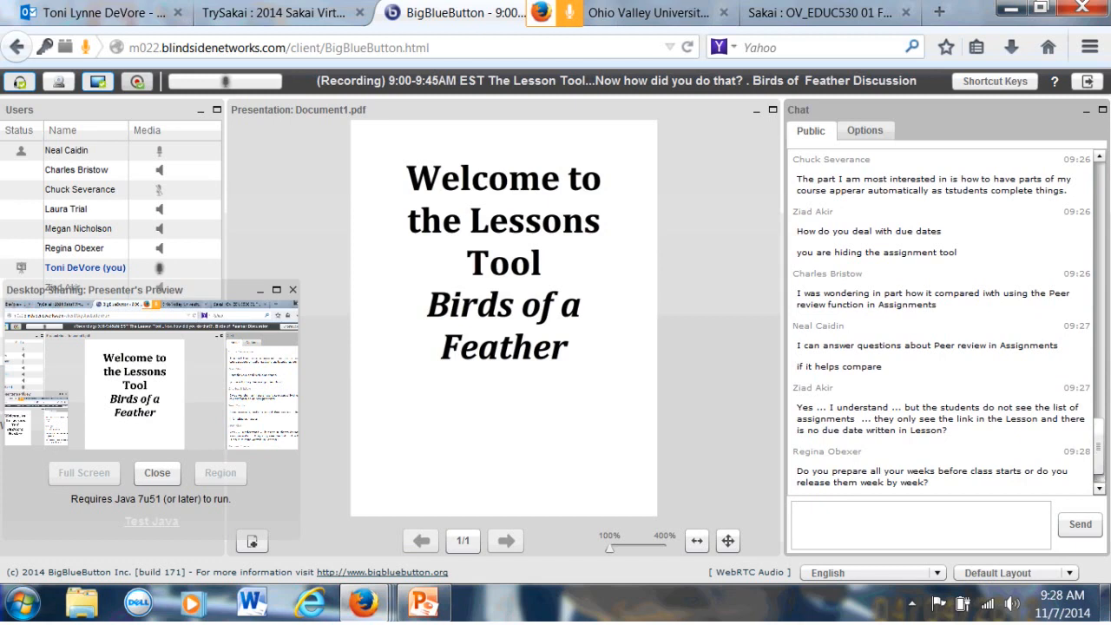
scroll("down", 3)
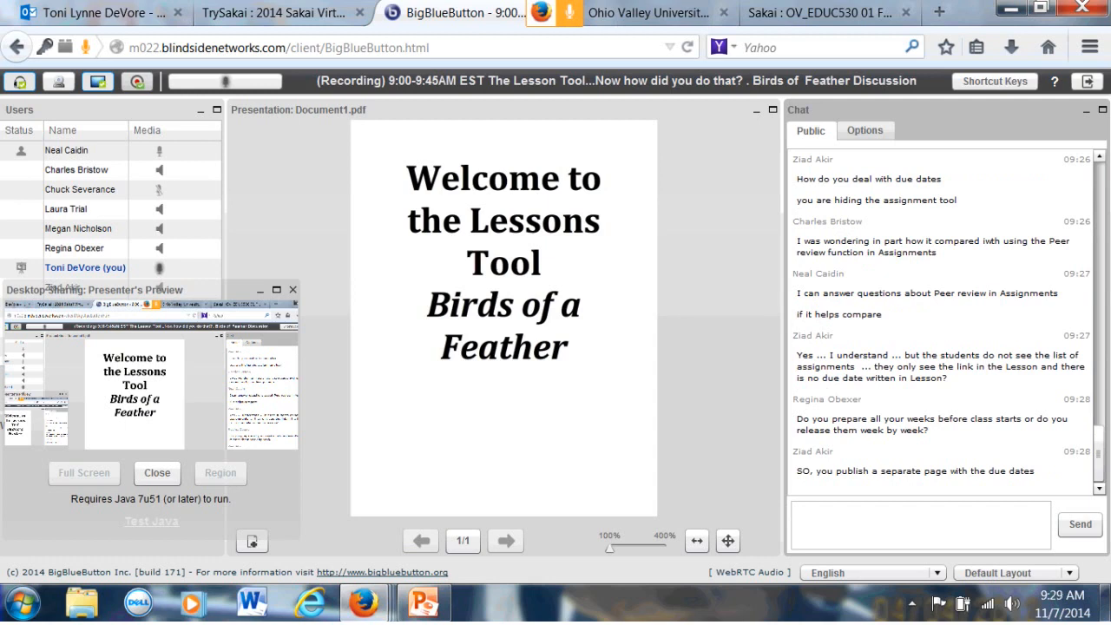
scroll("down", 3)
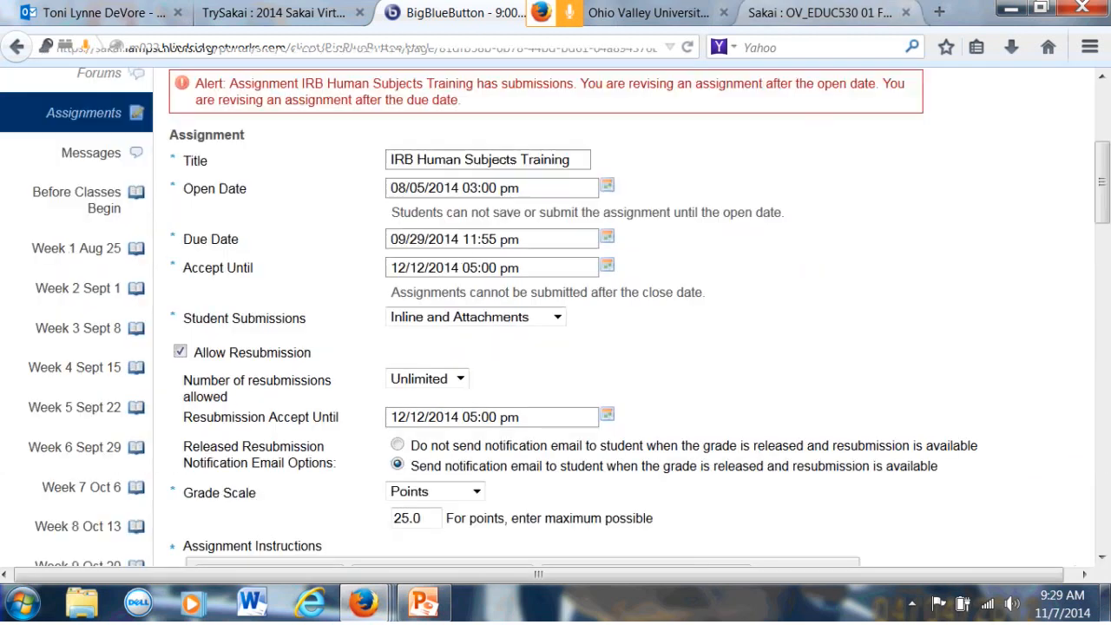
Show the Week 3 Sept 8 lesson page scrolled past its due-date table to the forum and assignment links
left_click(77, 328)
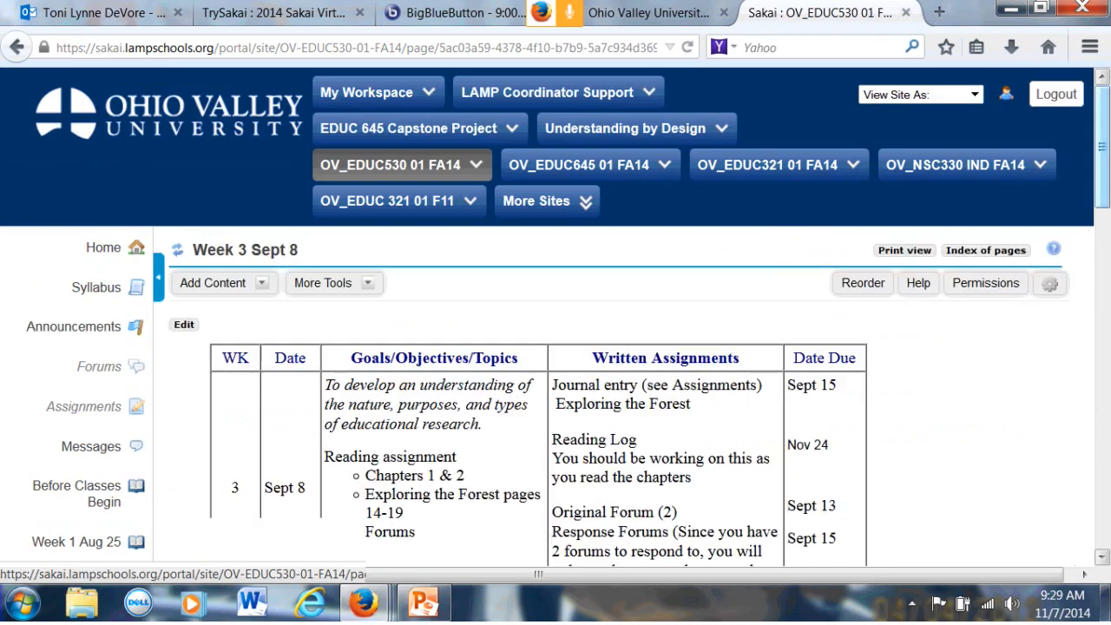
scroll("down", 3)
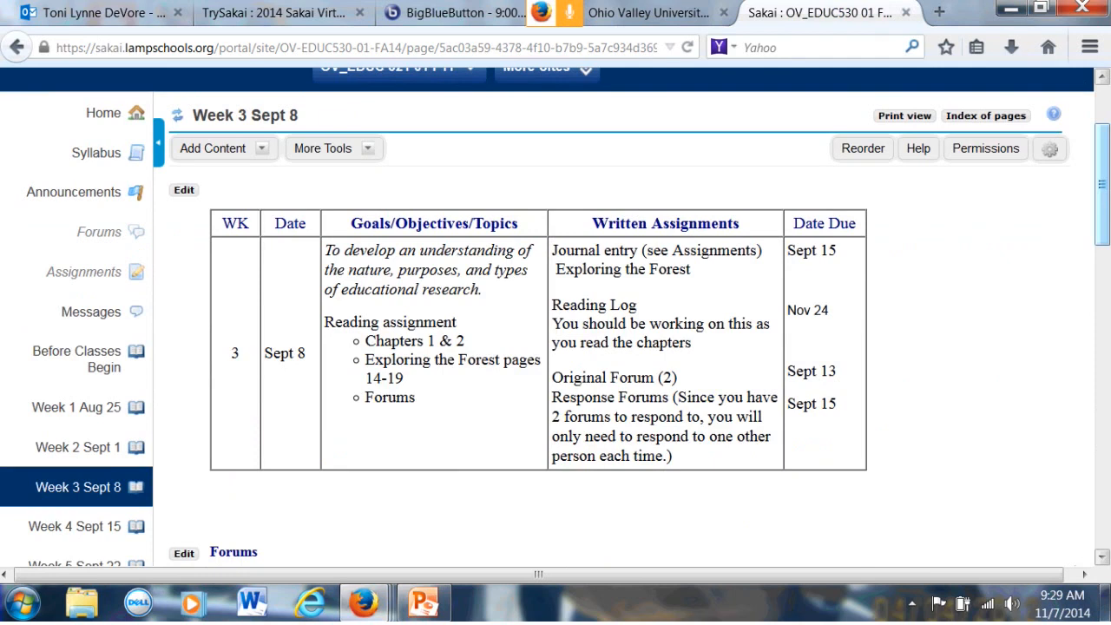
scroll("right", 3)
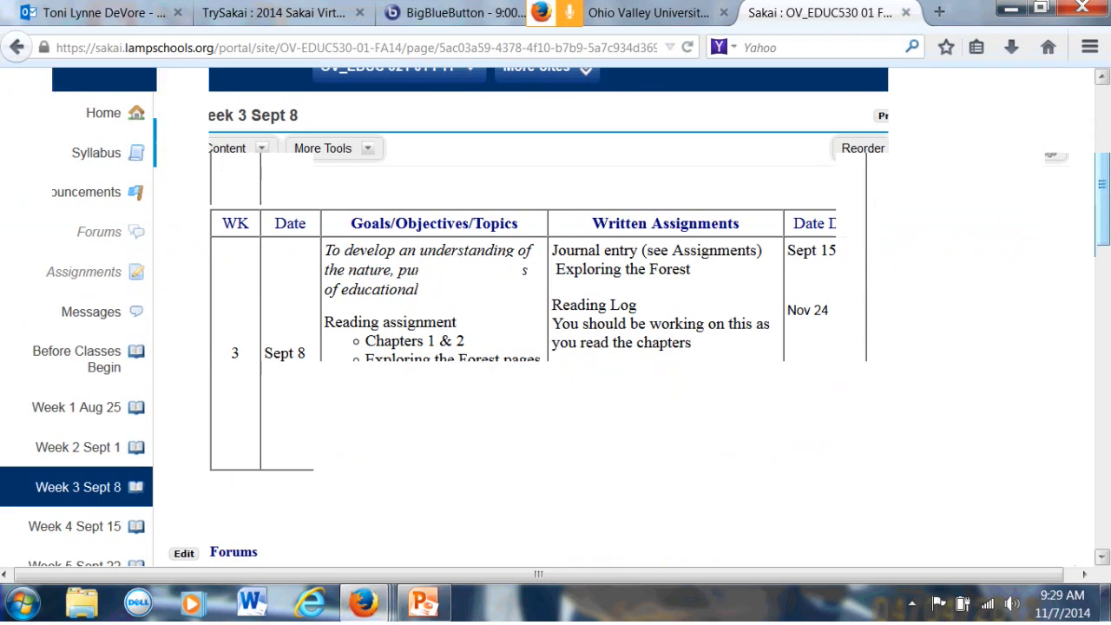
scroll("down", 3)
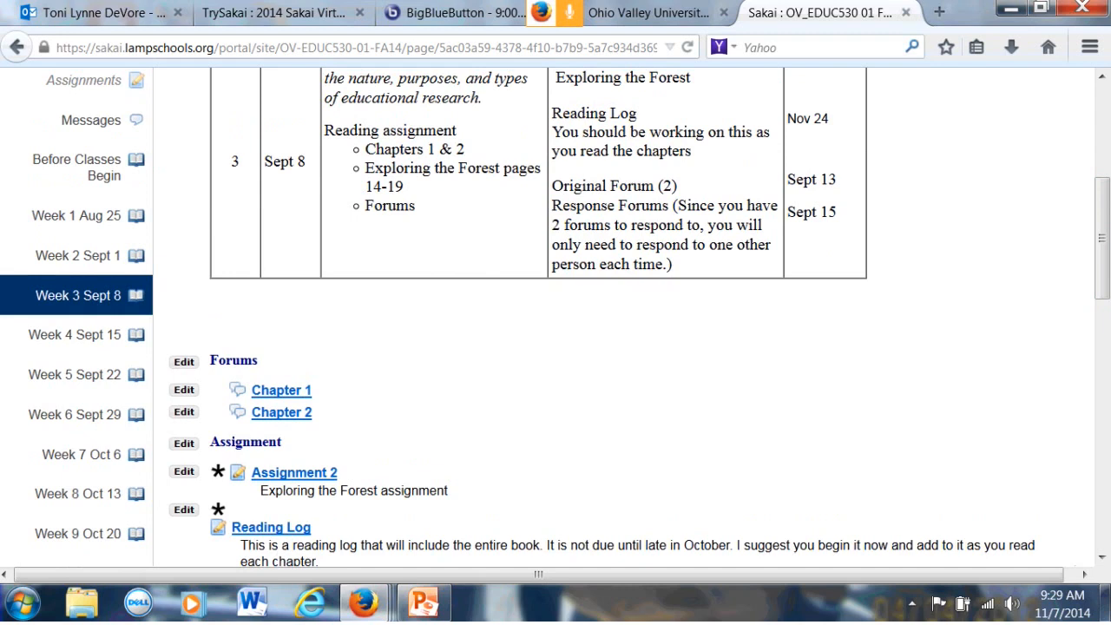
left_click(465, 12)
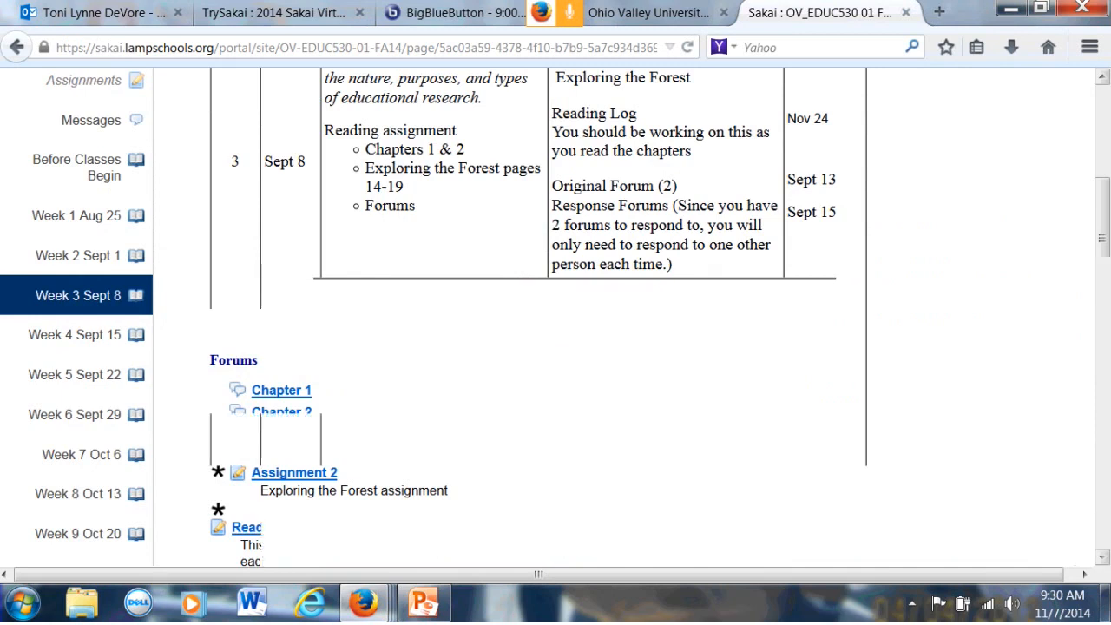
scroll("up", 3)
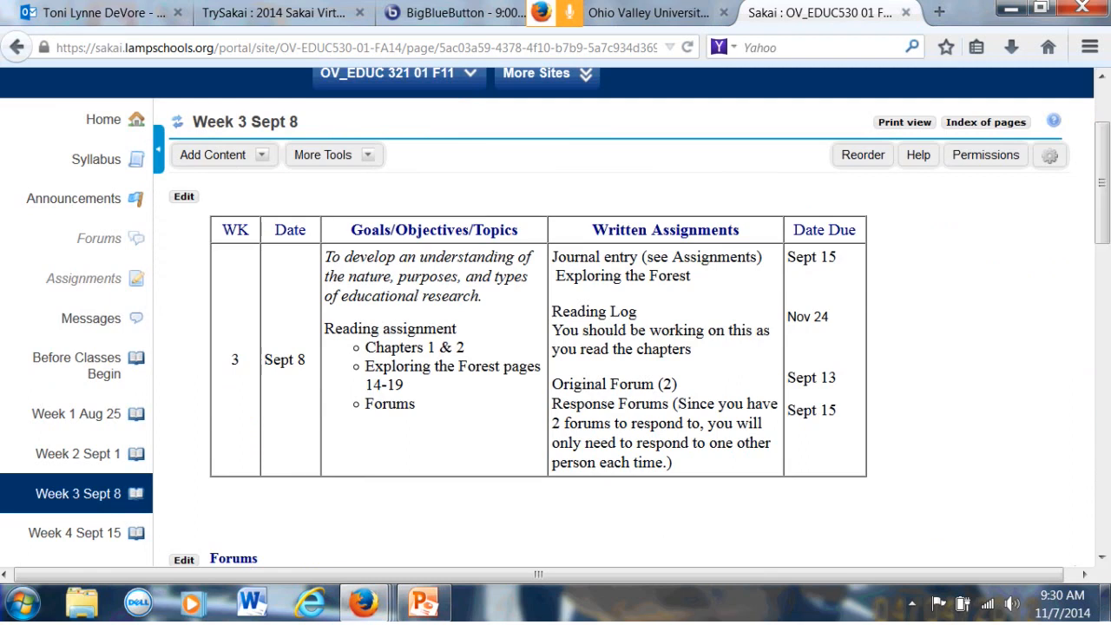
left_click(460, 14)
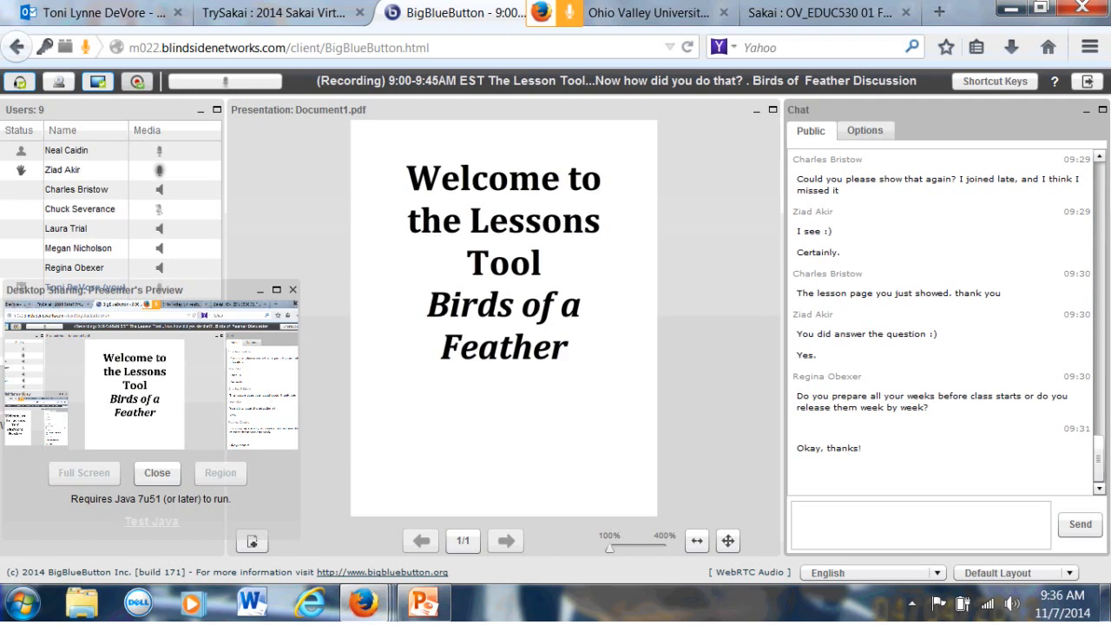
mouse_move(920, 524)
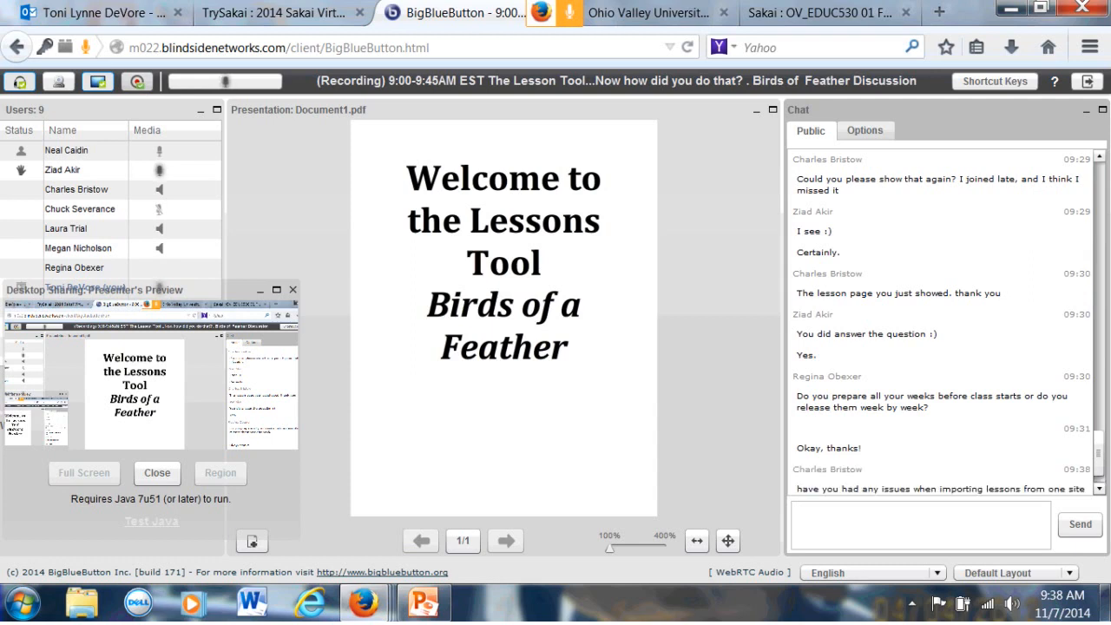
Scroll the Public chat to the Q&A on importing lessons between sites and broken external links
scroll("down", 3)
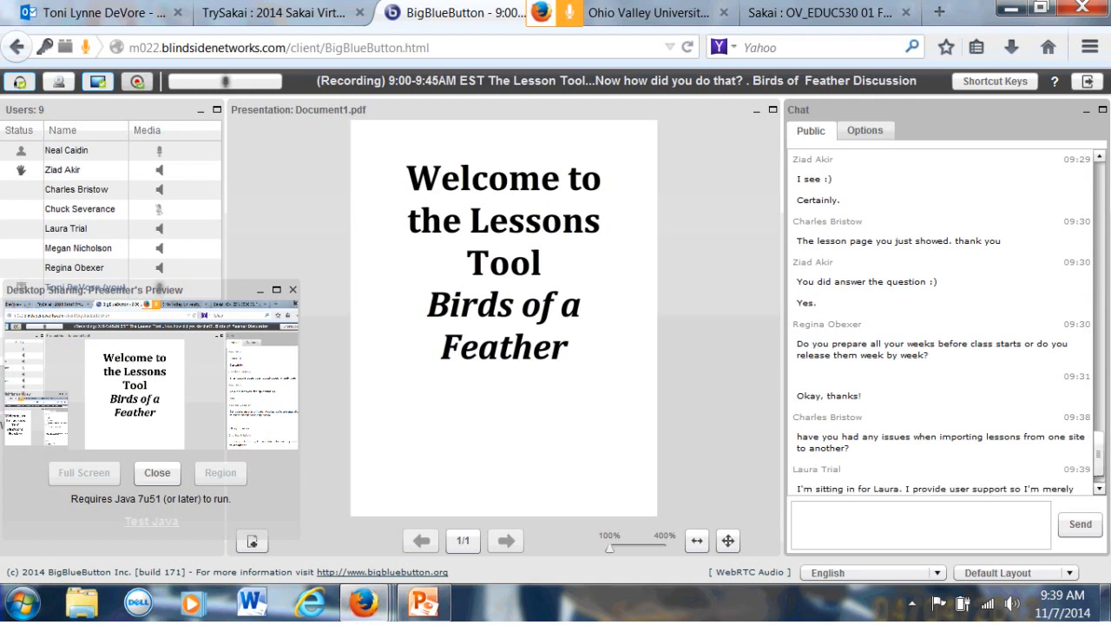
scroll("down", 3)
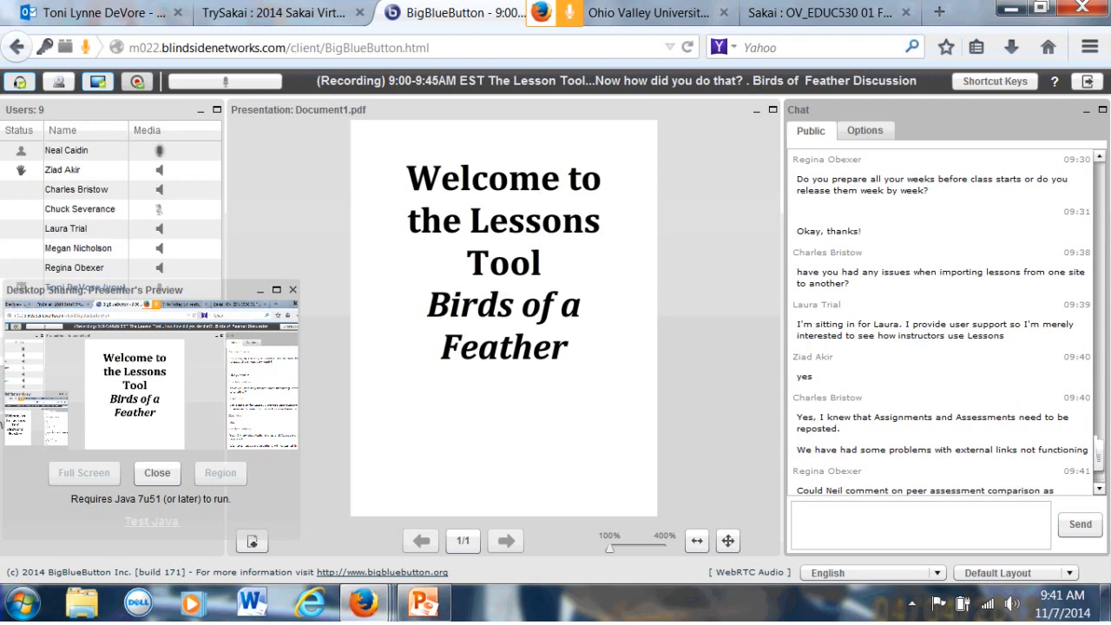
Follow the chat question on Import from Site versus Merge My Data duplicating Lesson tabs and its replies
scroll("down", 3)
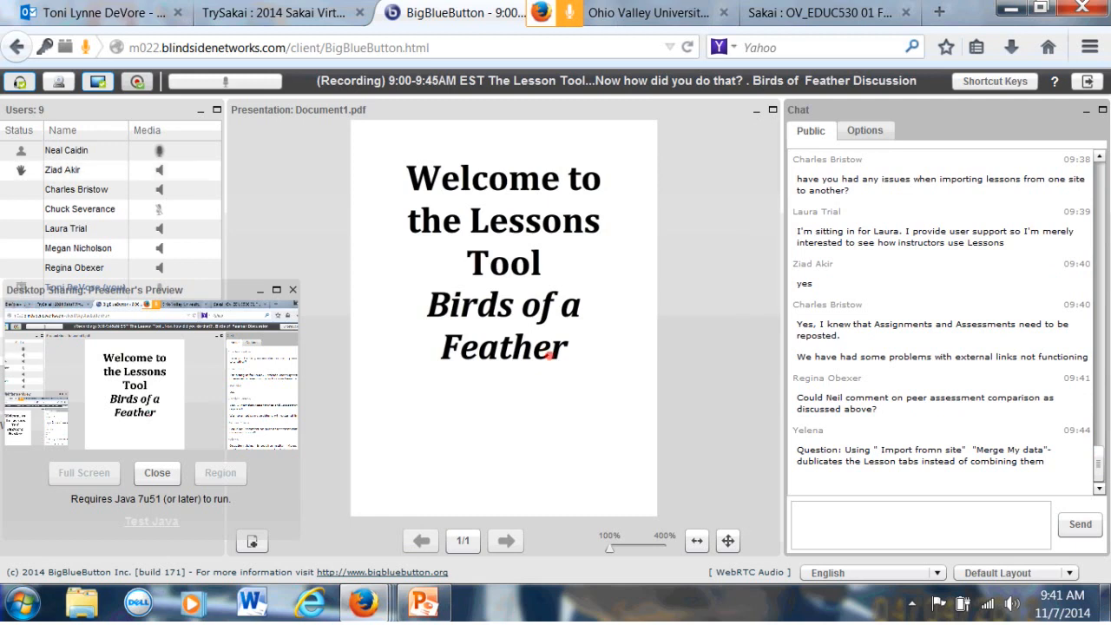
mouse_move(918, 525)
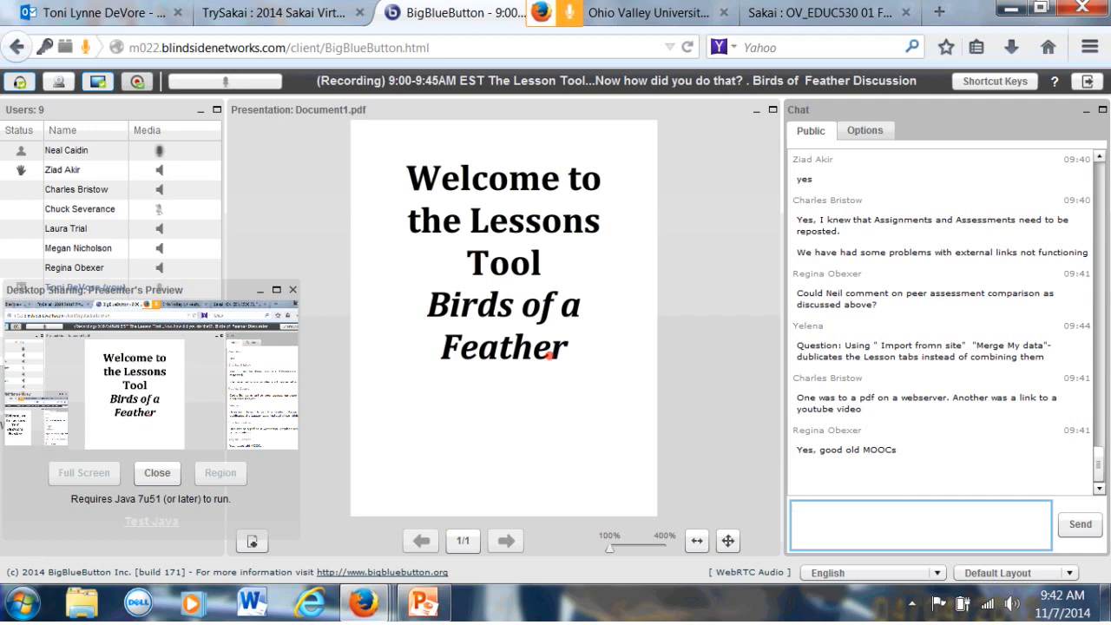
left_click(920, 524)
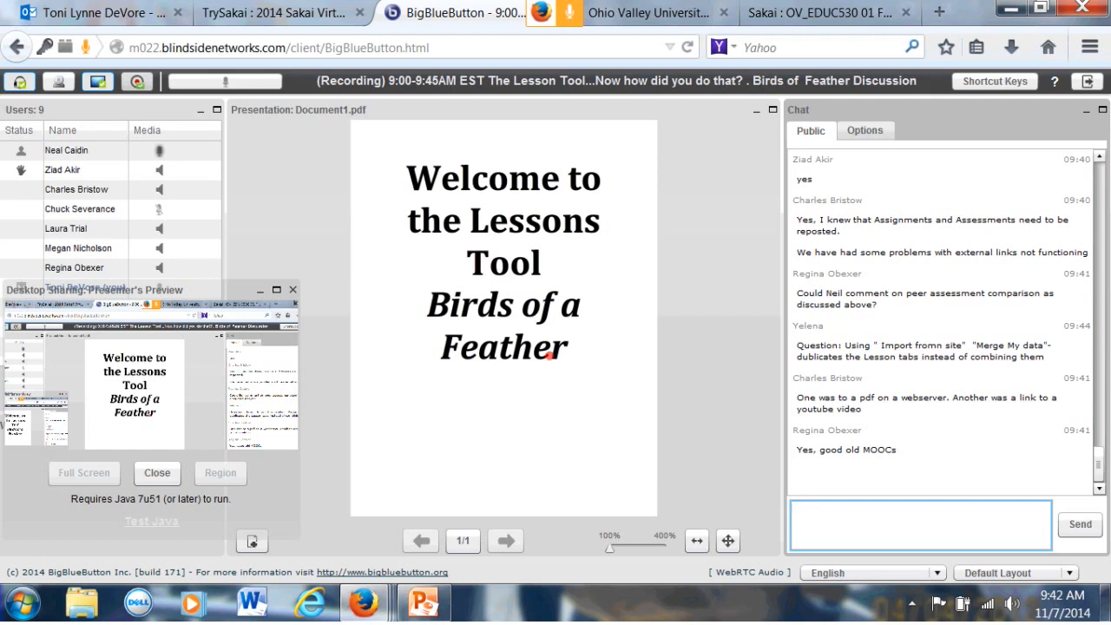
left_click(921, 525)
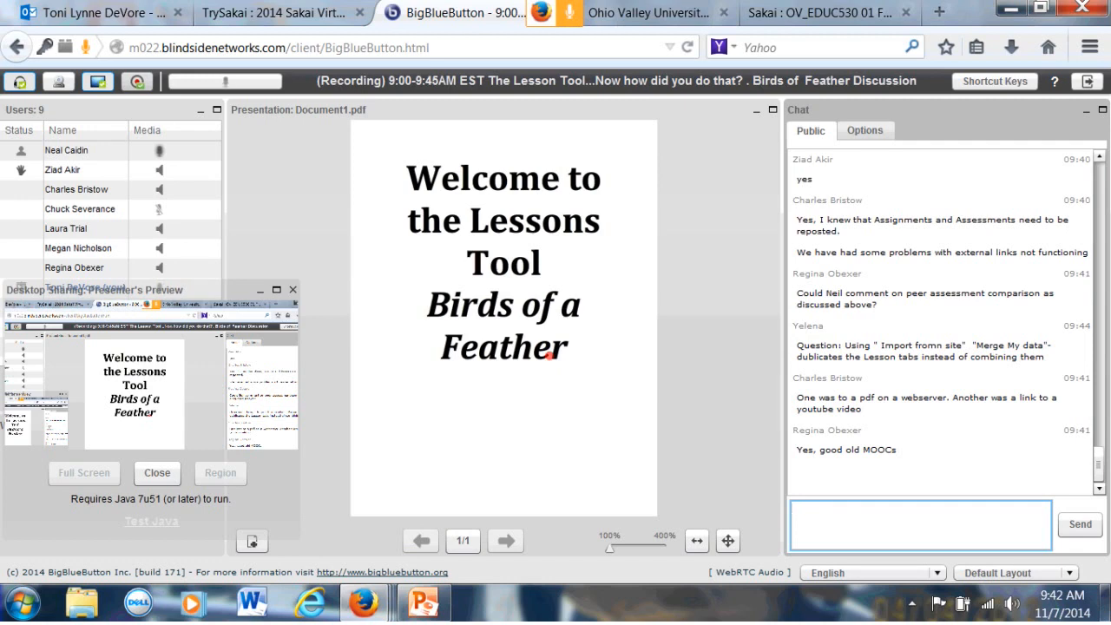
left_click(918, 525)
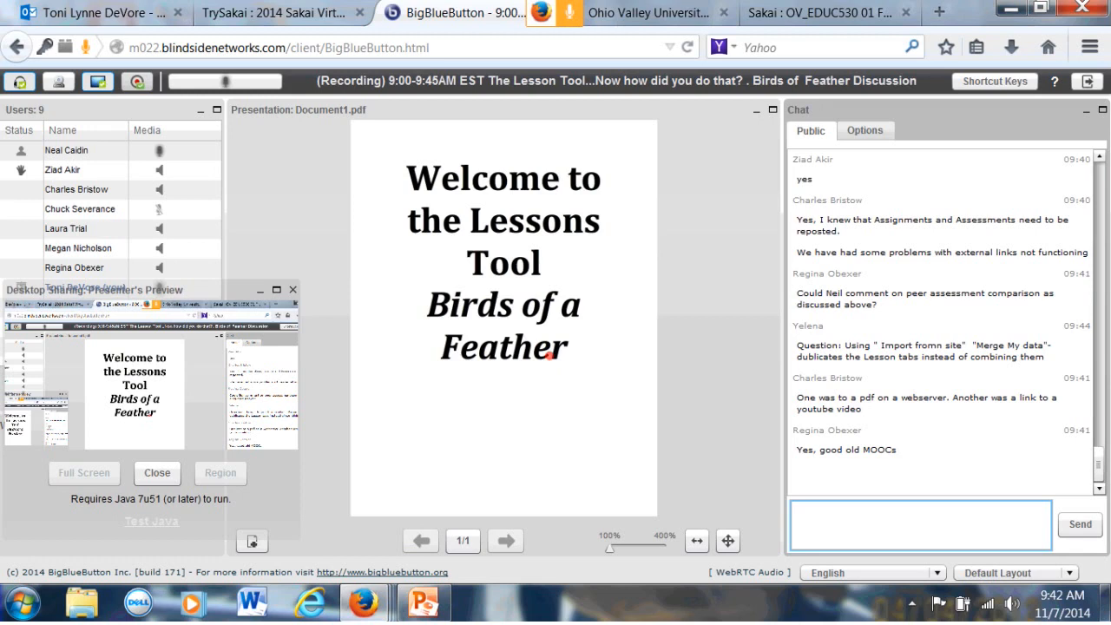
left_click(919, 524)
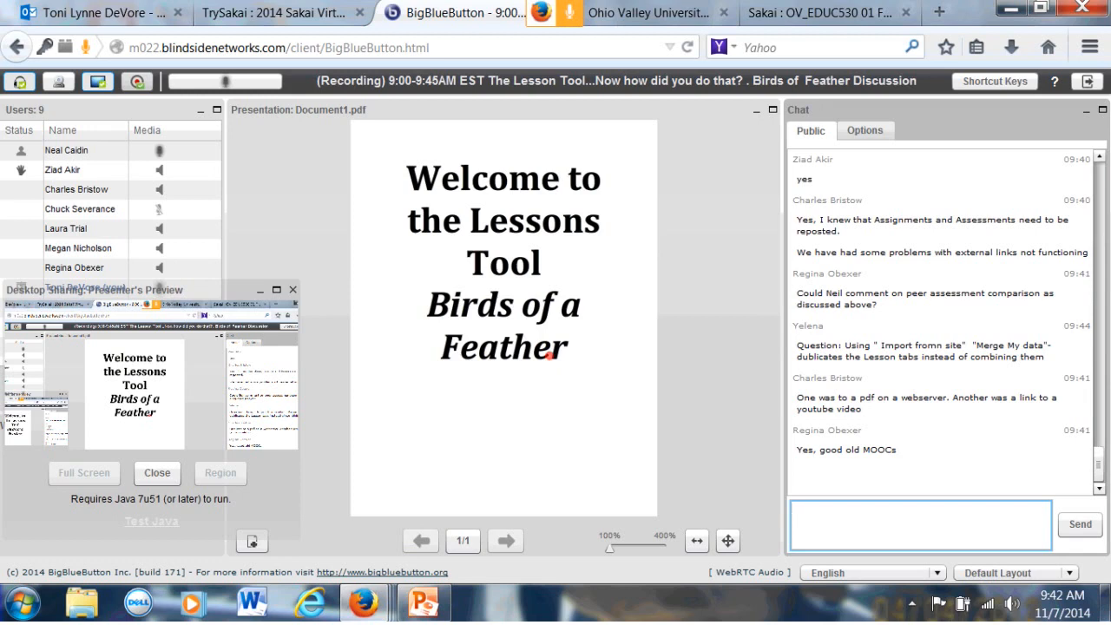
left_click(918, 525)
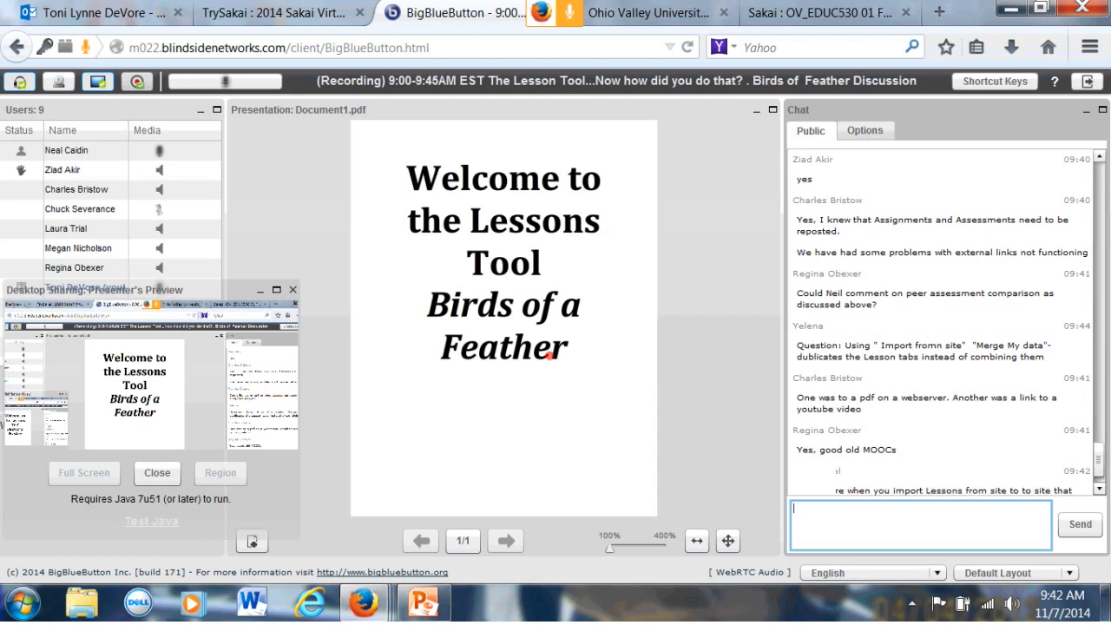
Follow Laura Trial's chat advice that both sites need the Resources tool to avoid broken links
scroll("down", 3)
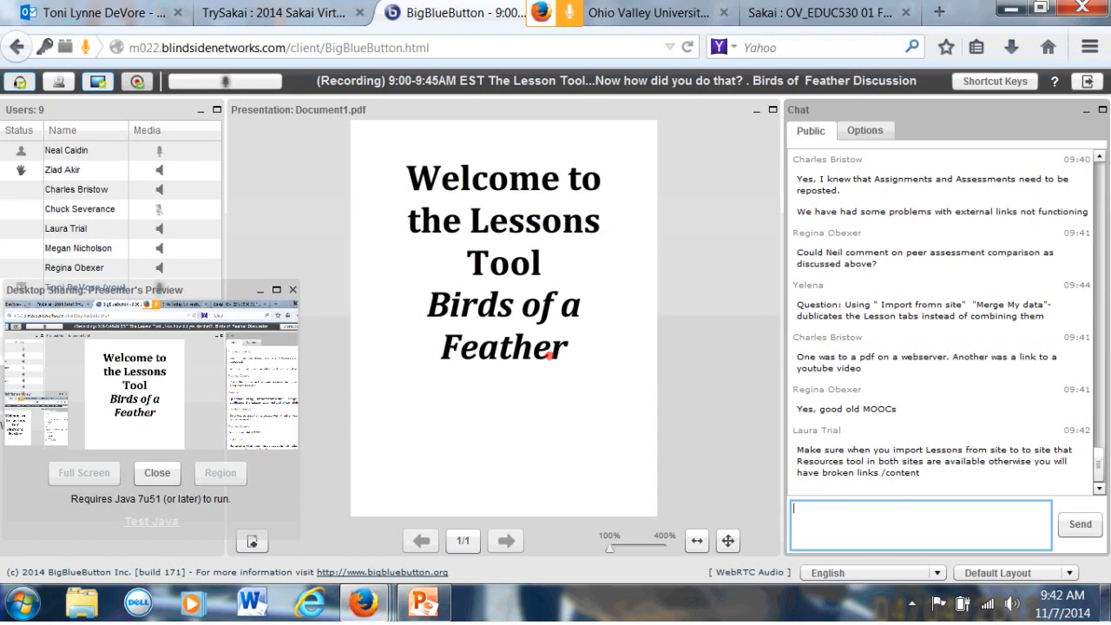
scroll("down", 3)
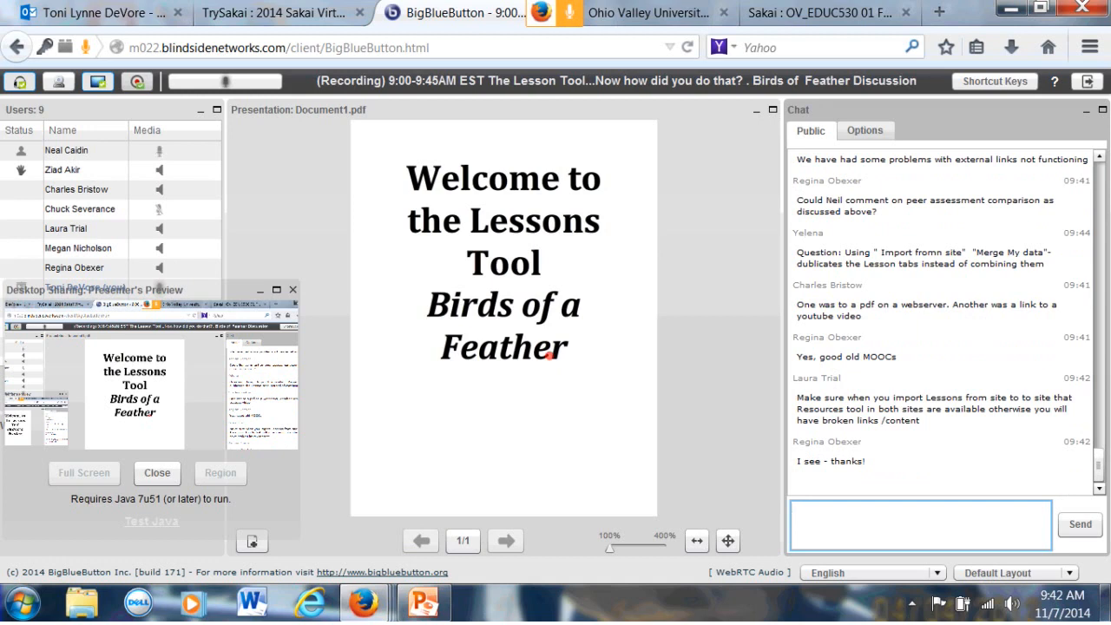
left_click(920, 524)
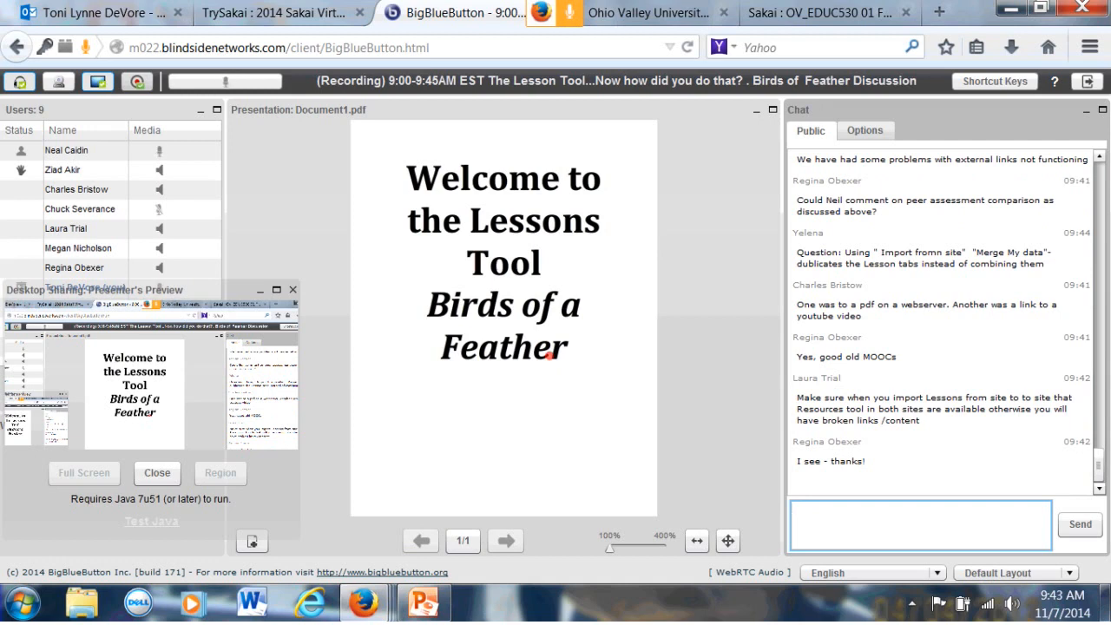
left_click(919, 524)
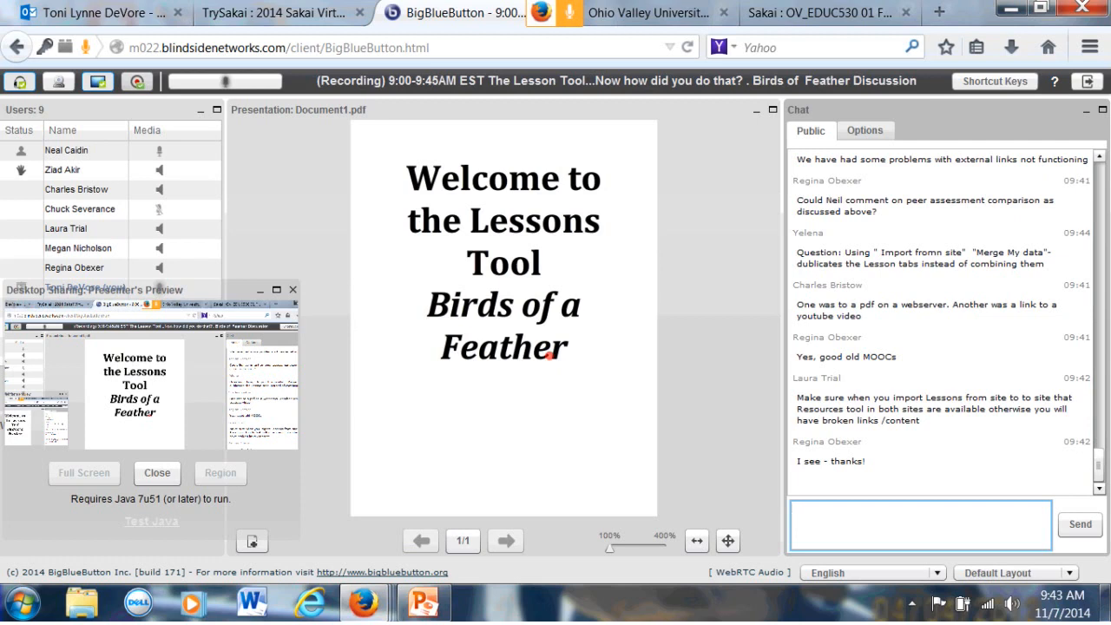
left_click(918, 524)
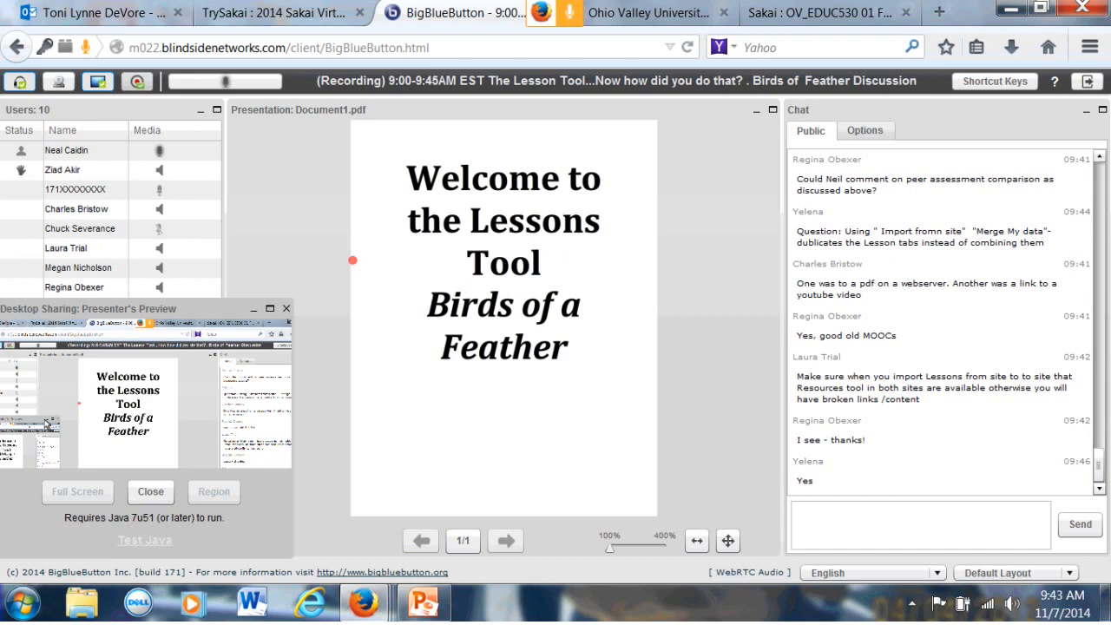
Scroll the Public chat to the closing thanks and Neal Caidin's last-question announcement
scroll("down", 3)
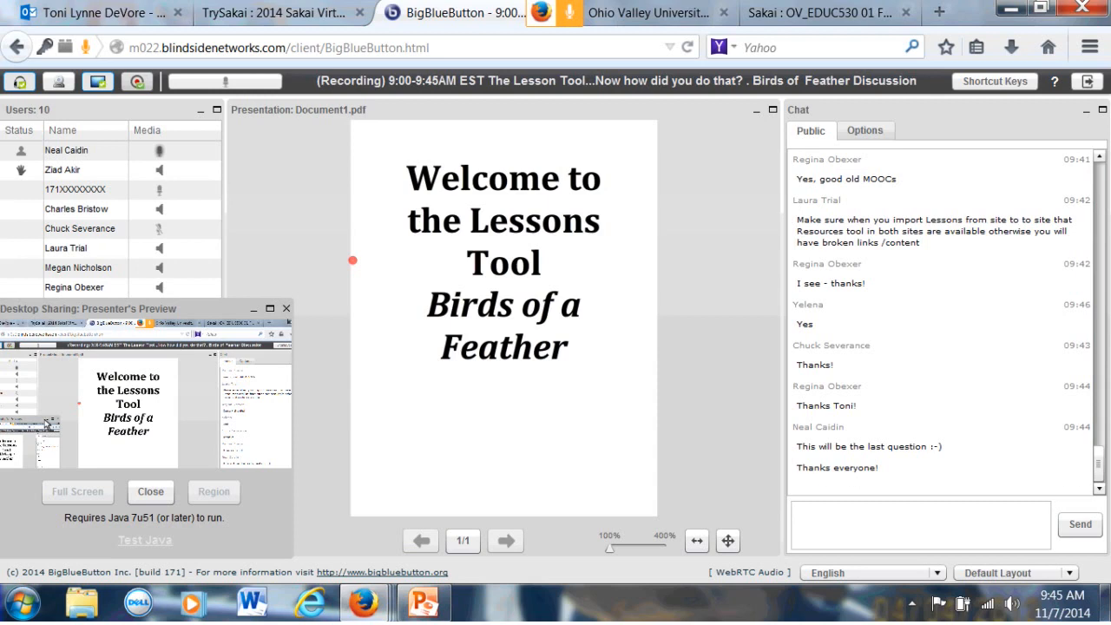
scroll("down", 3)
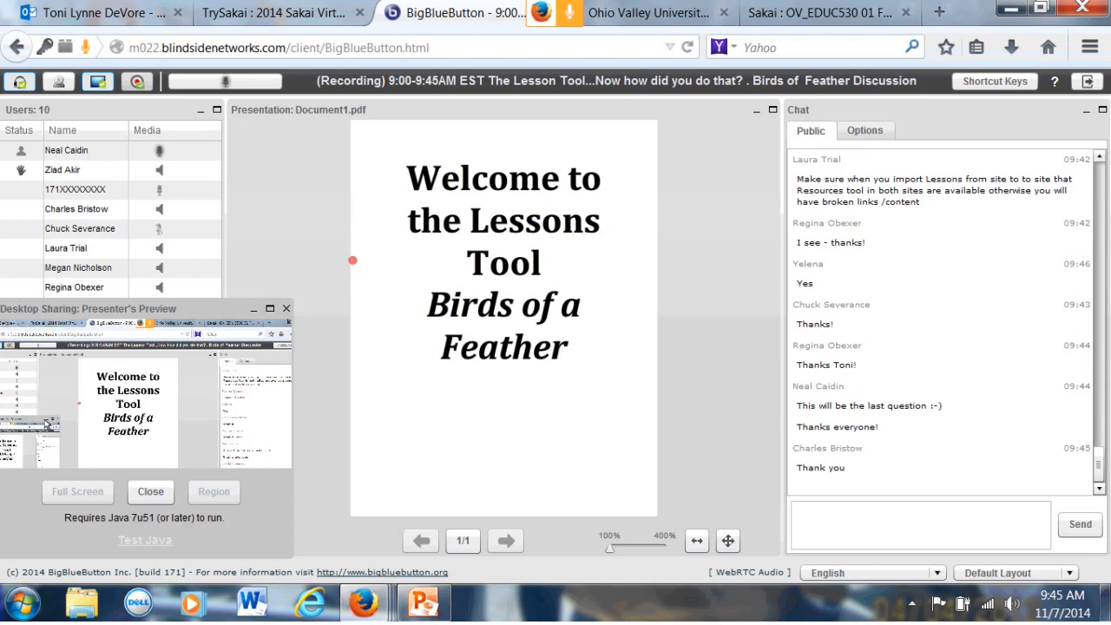